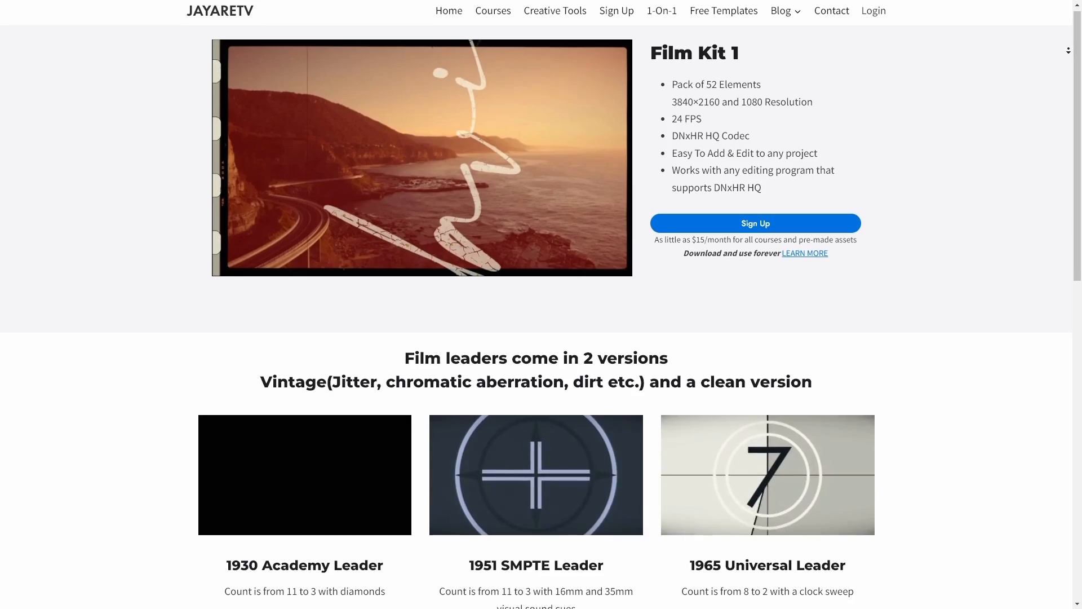
Dismiss Project Settings and place the classic old car clip on Timeline 1's Video 1
scroll("down", 3)
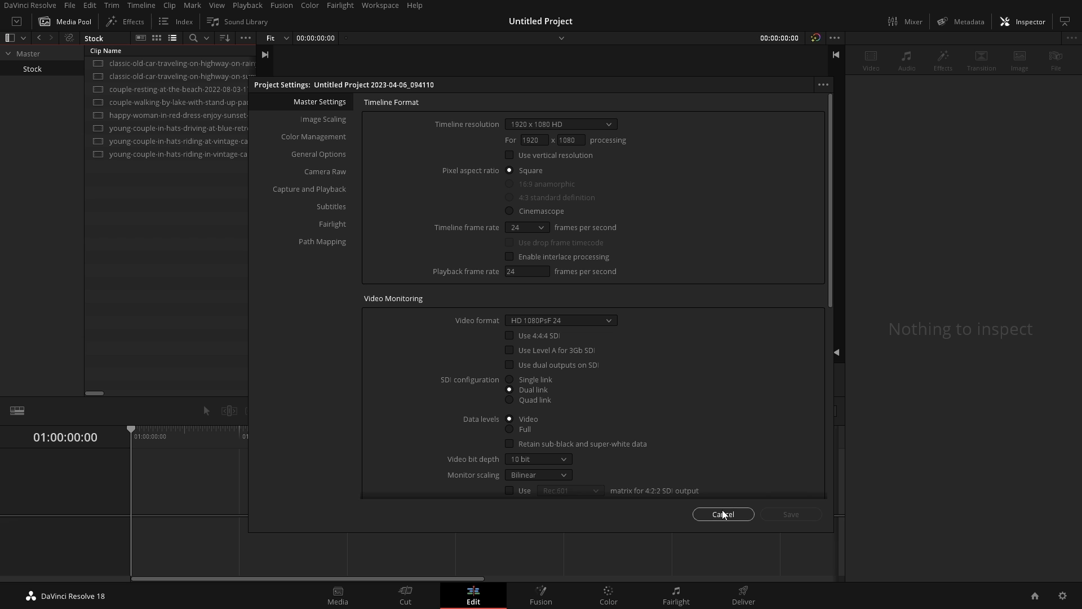
left_click(722, 514)
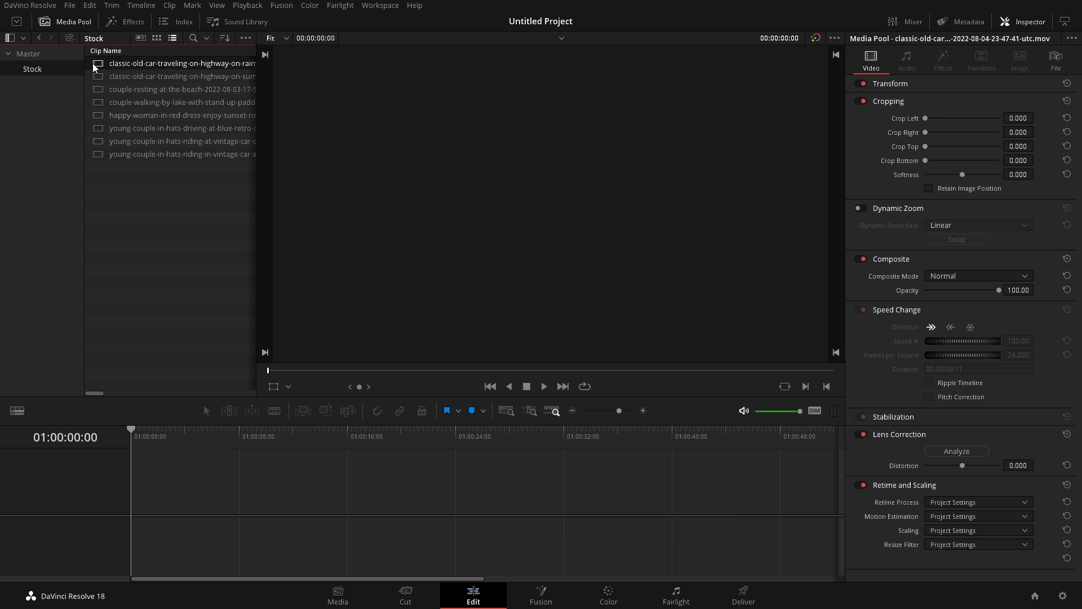
left_click_drag(182, 62, 385, 500)
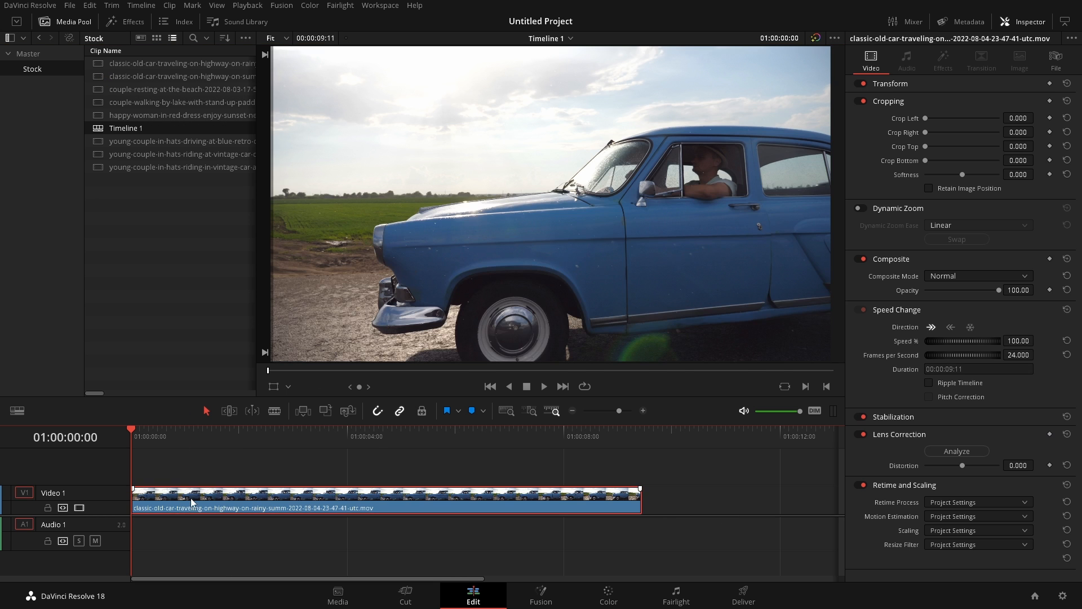
Check the car clip's File details, then return to its Video properties
left_click(1055, 61)
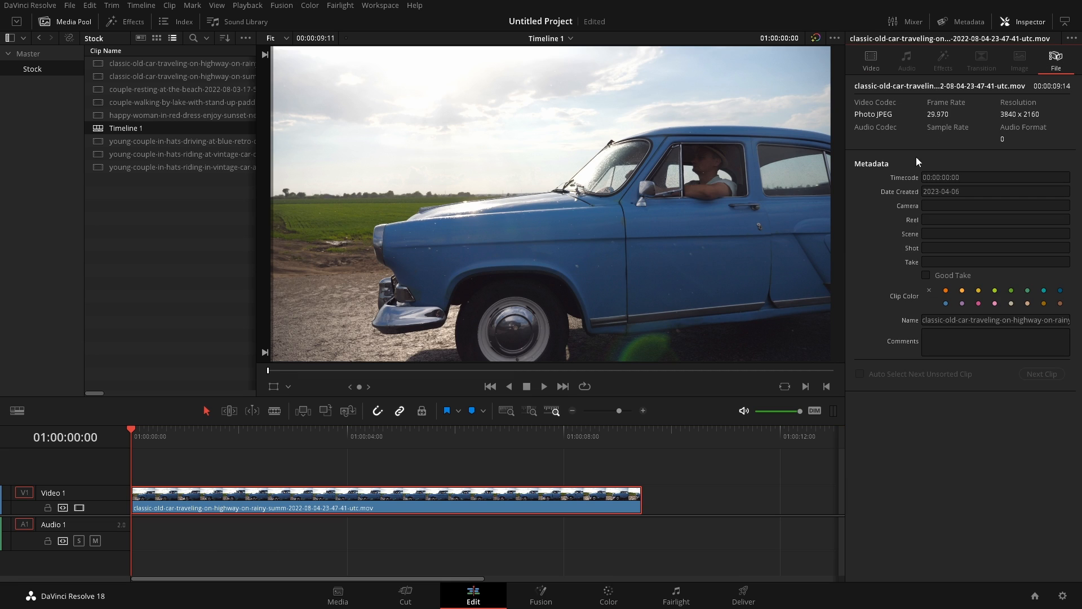
mouse_move(867, 139)
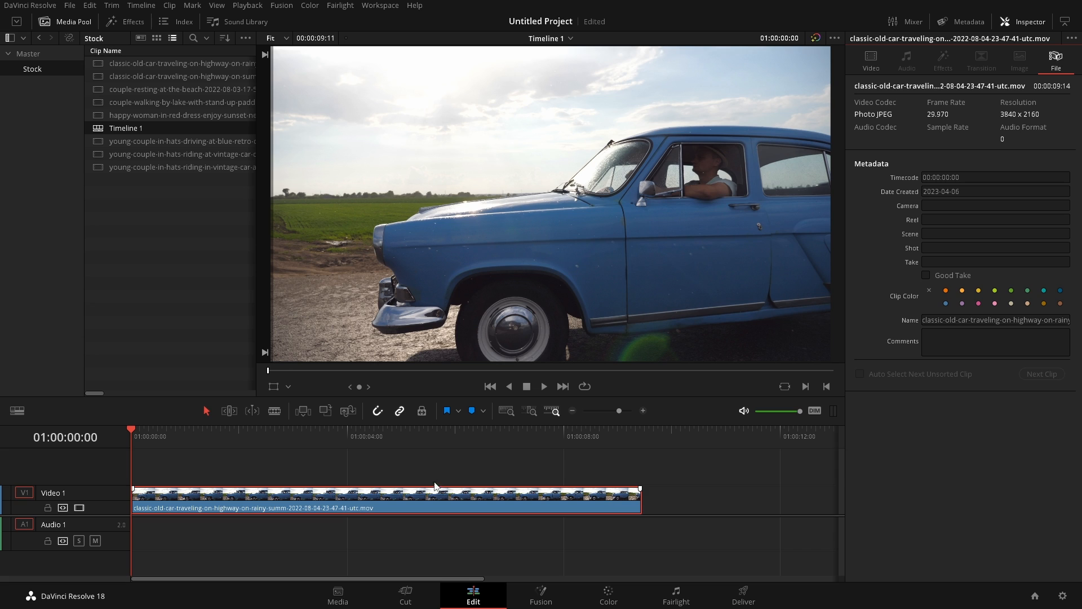
left_click(870, 61)
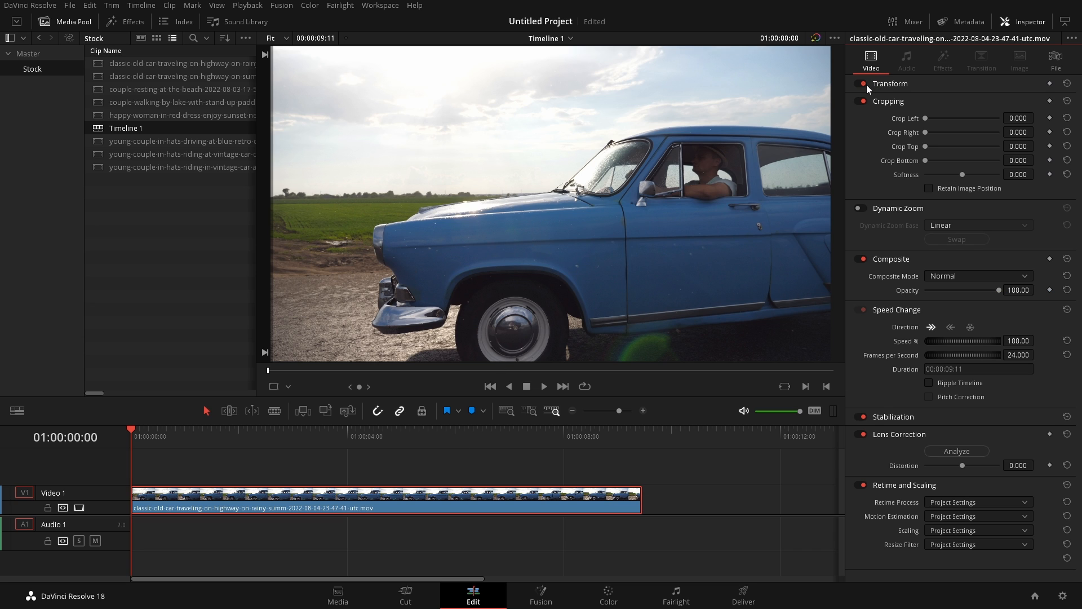
left_click(132, 22)
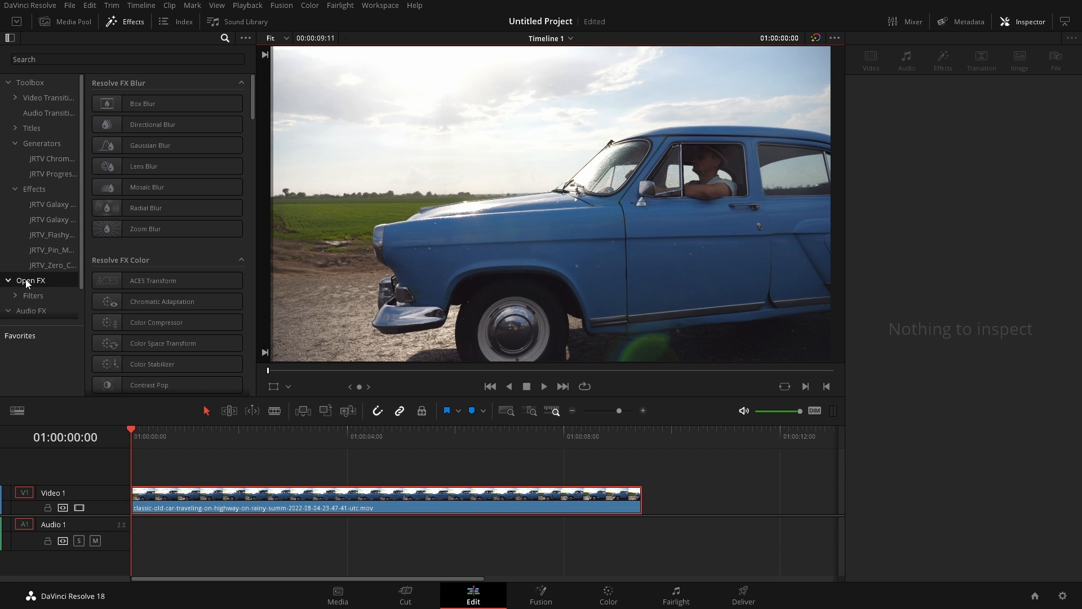
Apply Film Damage from an effects search for 'film' to the car clip, then disable it
left_click(127, 59)
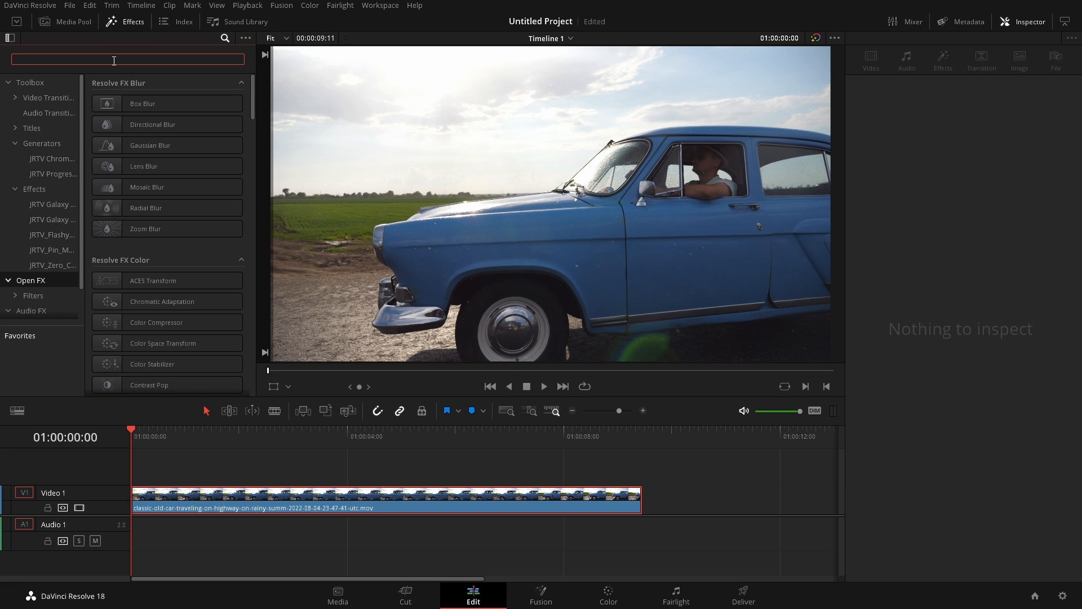
type("film")
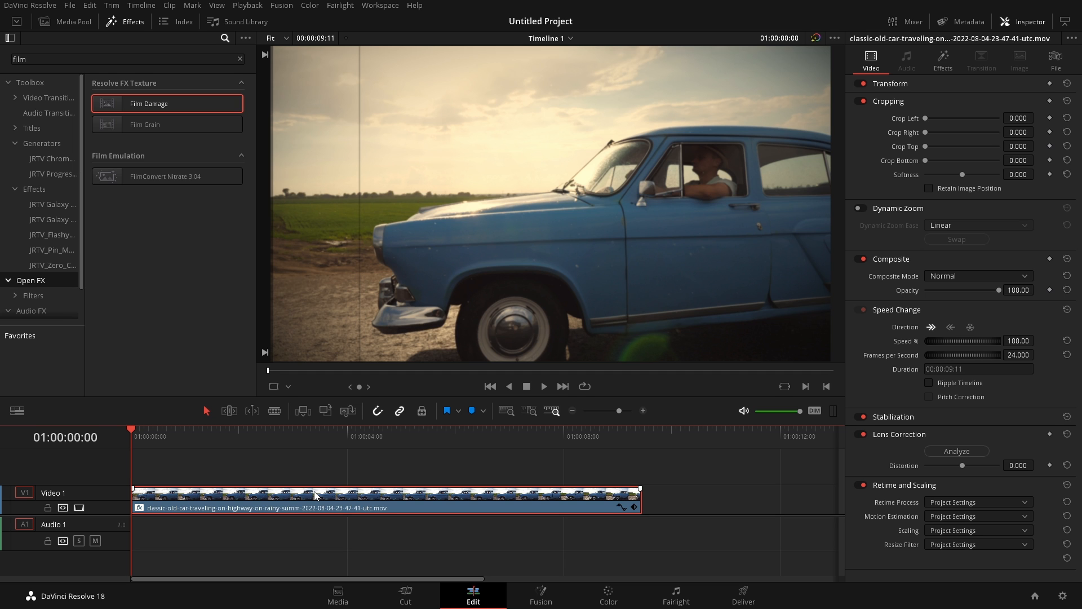
mouse_move(388, 182)
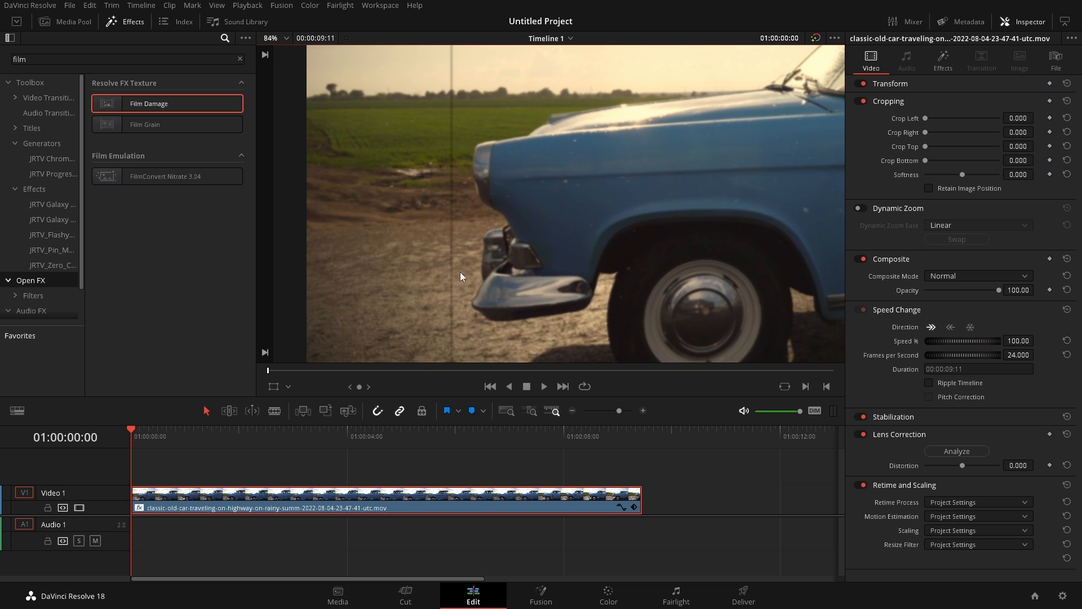
left_click(942, 59)
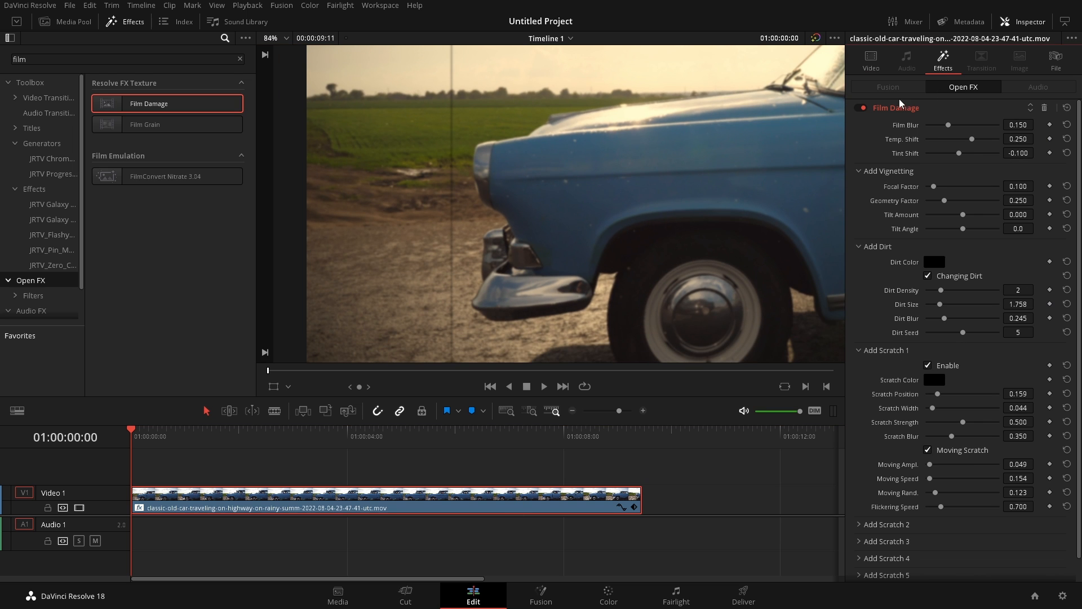
left_click(860, 108)
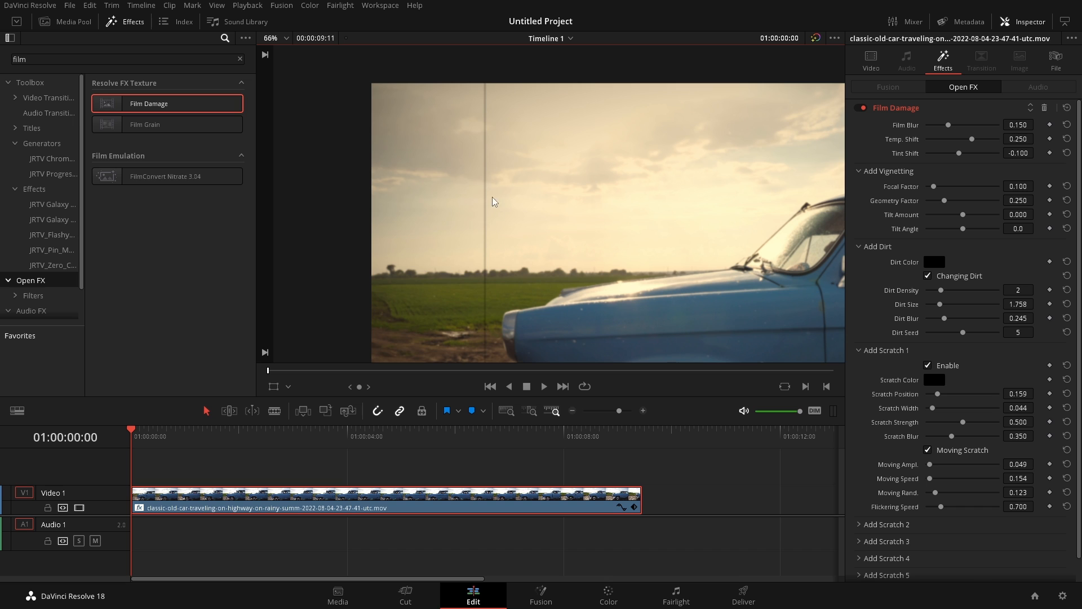
left_click(276, 38)
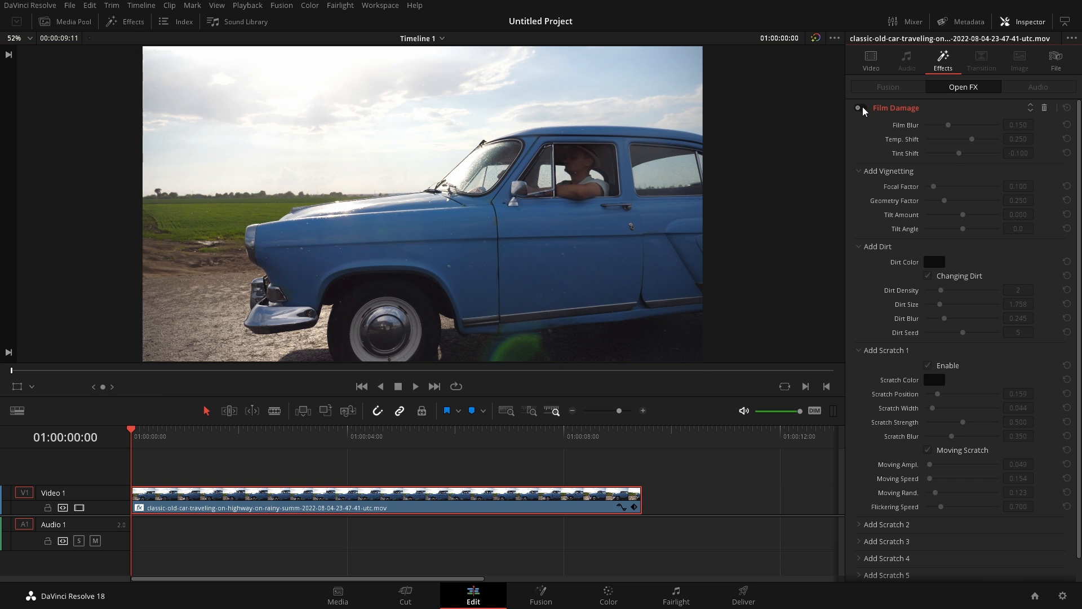
Re-enable Film Damage on the car clip and play it back to preview
left_click(862, 108)
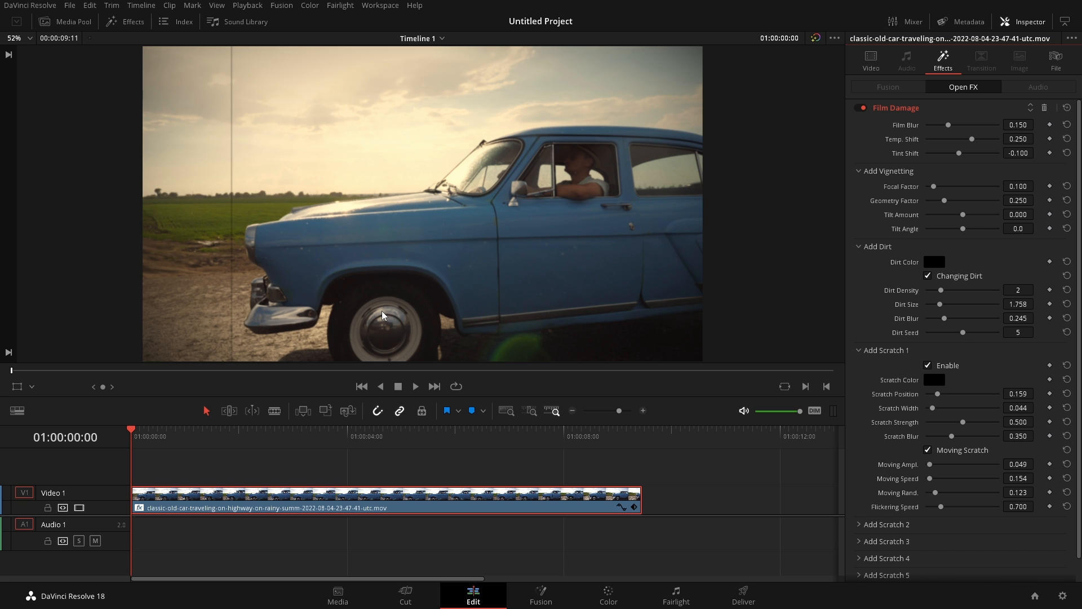
mouse_move(879, 252)
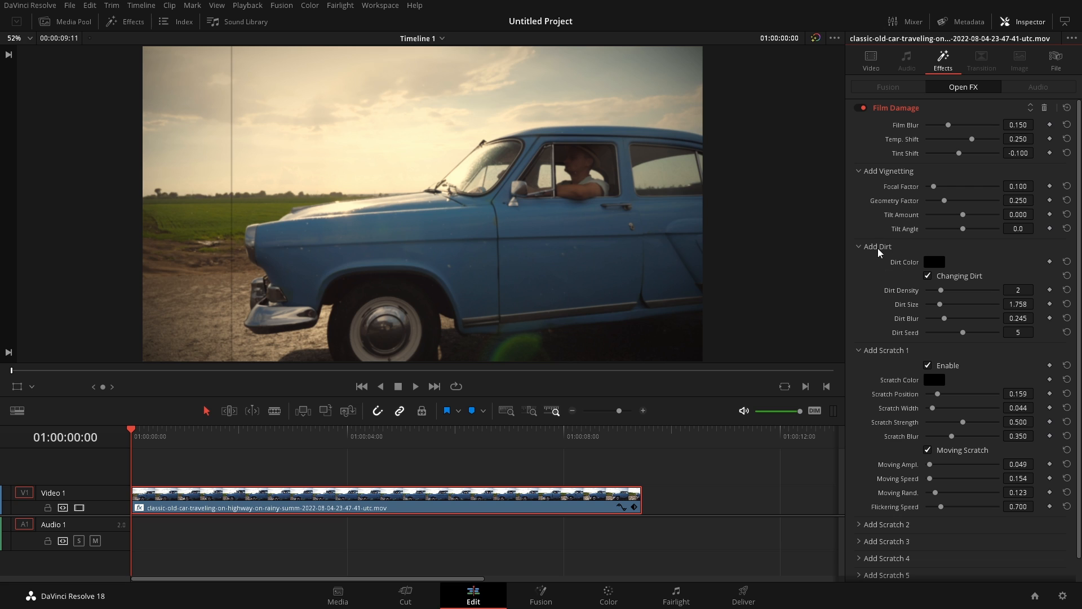
mouse_move(917, 466)
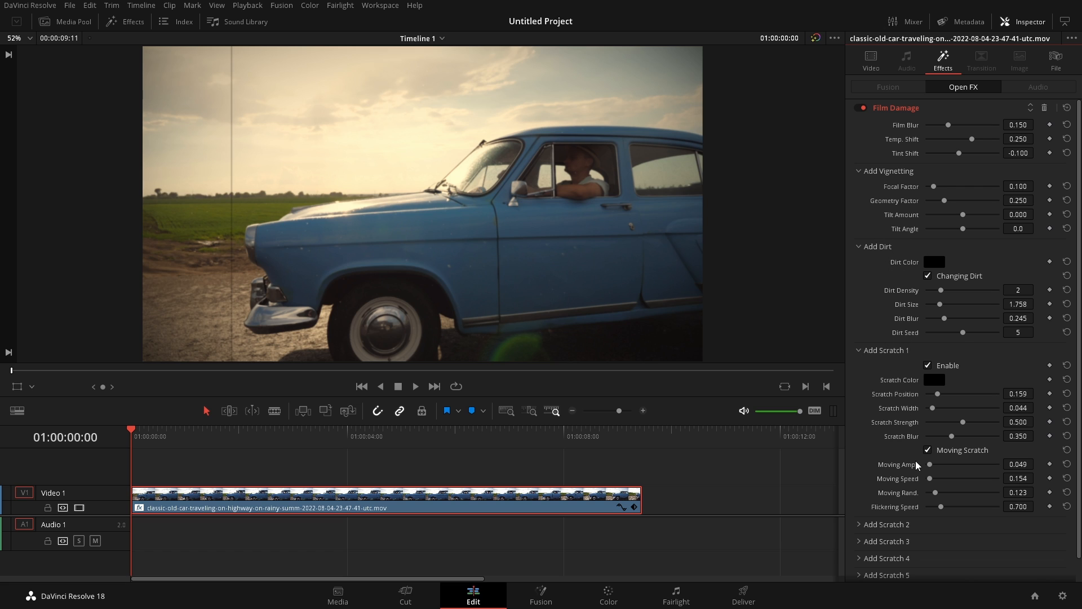
mouse_move(230, 79)
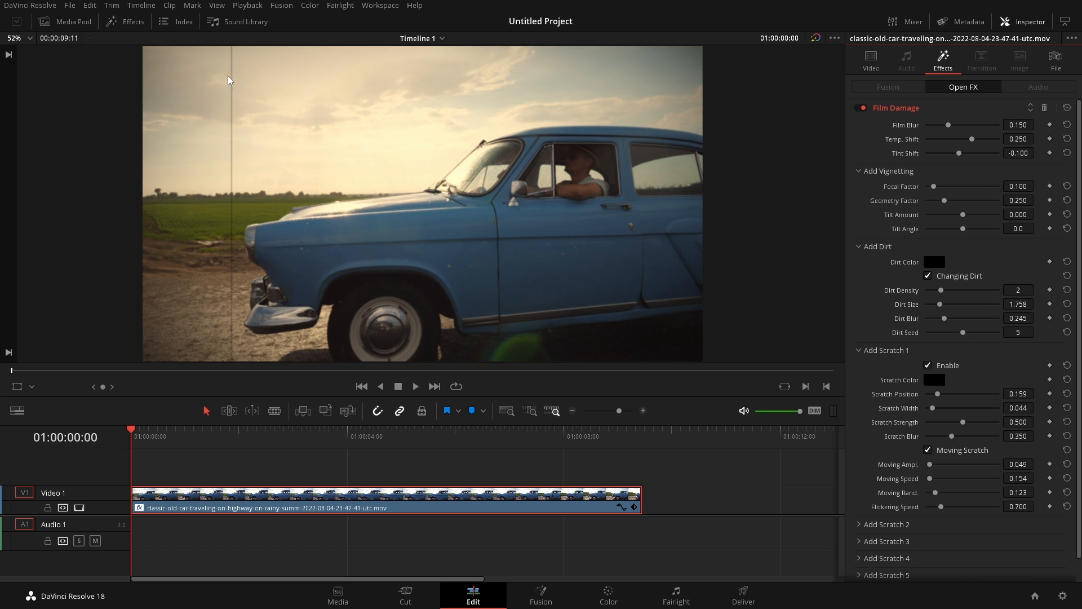
left_click(415, 386)
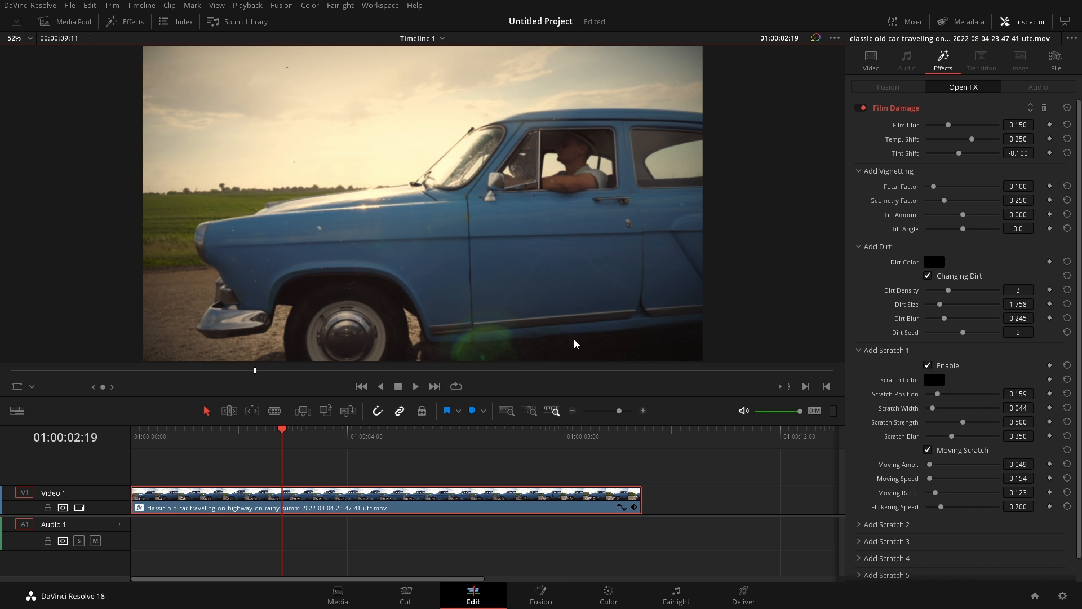
mouse_move(646, 353)
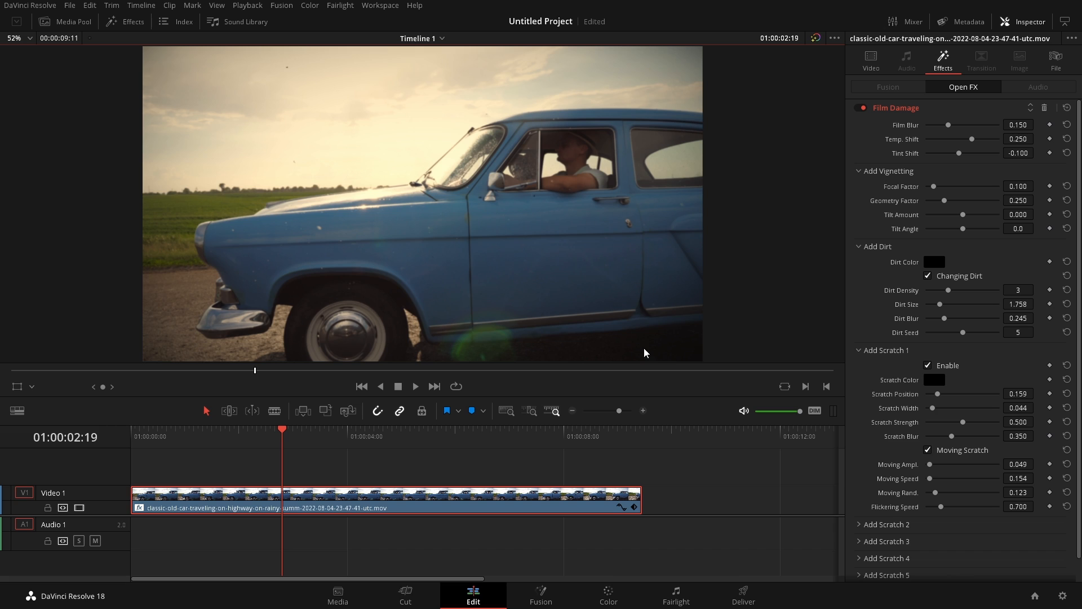
mouse_move(999, 147)
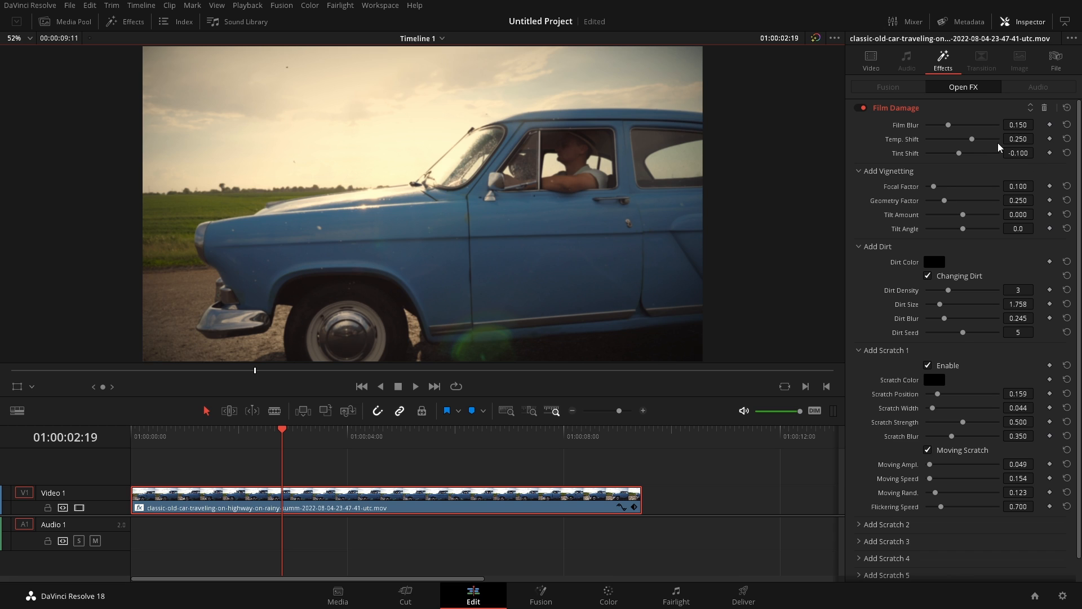
mouse_move(961, 147)
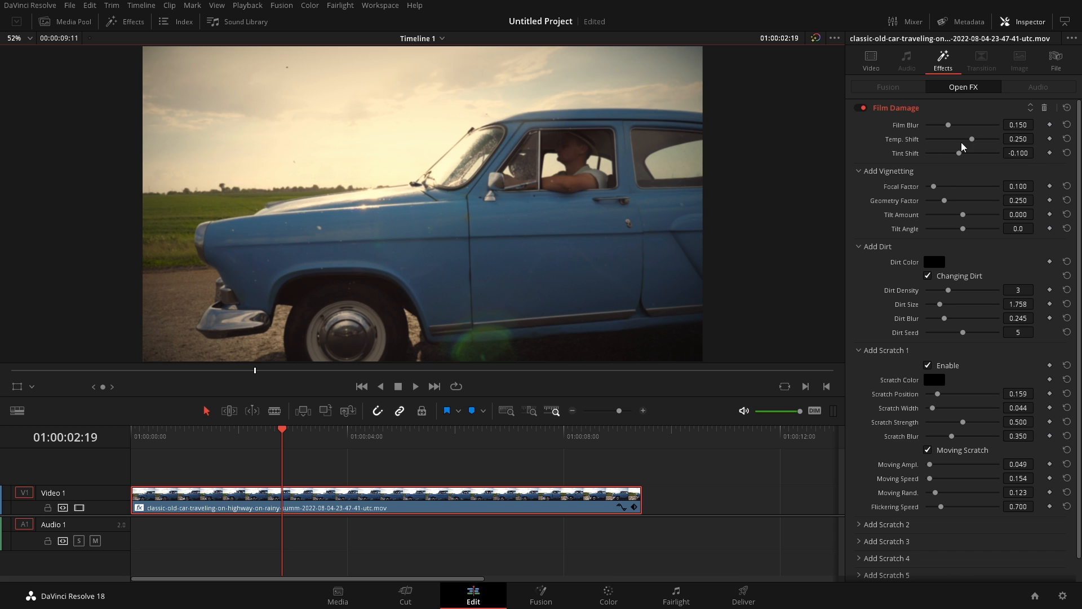
mouse_move(892, 161)
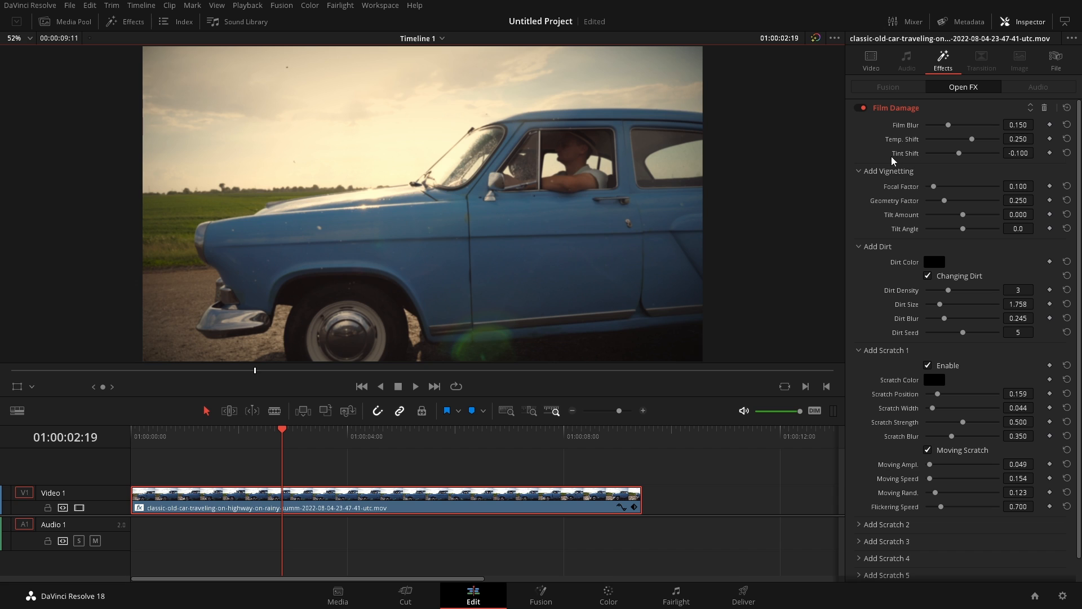
Reset the Film Damage temperature shift to zero and replay the clip from the start
left_click(1018, 138)
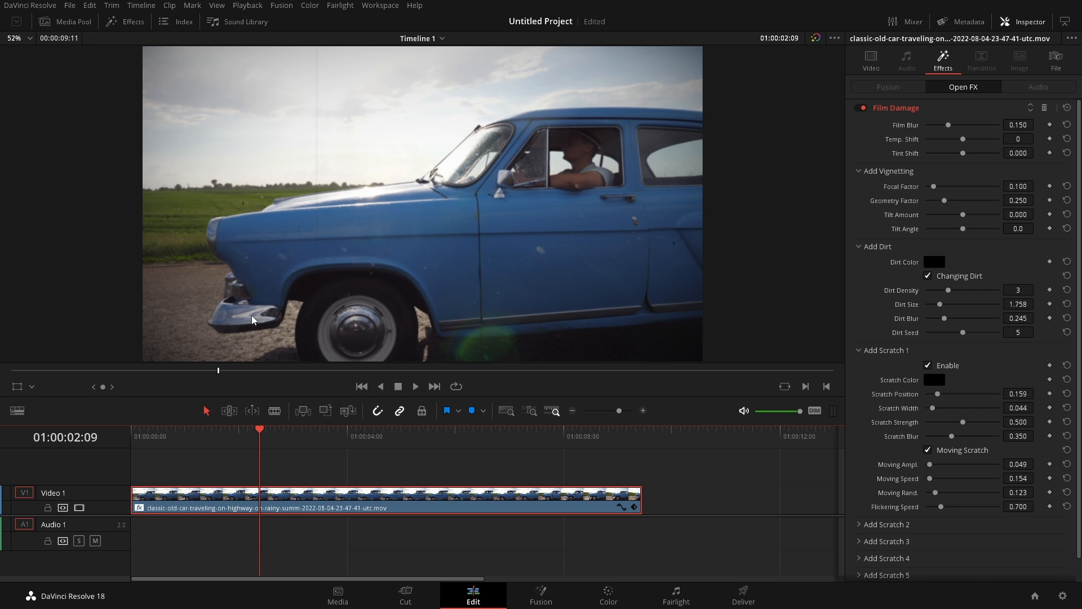
left_click(145, 428)
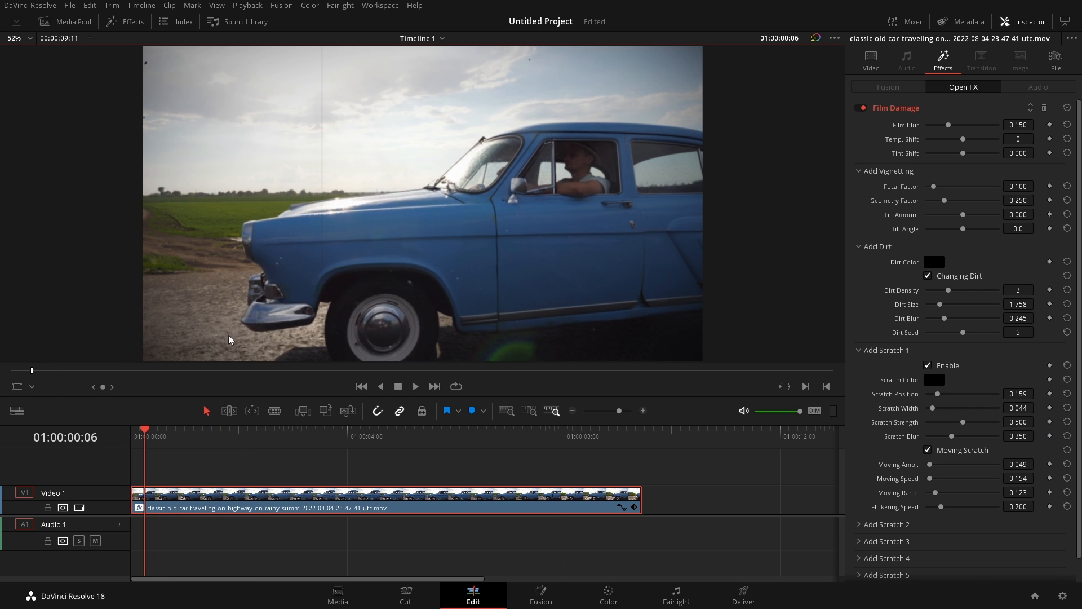
mouse_move(690, 143)
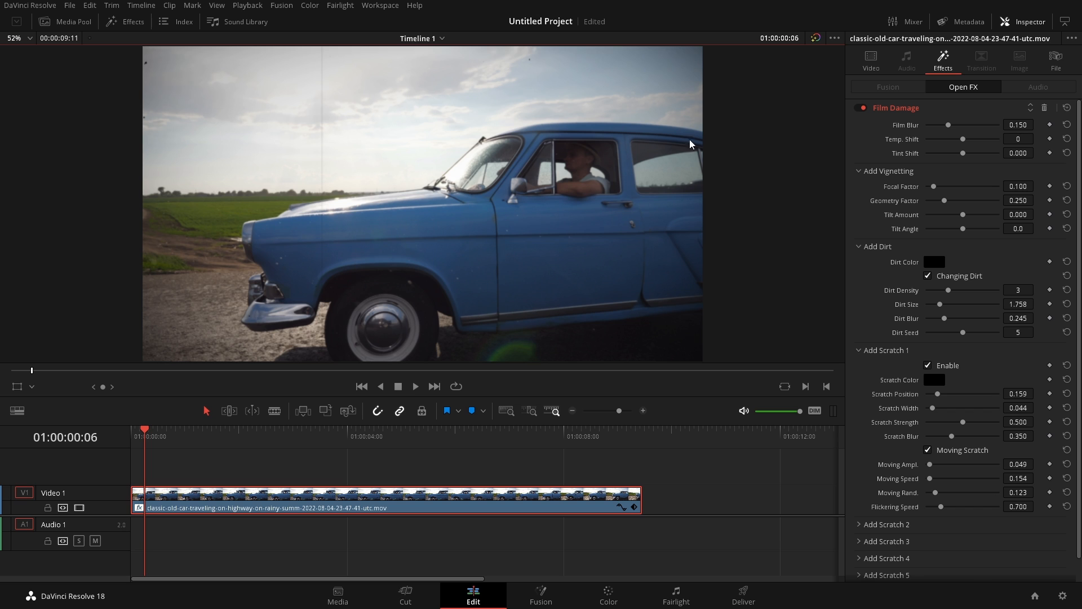
mouse_move(332, 181)
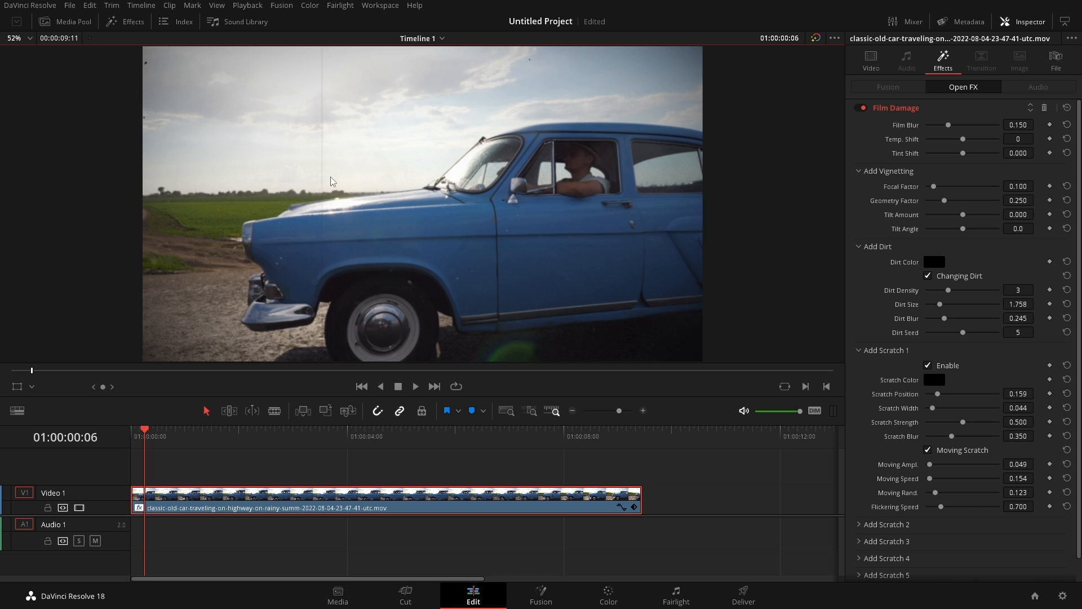
left_click(415, 386)
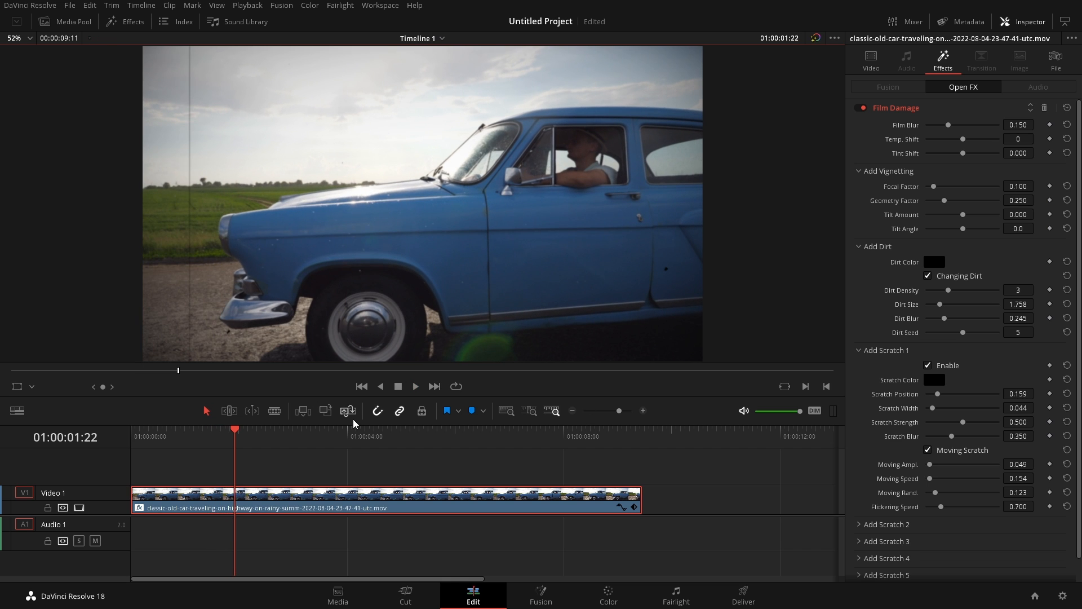
Add a Time Stretcher node to the car clip on the Fusion page
left_click(541, 595)
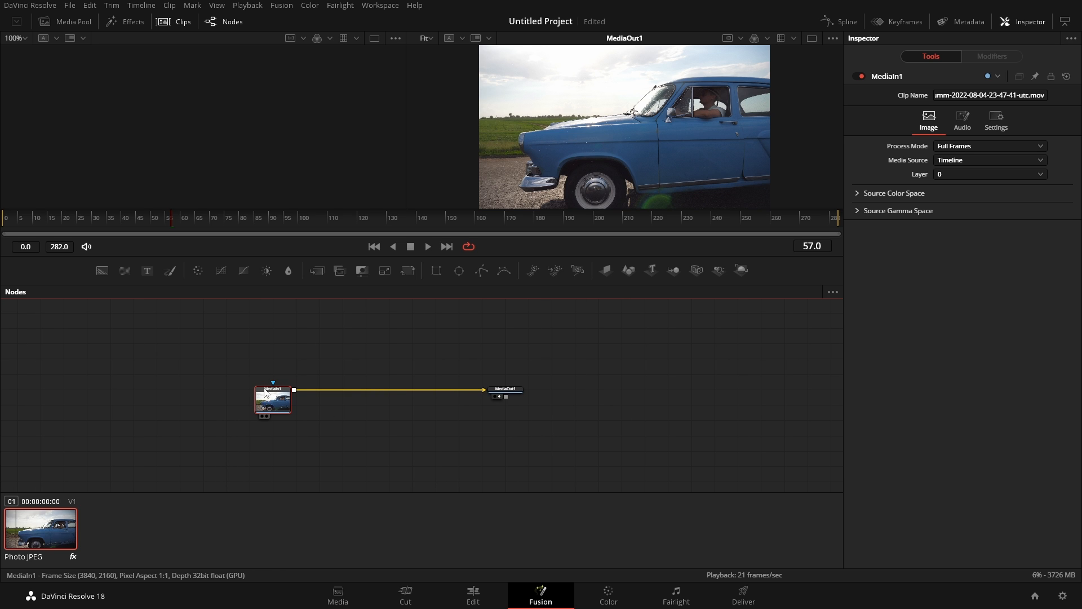
left_click_drag(275, 399, 274, 365)
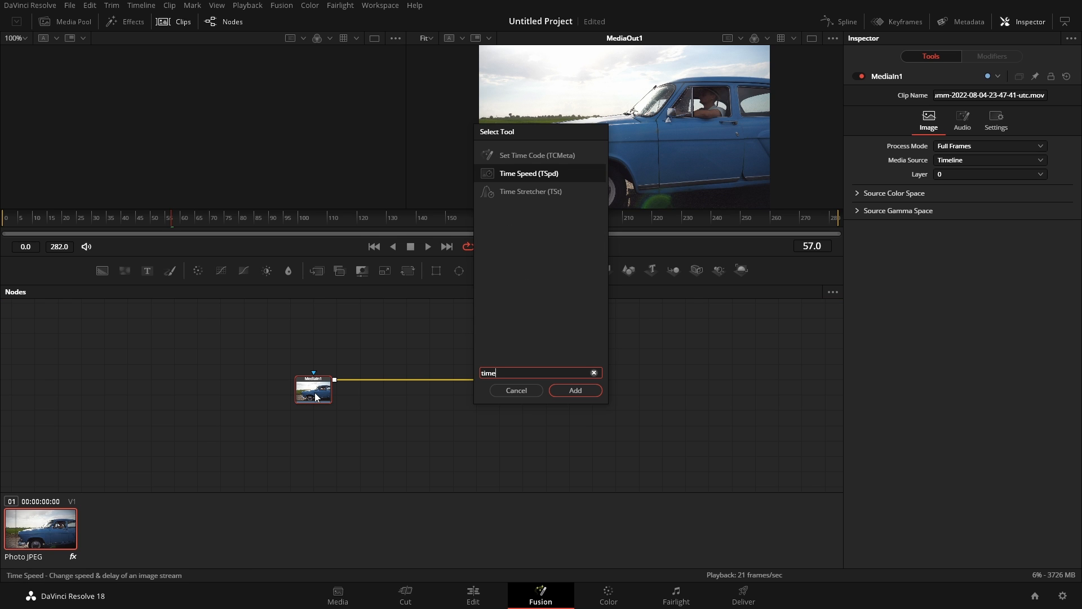
left_click(574, 390)
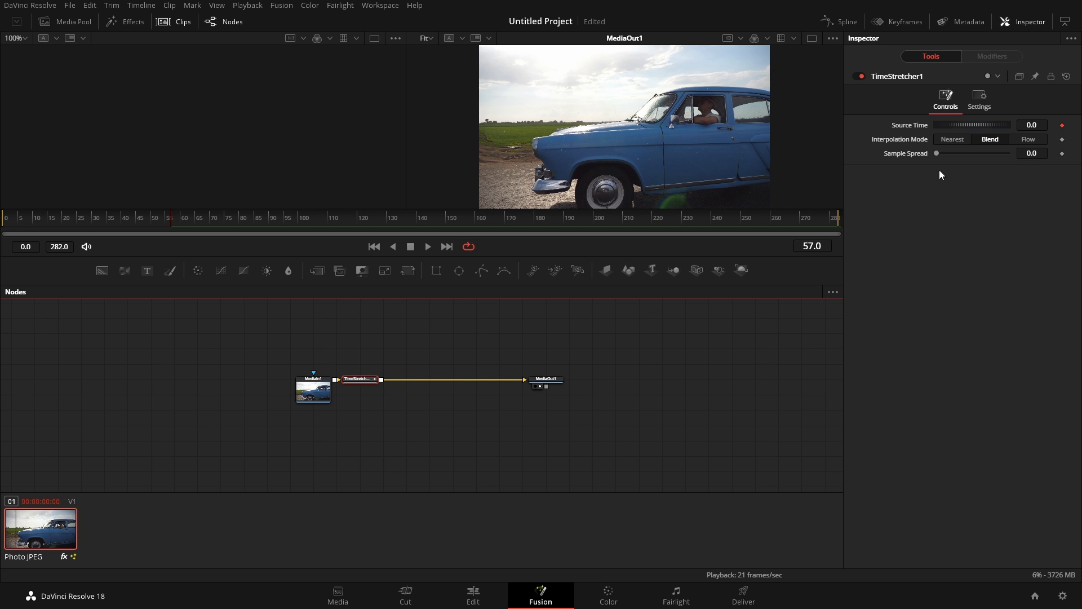
Scrub the Time Stretcher's Source Time and set its interpolation to Nearest
left_click(1028, 21)
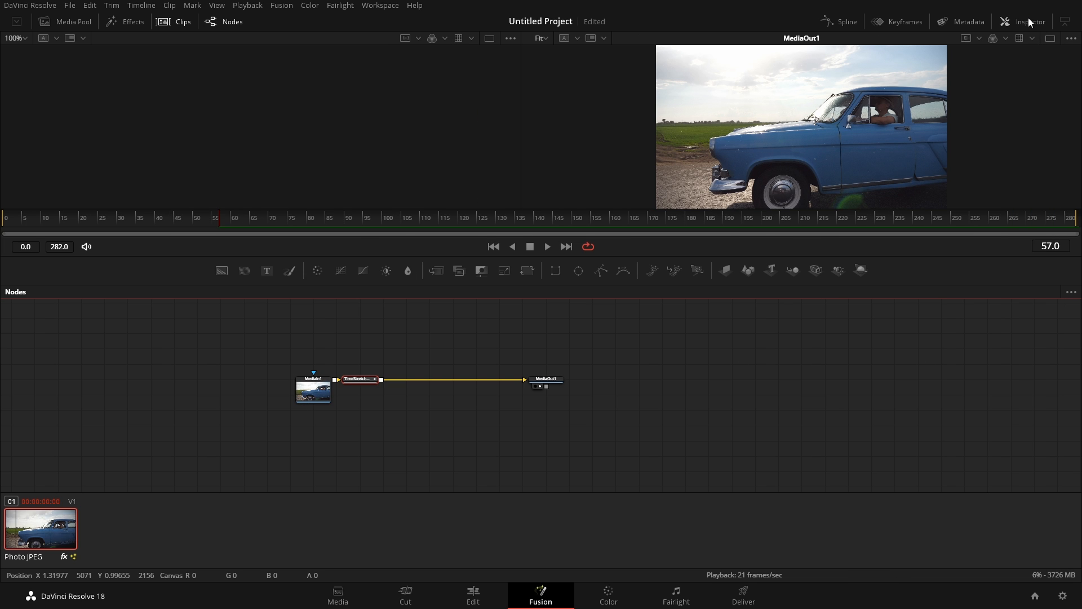
left_click(1028, 22)
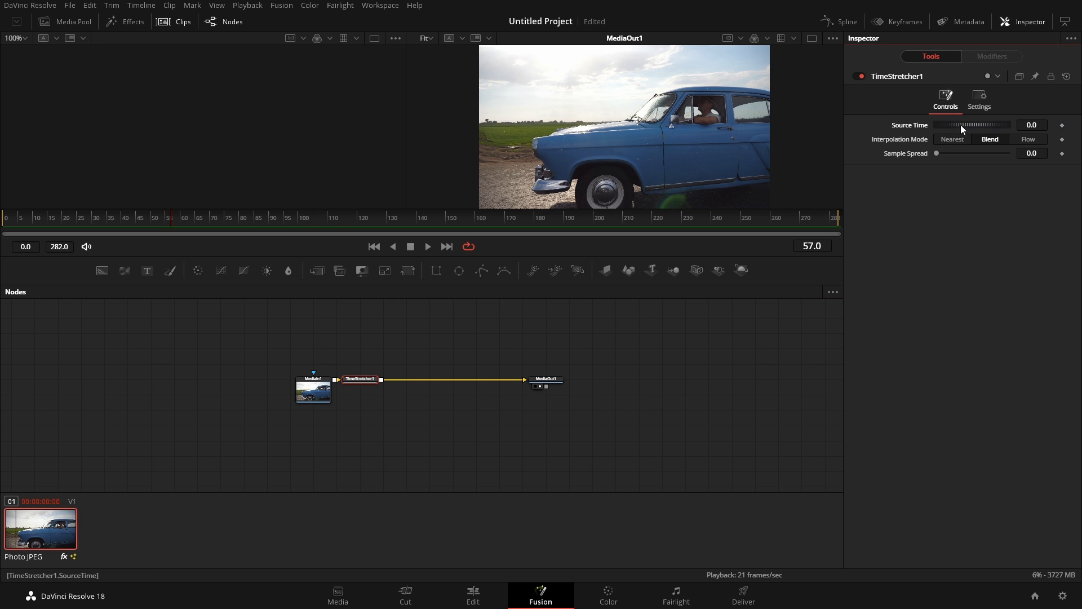
left_click_drag(932, 126, 980, 125)
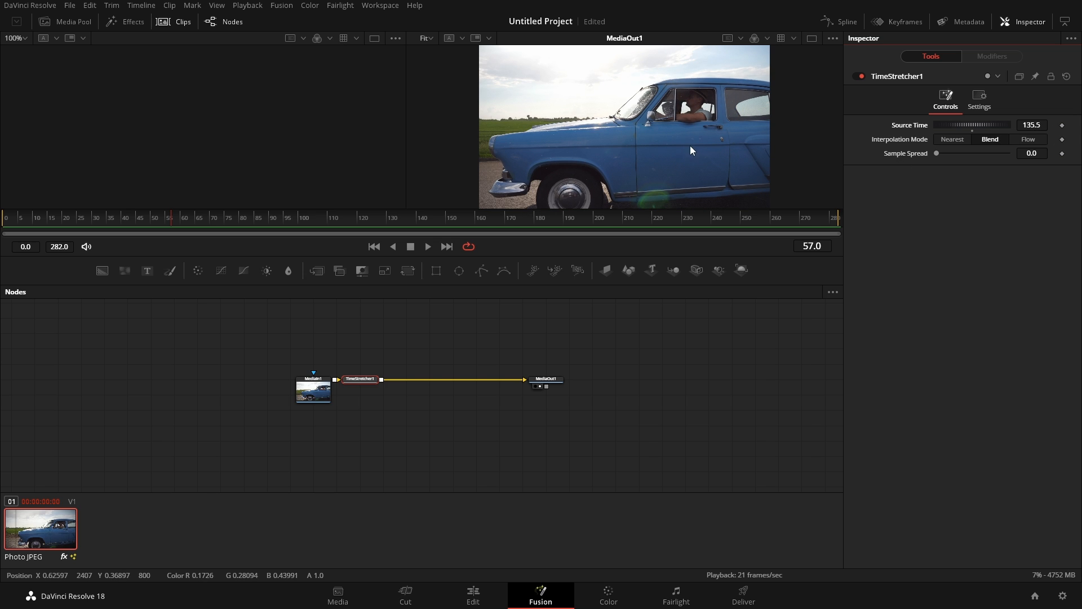
left_click(952, 139)
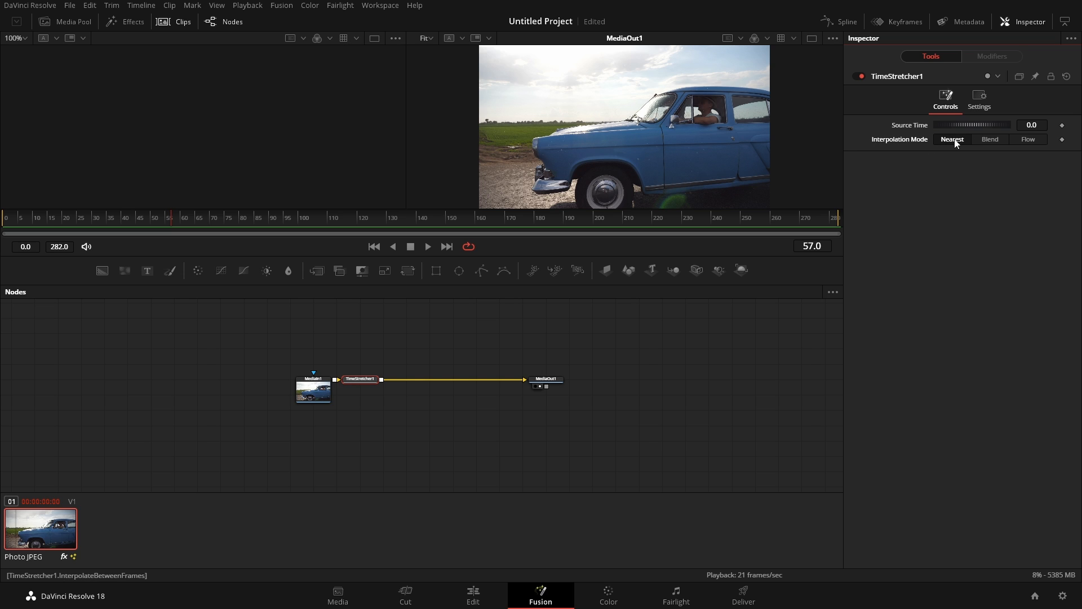
mouse_move(949, 145)
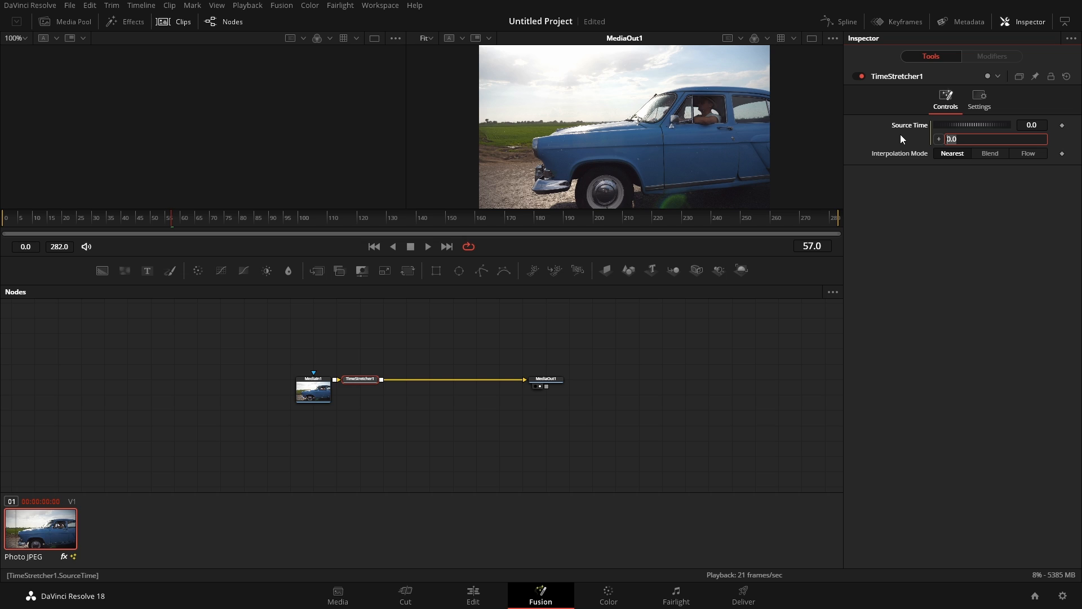
Enter floor(time/3)*3 as the Source Time expression
type("floor")
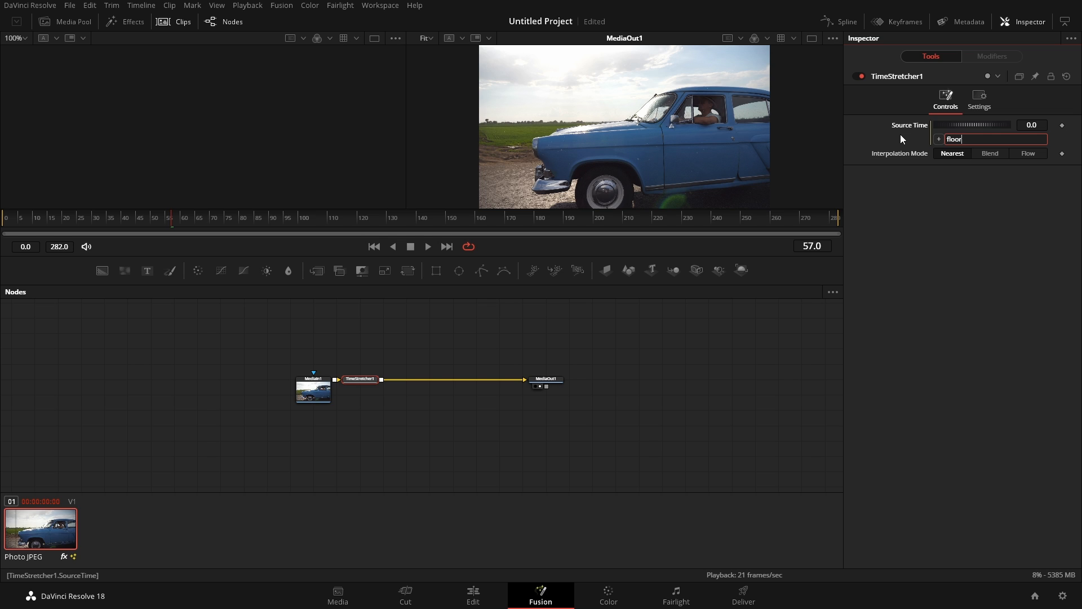
type("(")
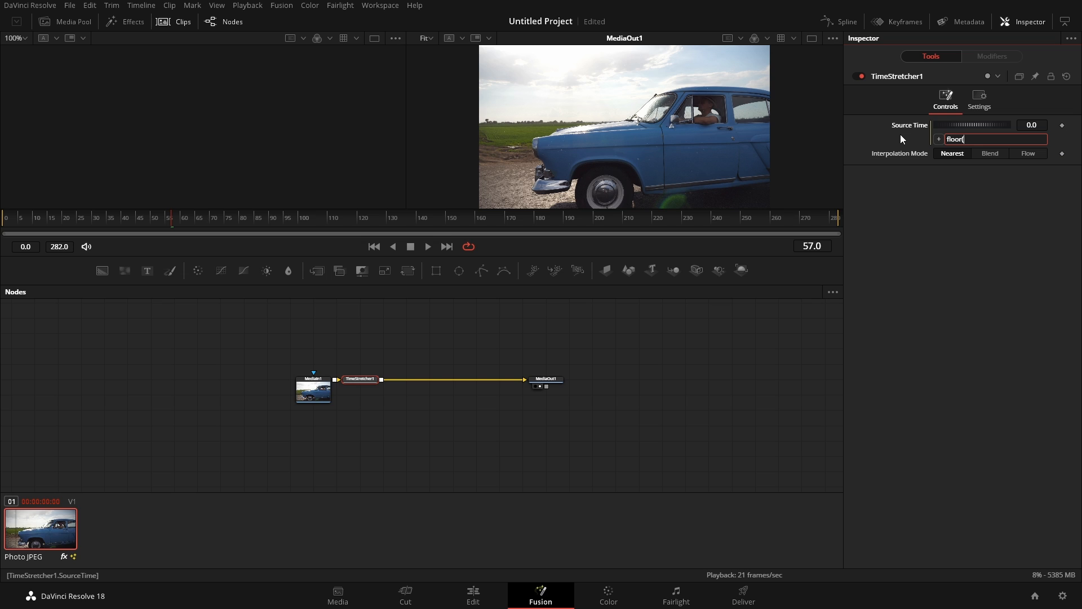
type("time")
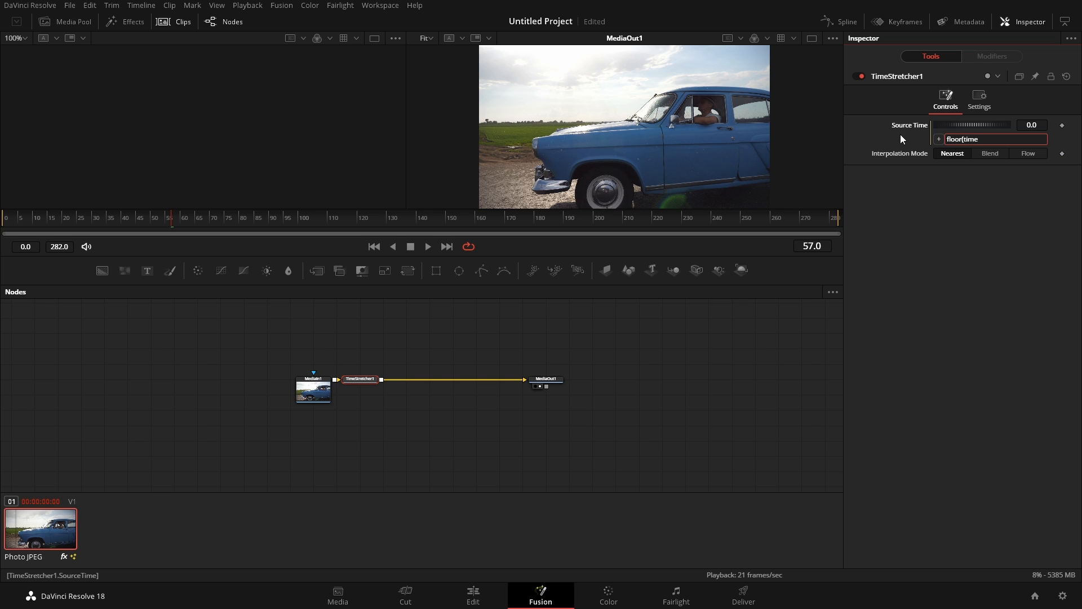
mouse_move(818, 234)
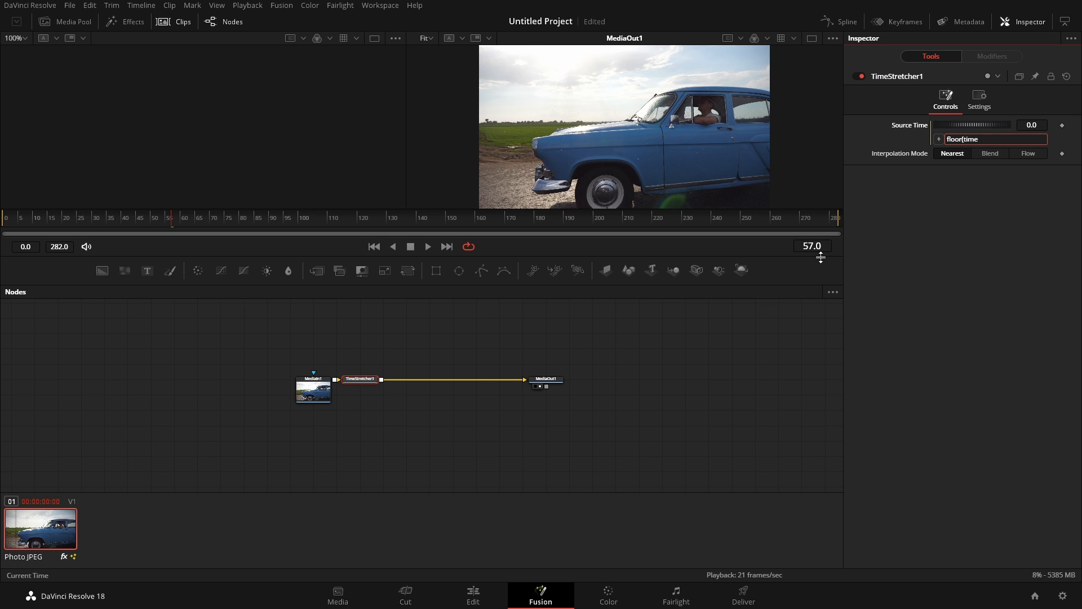
left_click(993, 139)
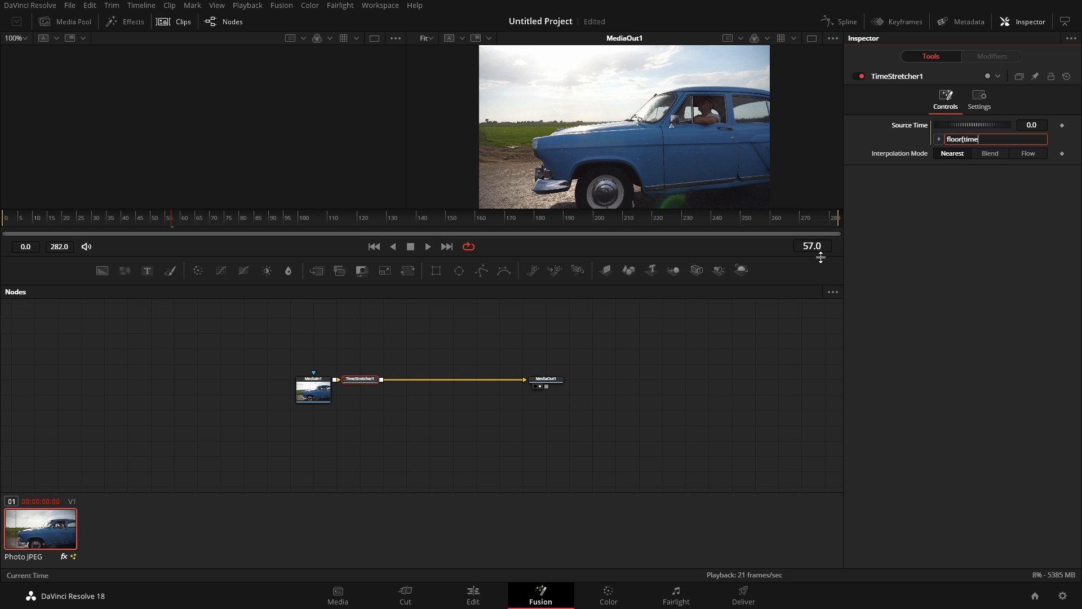
type("/")
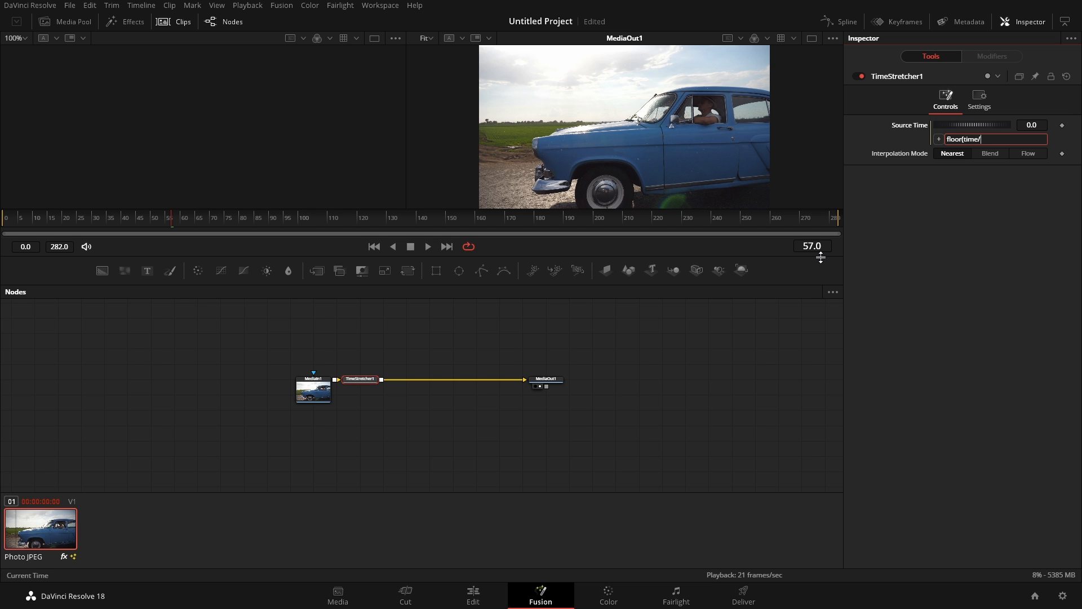
type("3)*3")
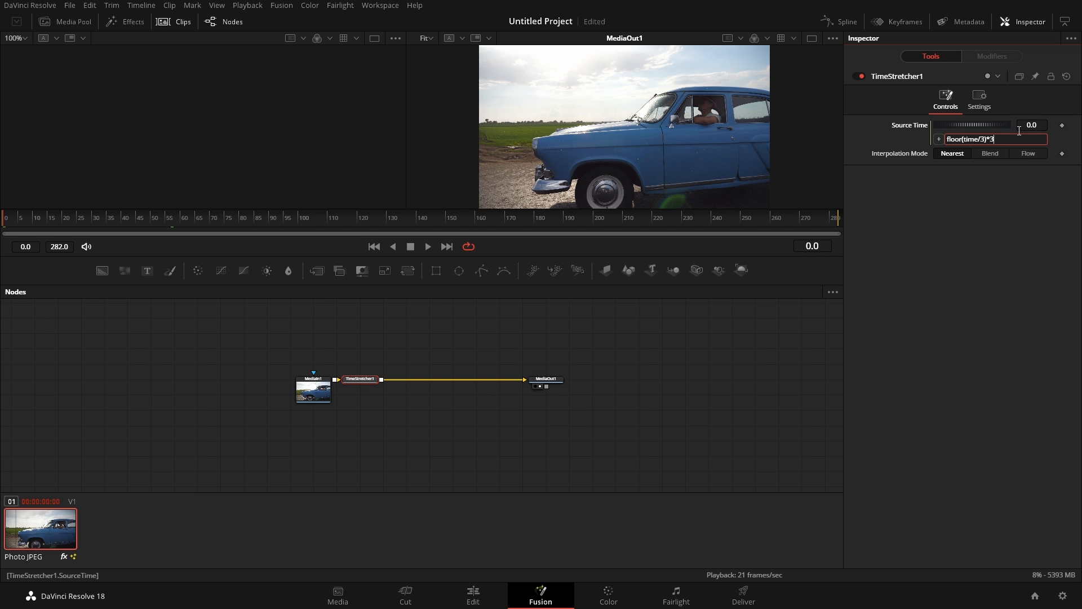
mouse_move(718, 258)
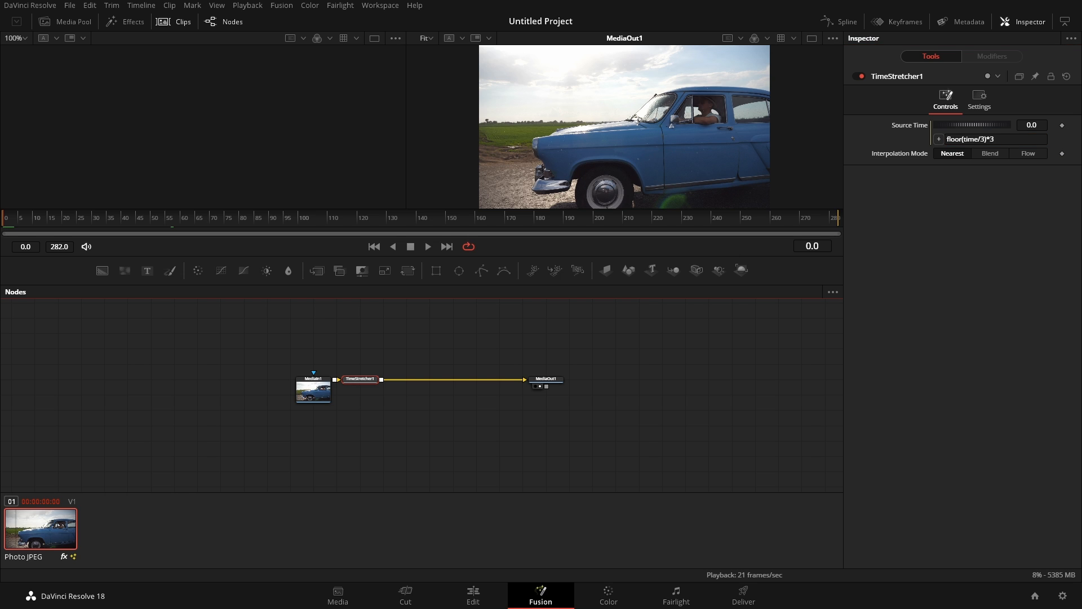
mouse_move(740, 296)
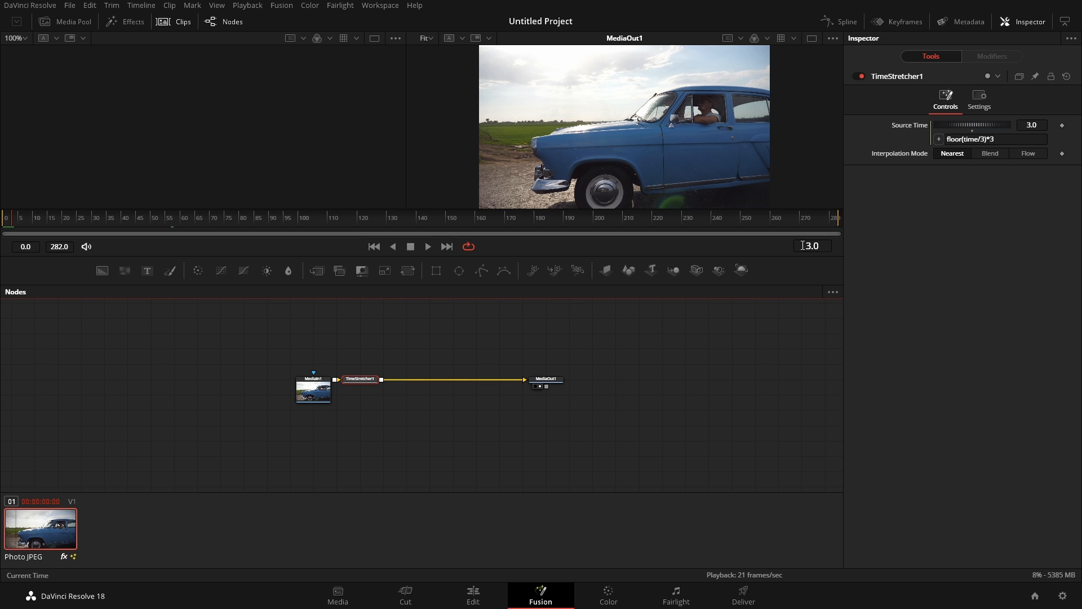
left_click(811, 246)
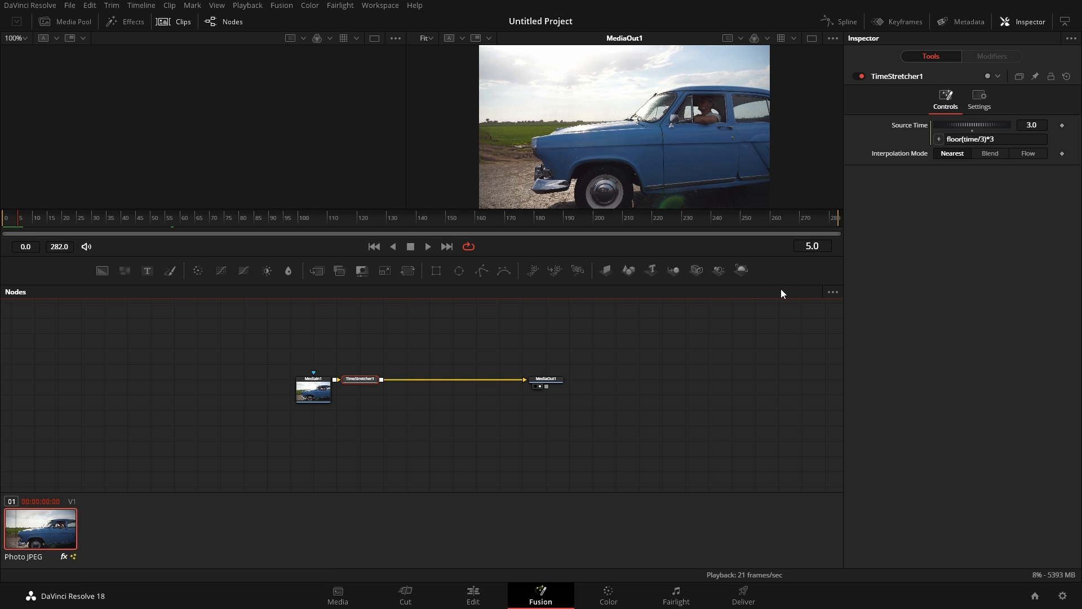
left_click(427, 246)
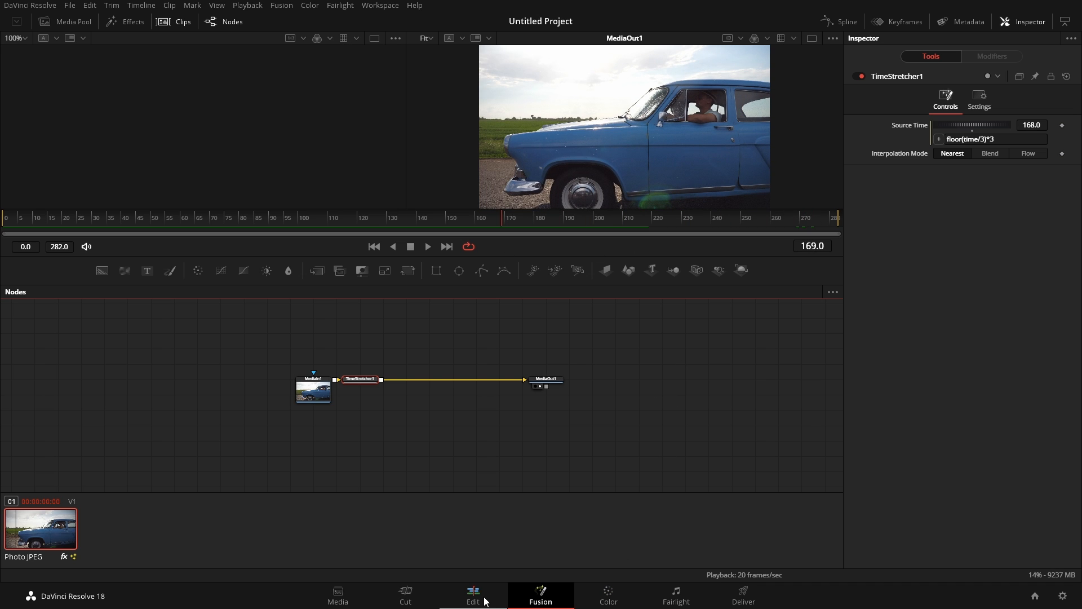
left_click(472, 596)
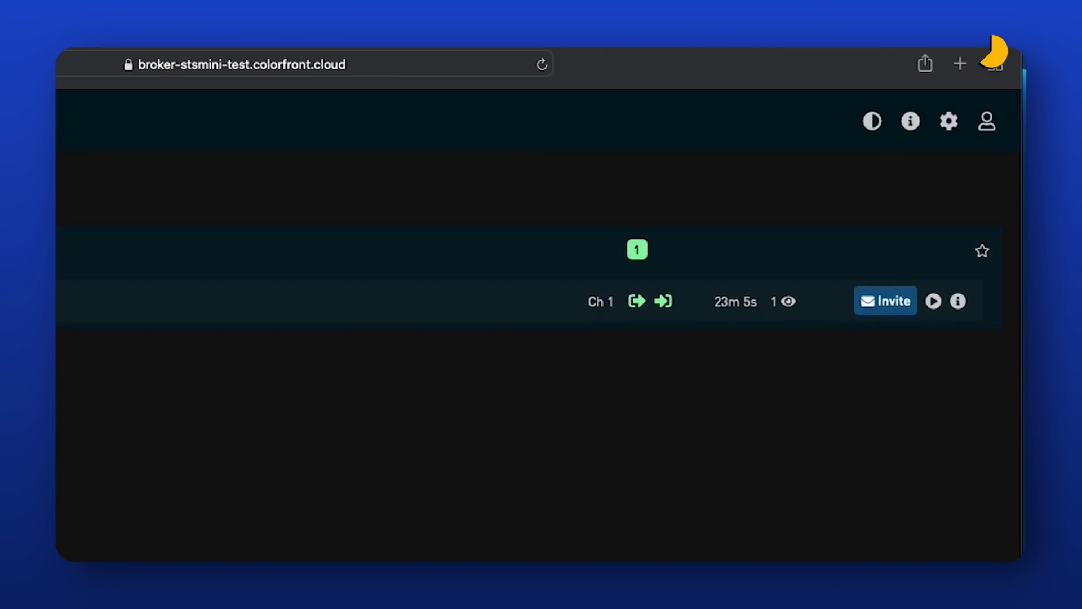
left_click(885, 300)
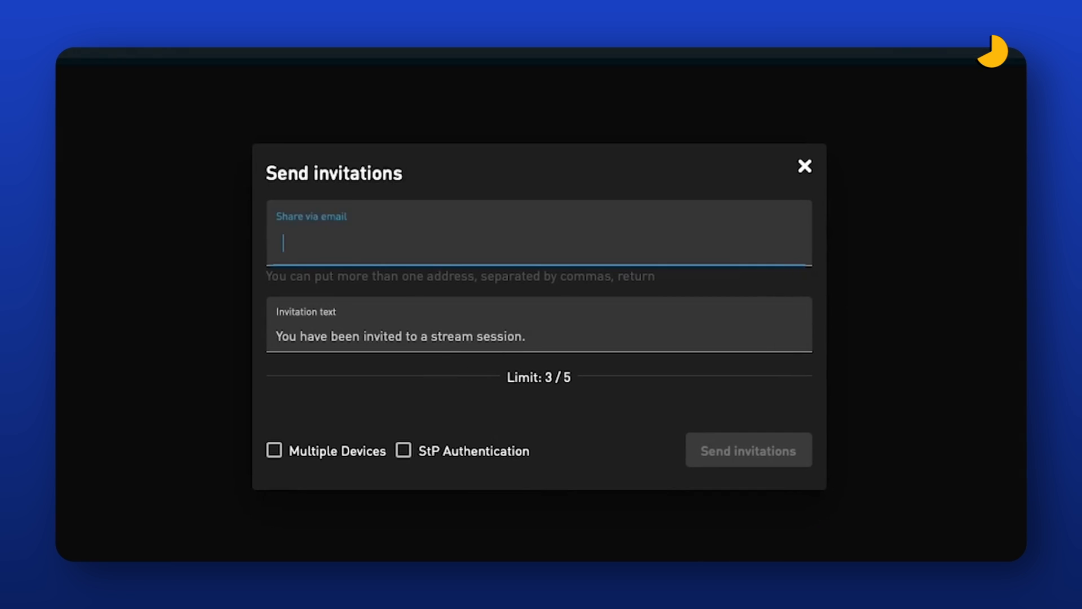
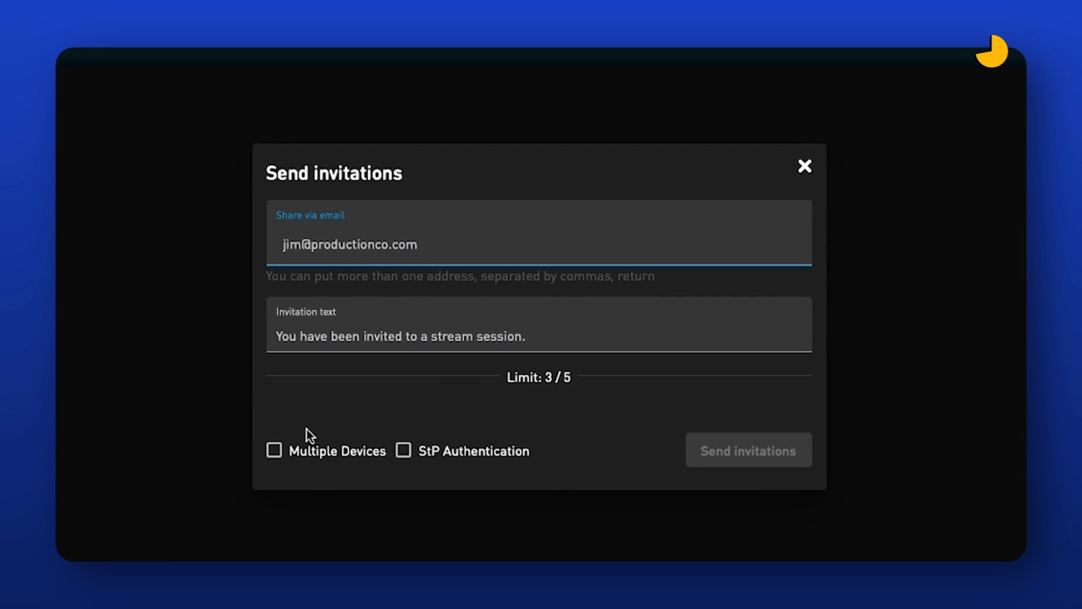
left_click(804, 166)
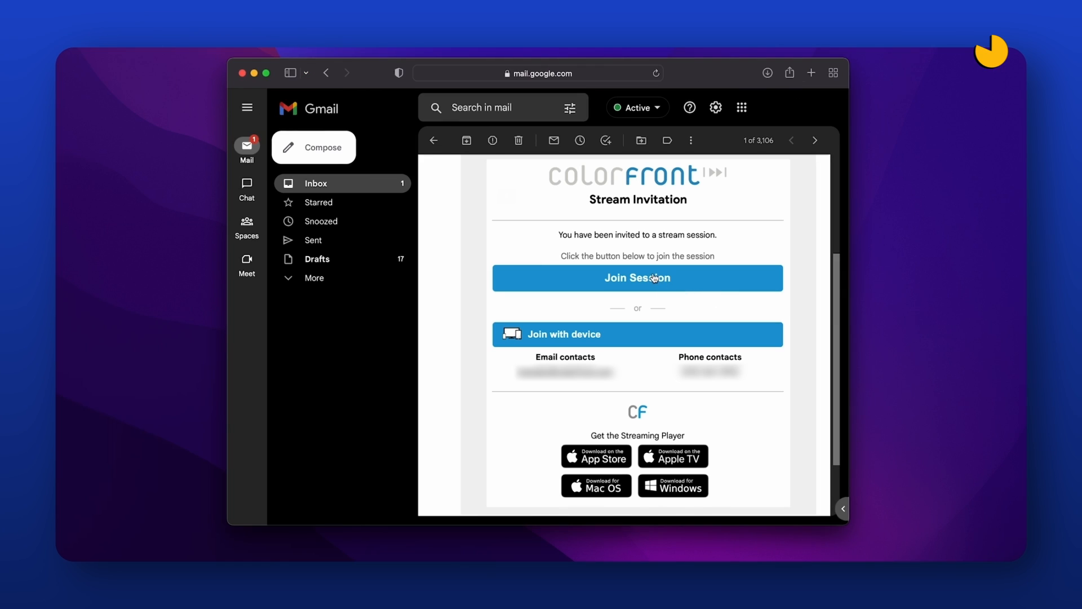
left_click(637, 277)
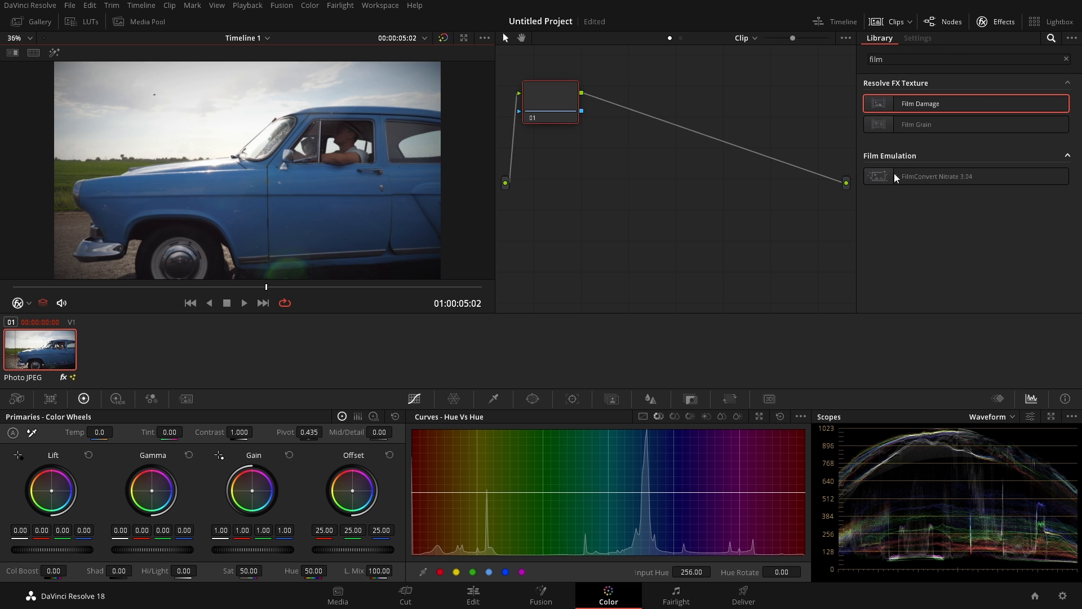
mouse_move(862, 67)
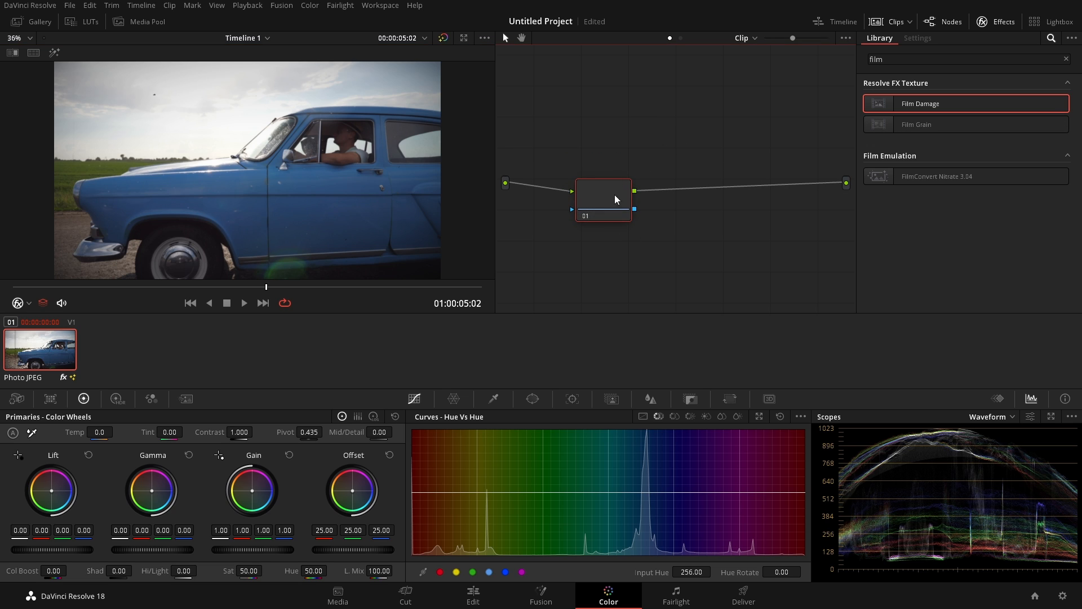
mouse_move(626, 228)
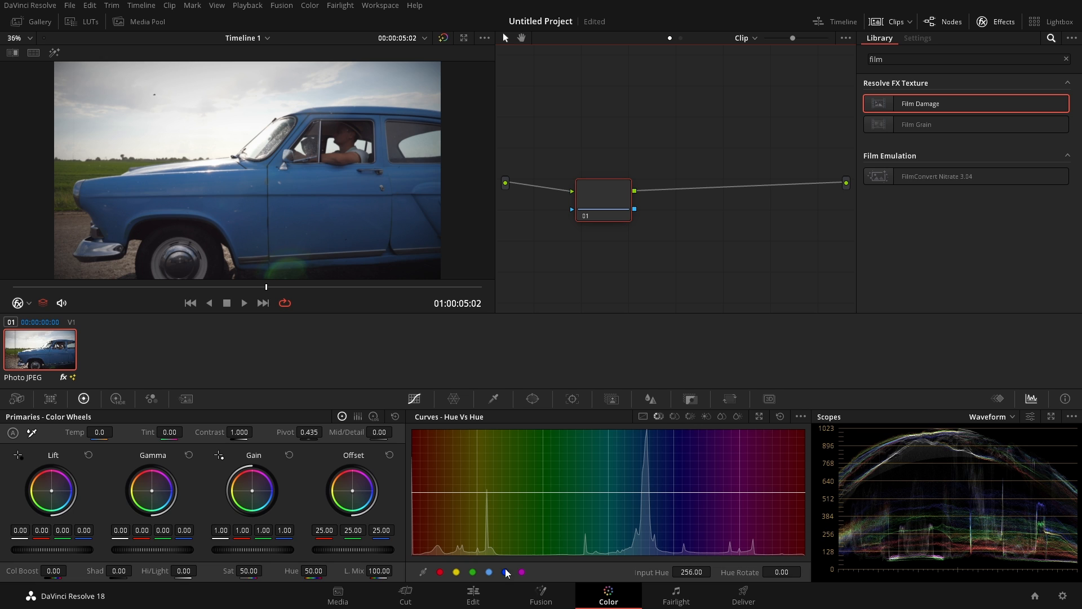
Delete the Film Damage effect from the car clip in the Edit page Inspector
left_click(473, 595)
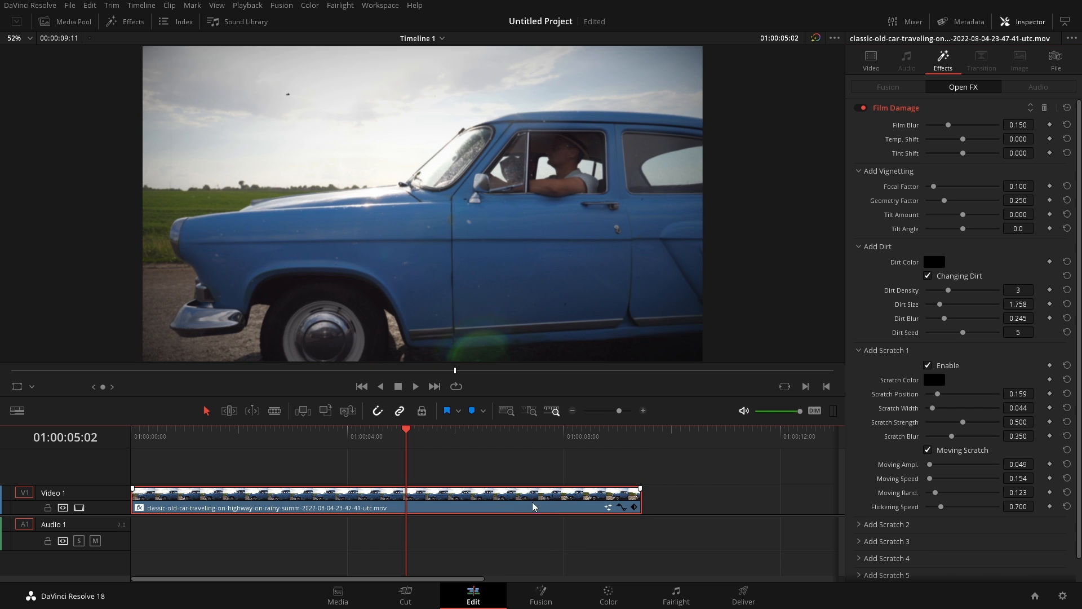
left_click(870, 61)
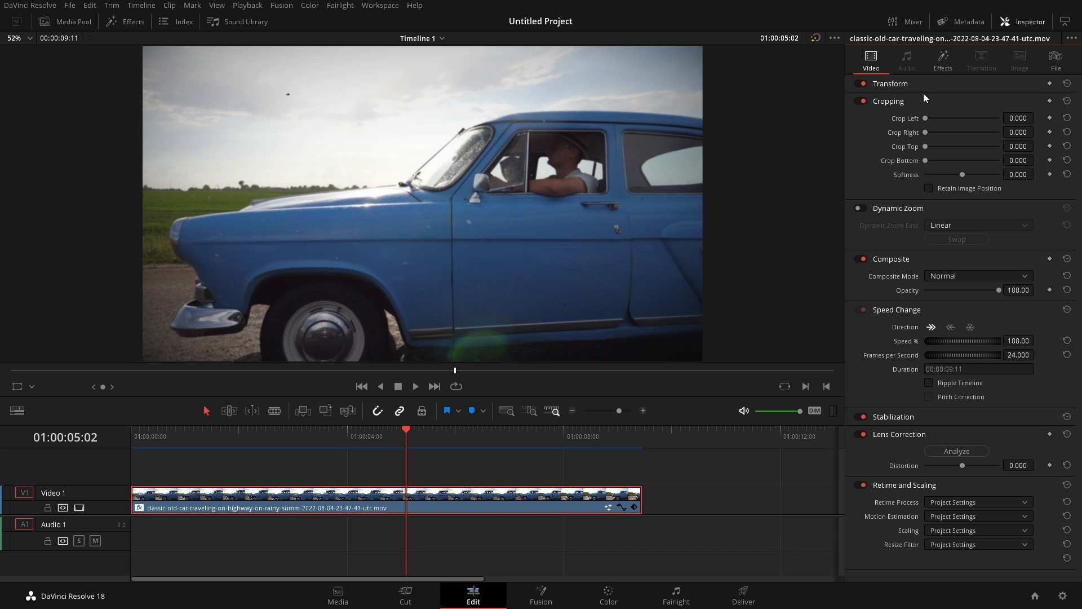
left_click(942, 61)
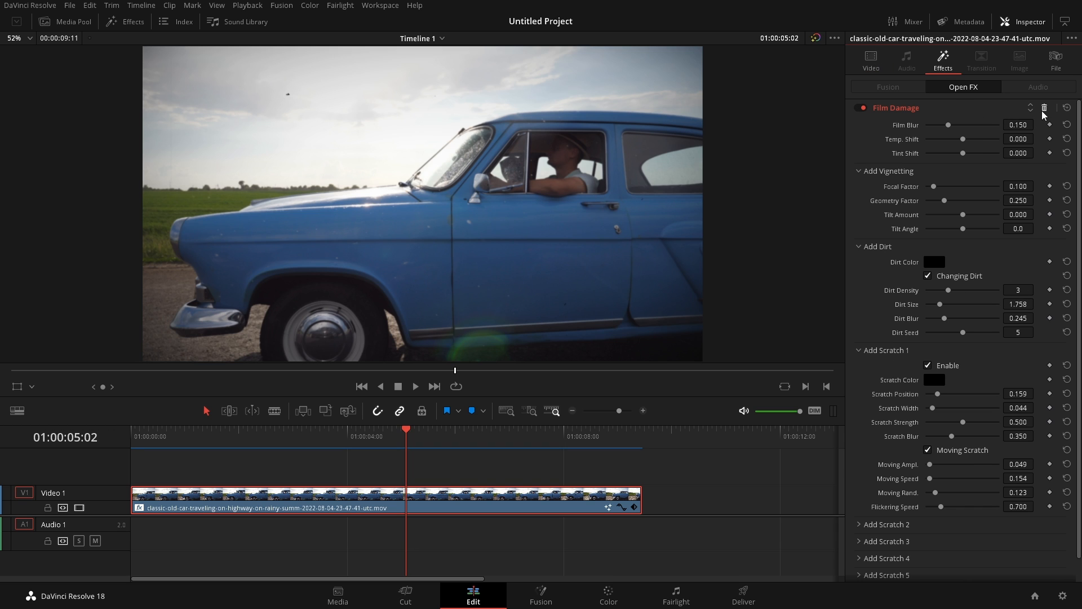
left_click(1046, 107)
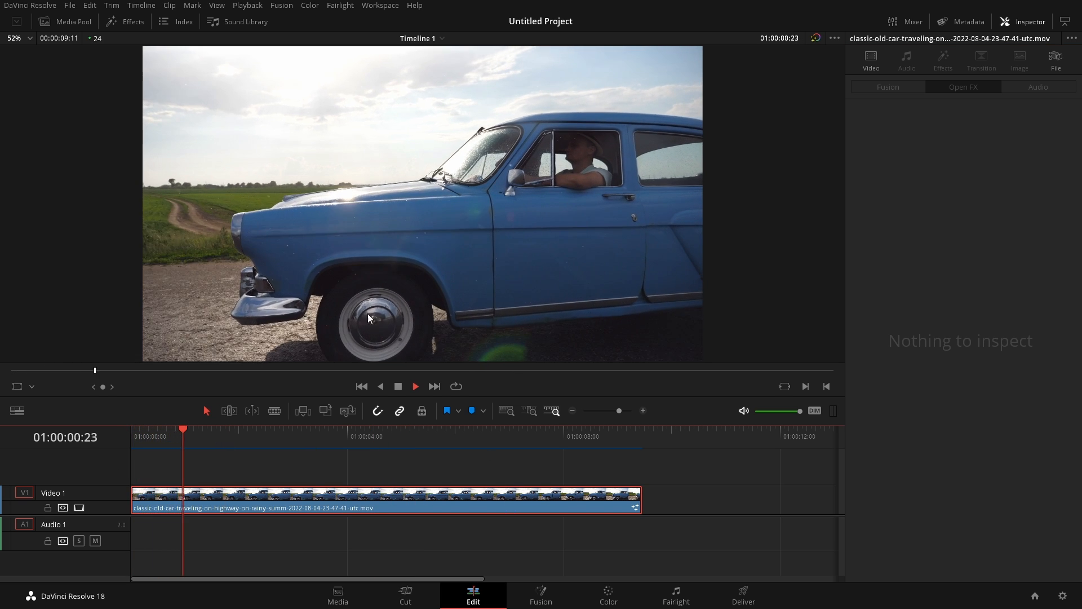
left_click(607, 596)
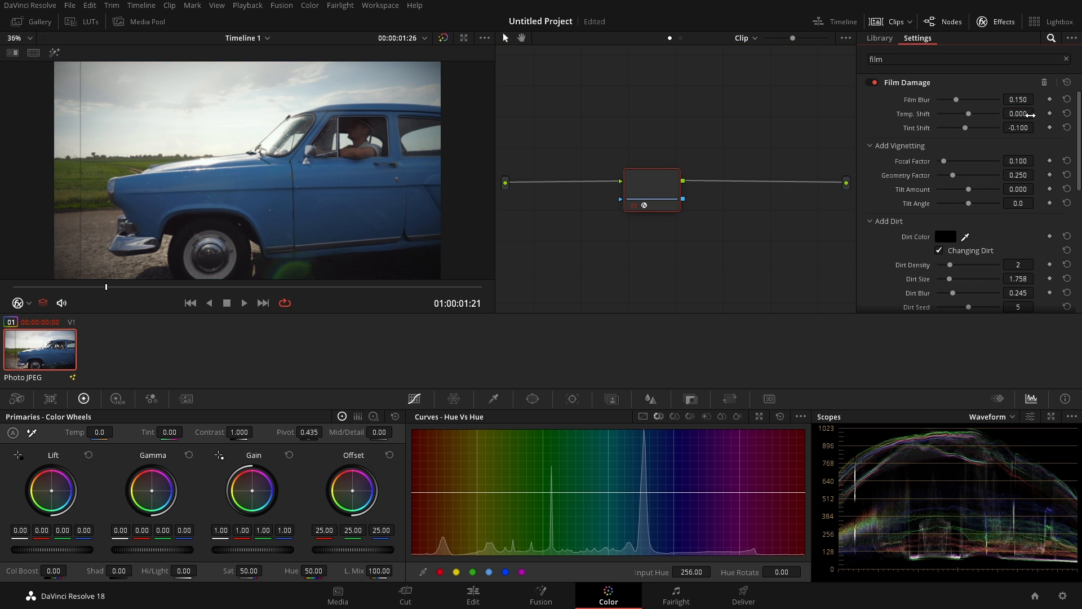
Set the Film Damage tint shift to 0 and select the Film Damage node
left_click(1018, 128)
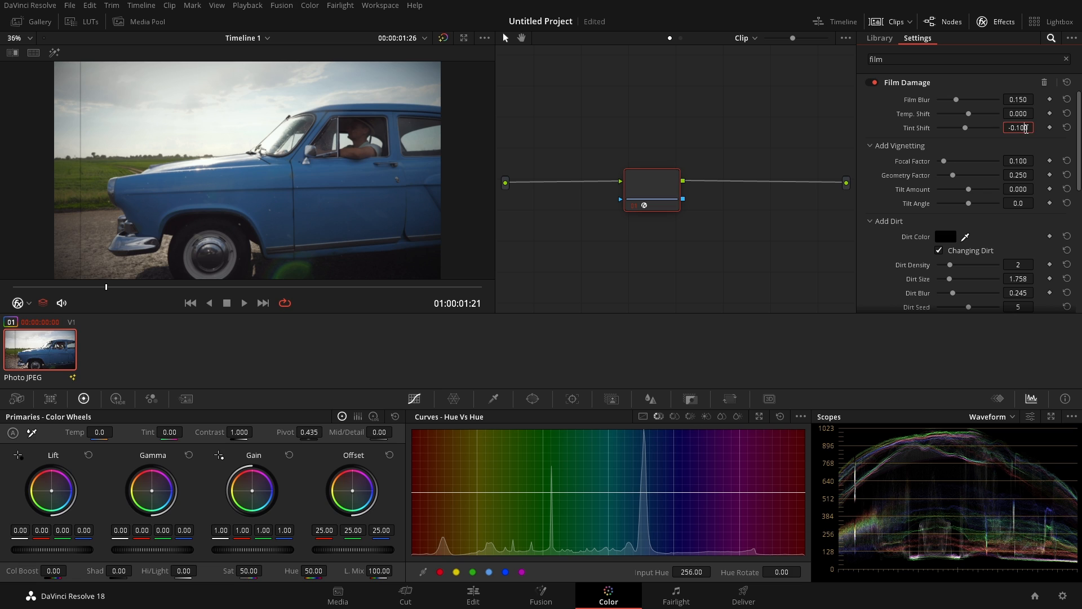
left_click(1018, 128)
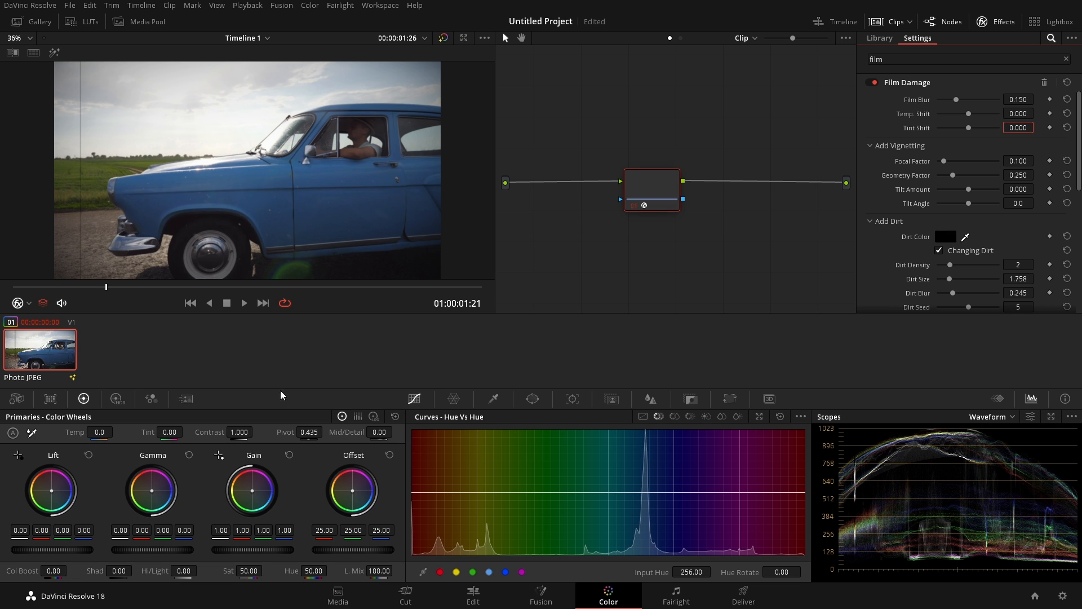
mouse_move(413, 105)
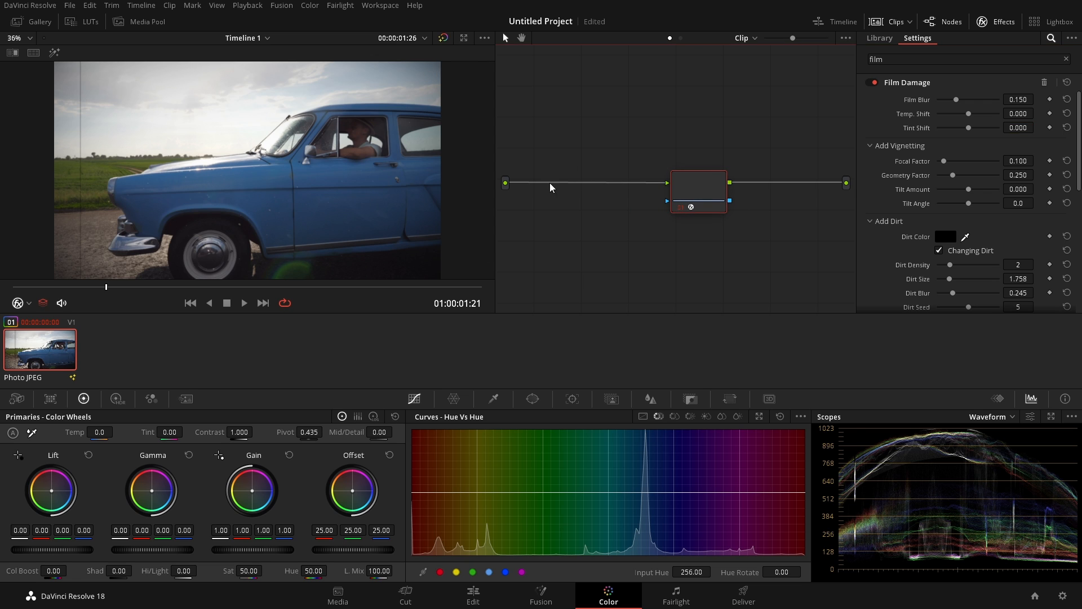
mouse_move(704, 199)
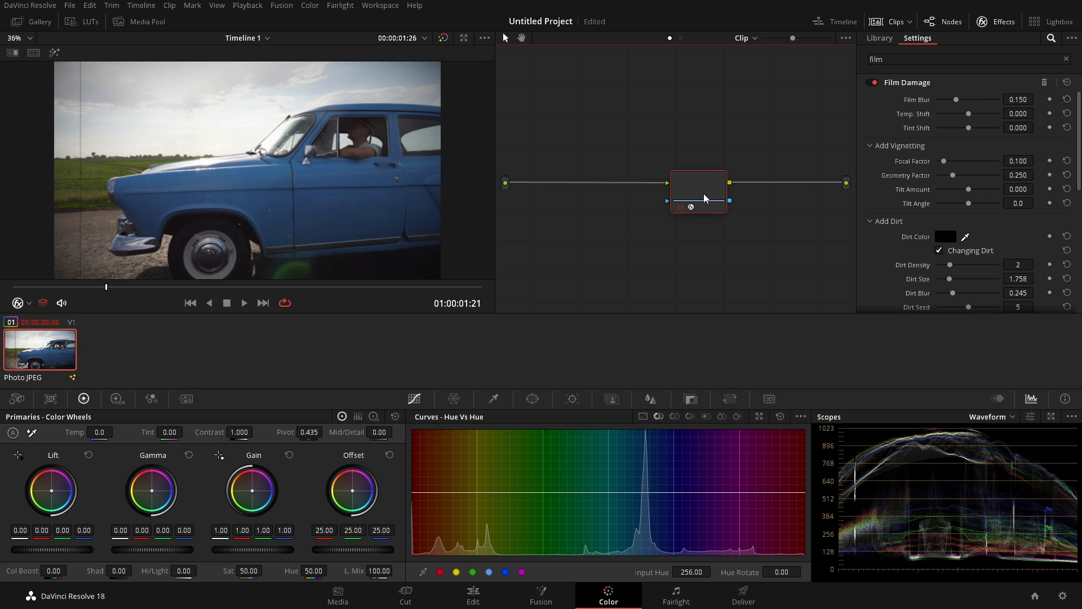
left_click(879, 38)
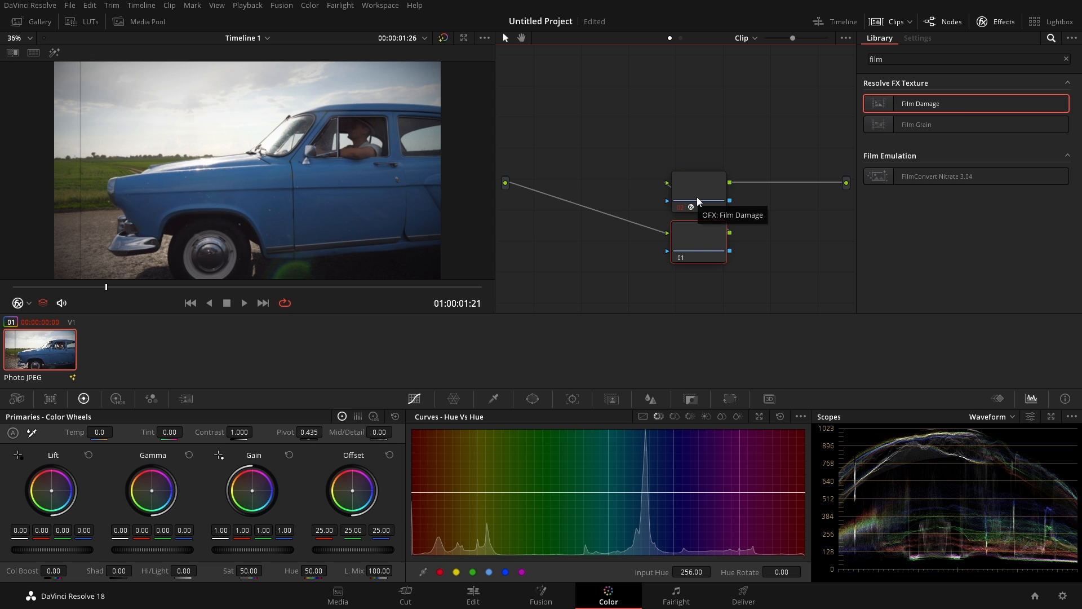
Move empty node 01 ahead of the Film Damage node in the chain
left_click_drag(698, 240, 601, 192)
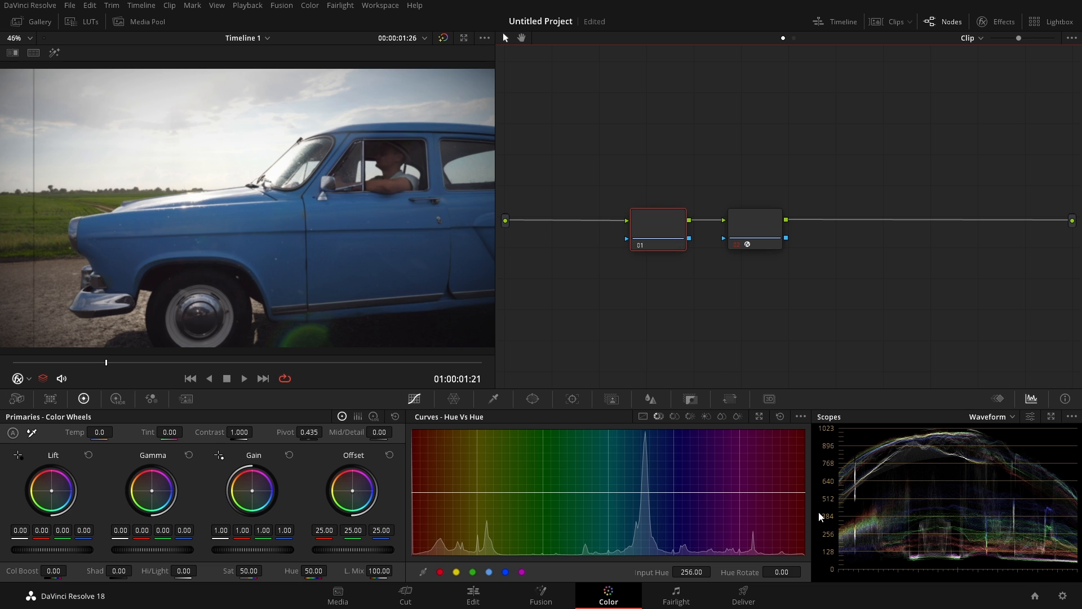
mouse_move(845, 533)
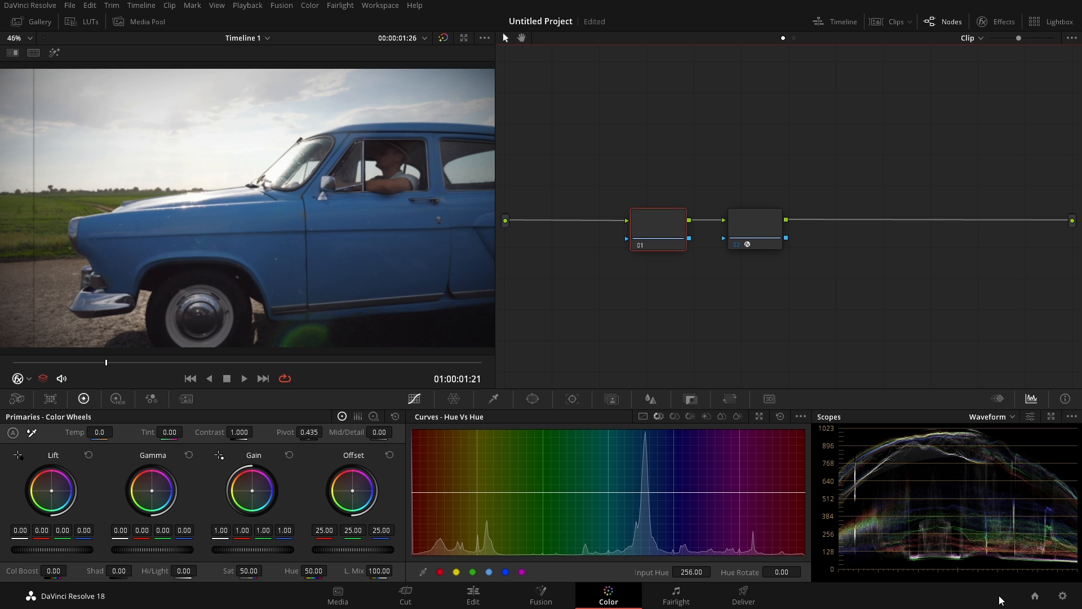
mouse_move(935, 519)
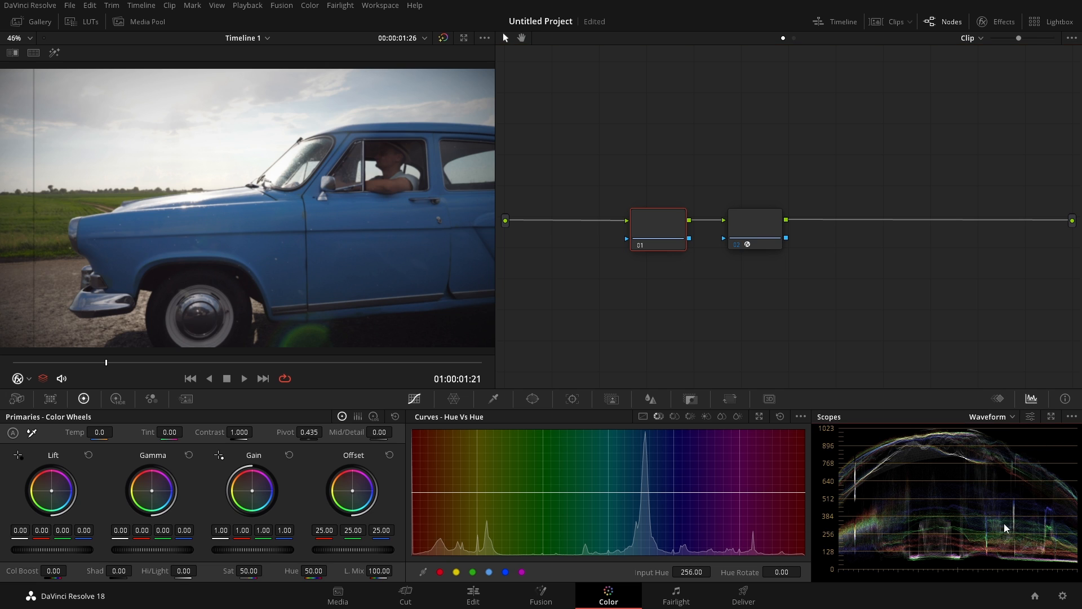
mouse_move(931, 570)
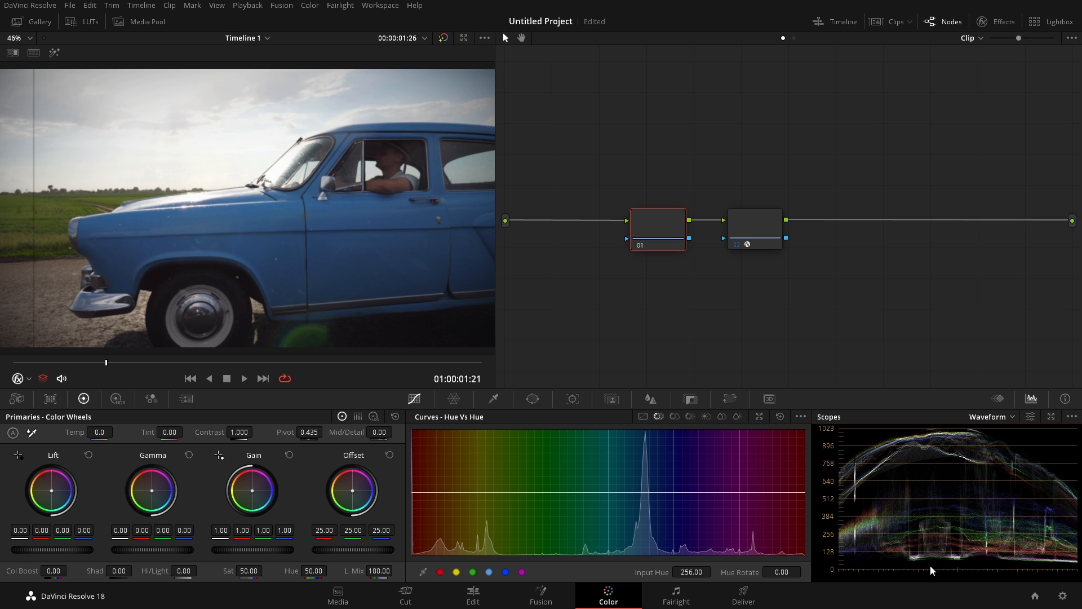
mouse_move(946, 441)
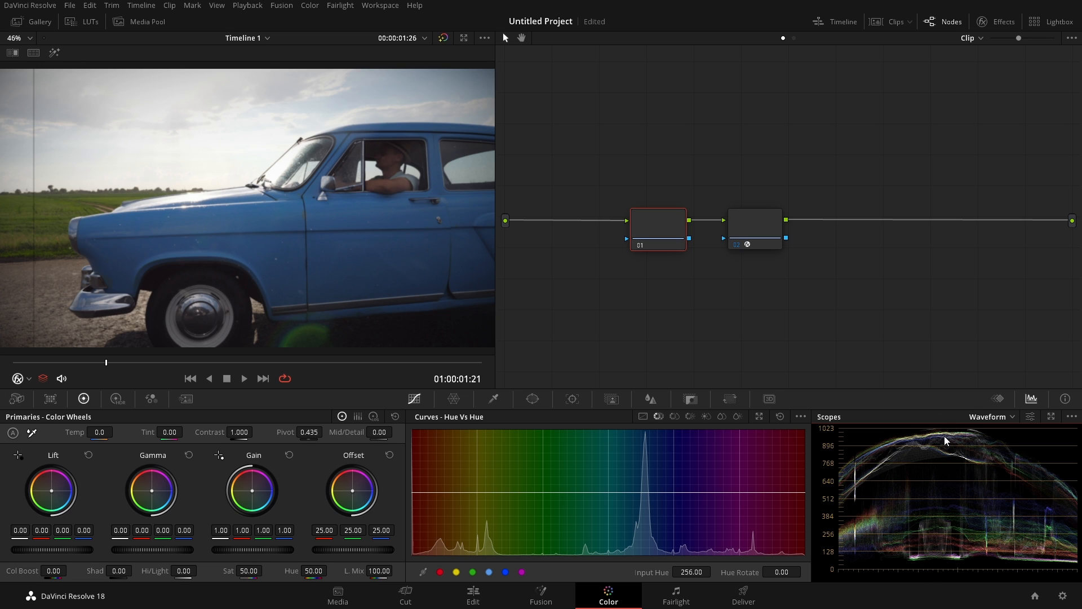
mouse_move(276, 464)
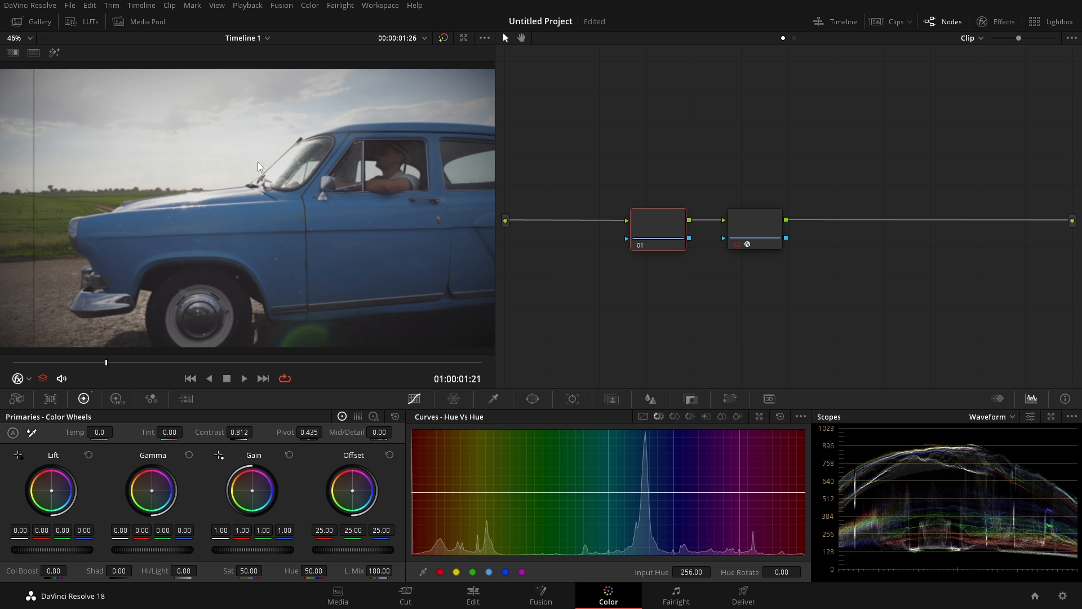
mouse_move(455, 281)
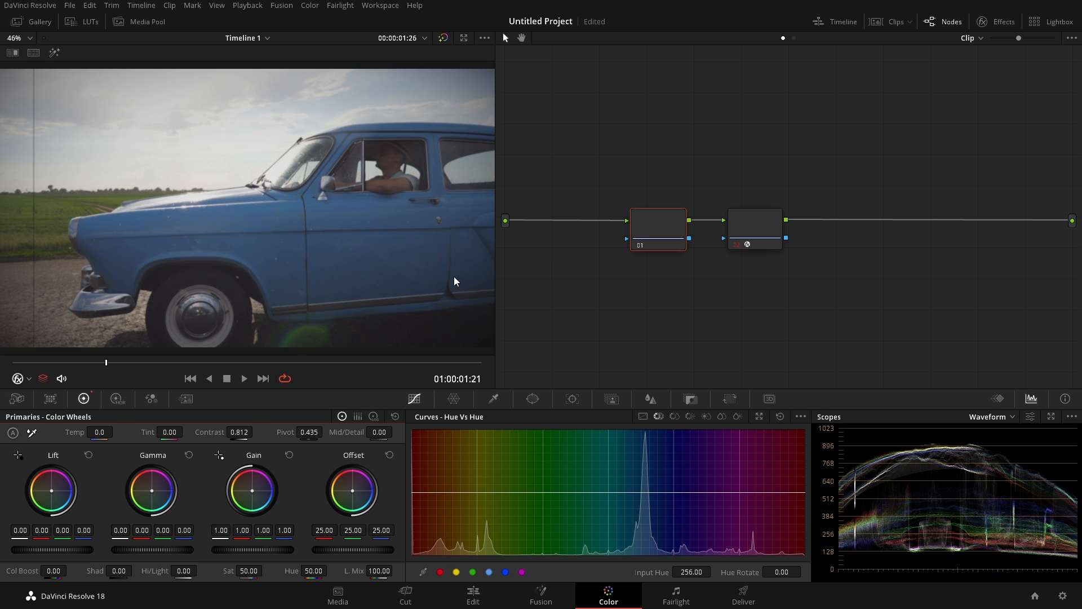
mouse_move(395, 202)
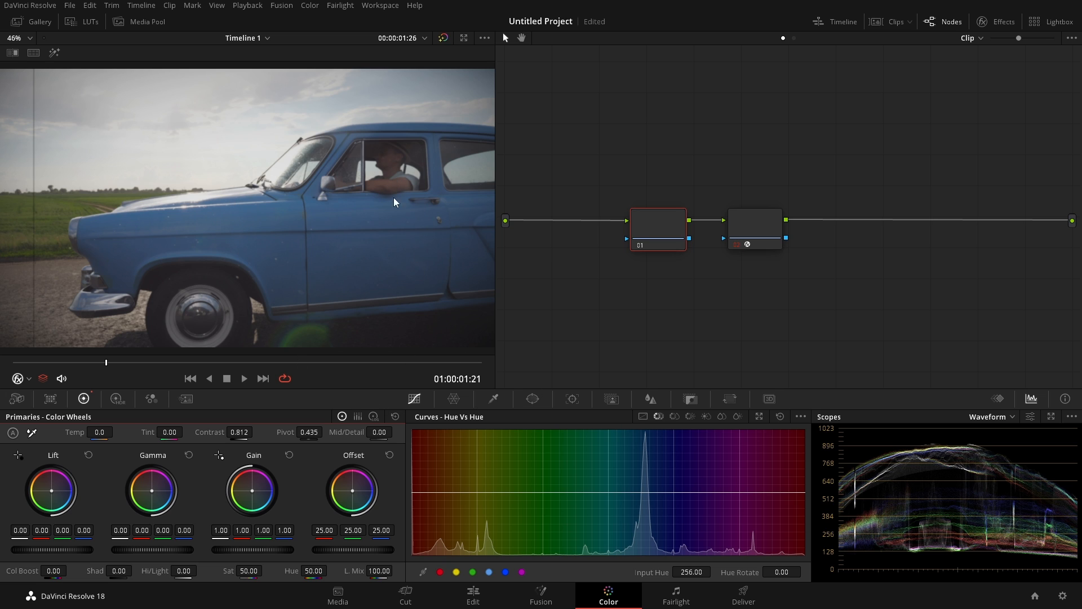
mouse_move(467, 352)
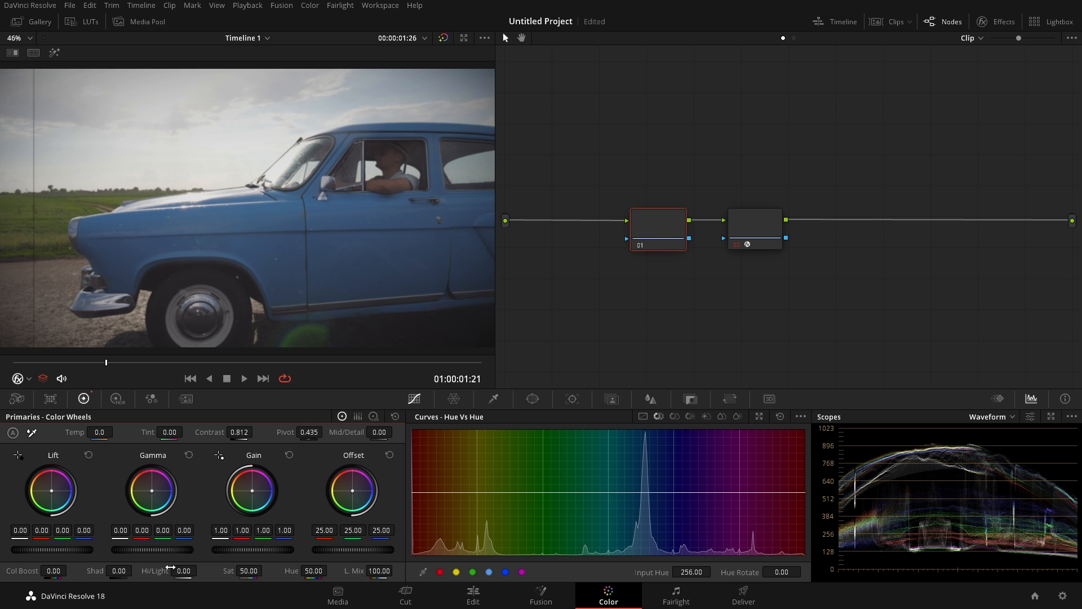
Grade the car clip with contrast 0.874, gamma 0.03, tint -21.50 and saturation 36.20
left_click_drag(52, 548, 41, 549)
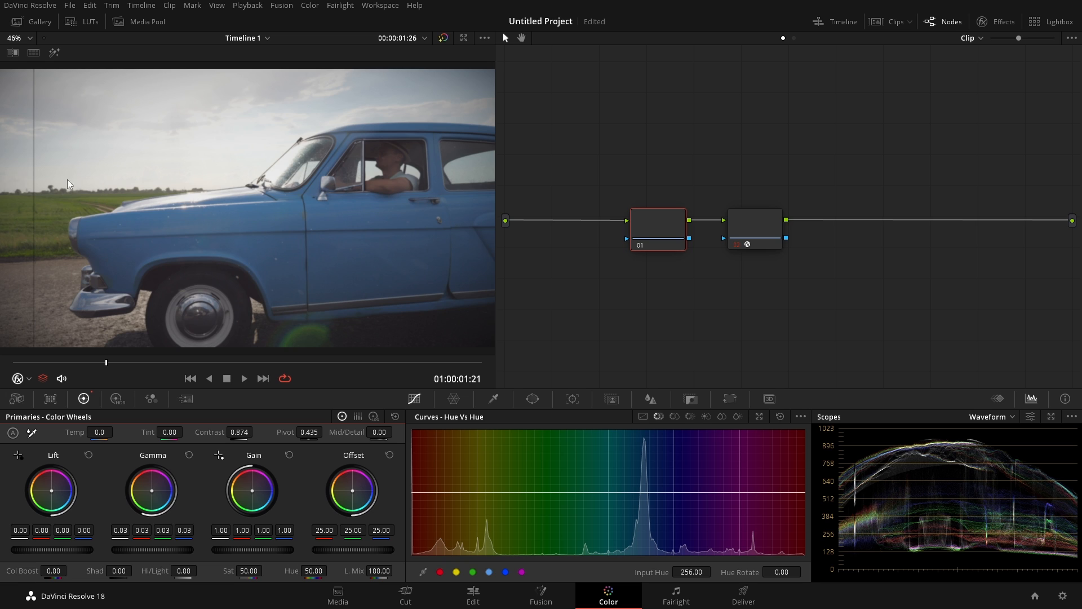
mouse_move(255, 570)
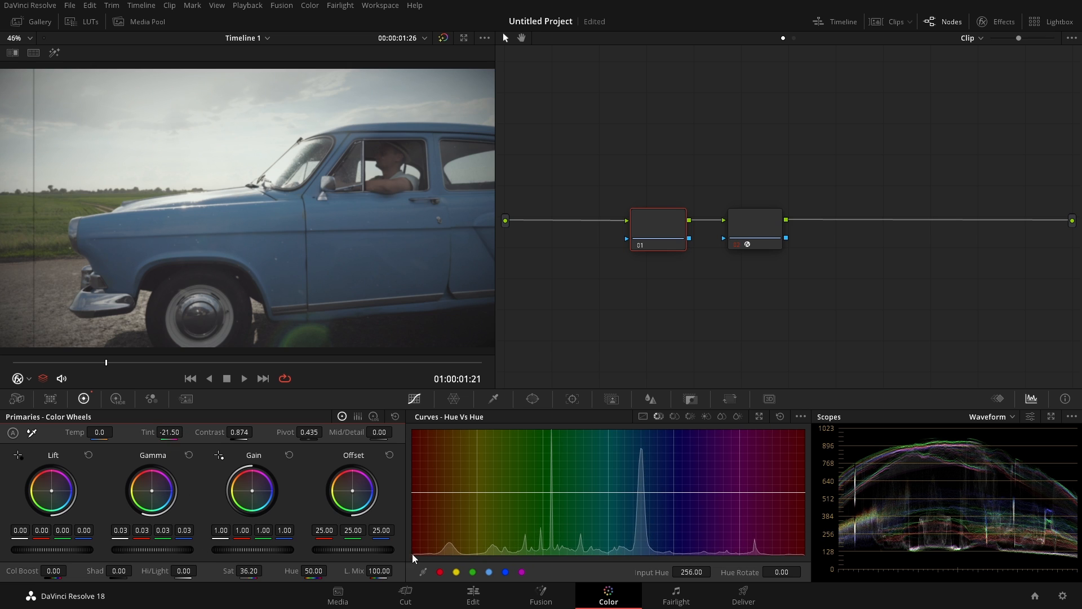
mouse_move(748, 326)
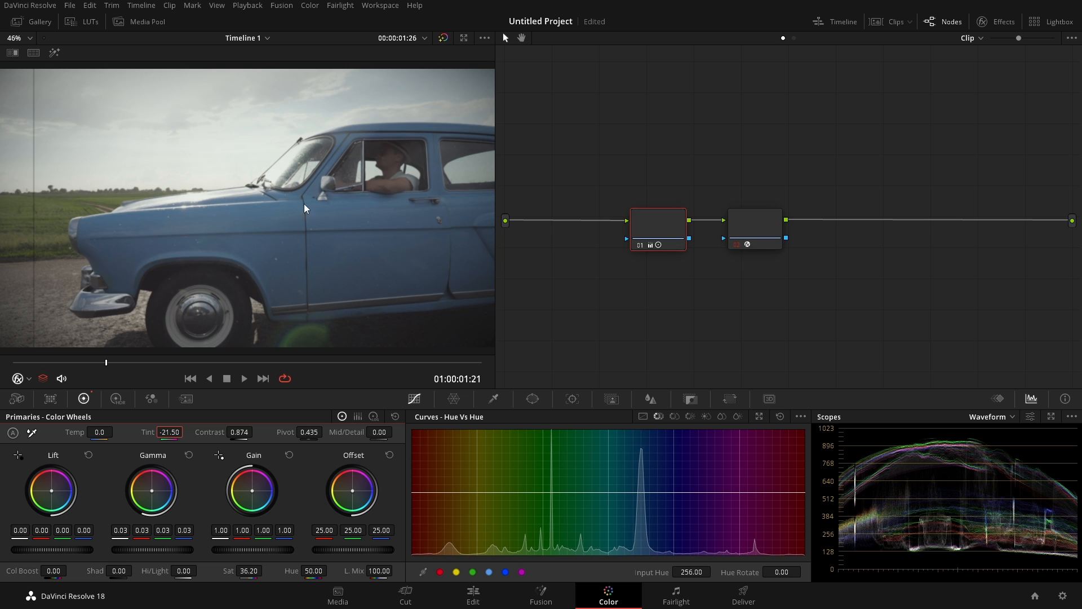
mouse_move(199, 321)
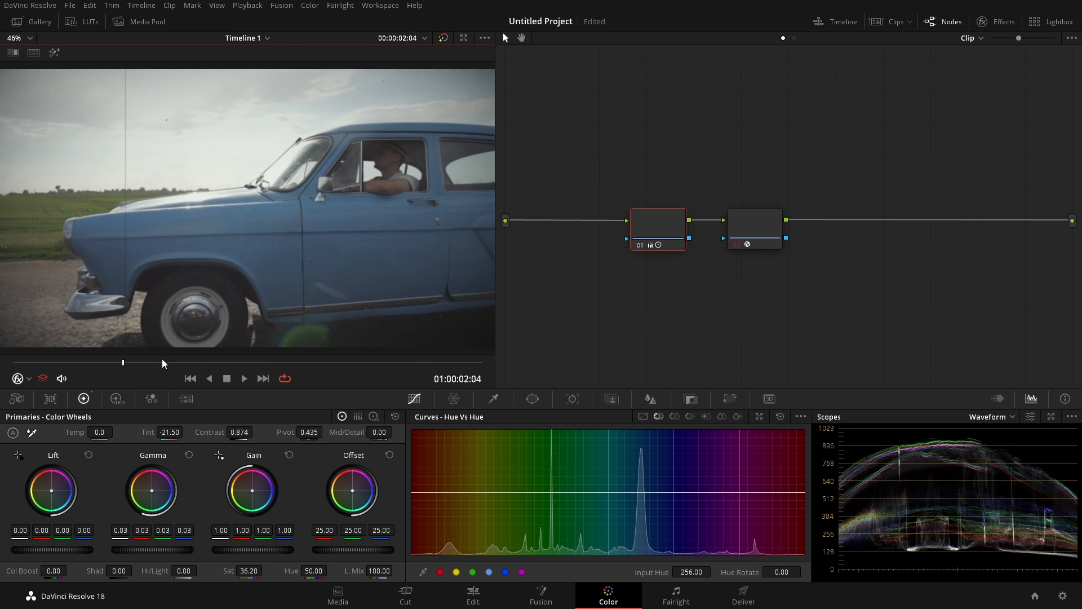
left_click(243, 379)
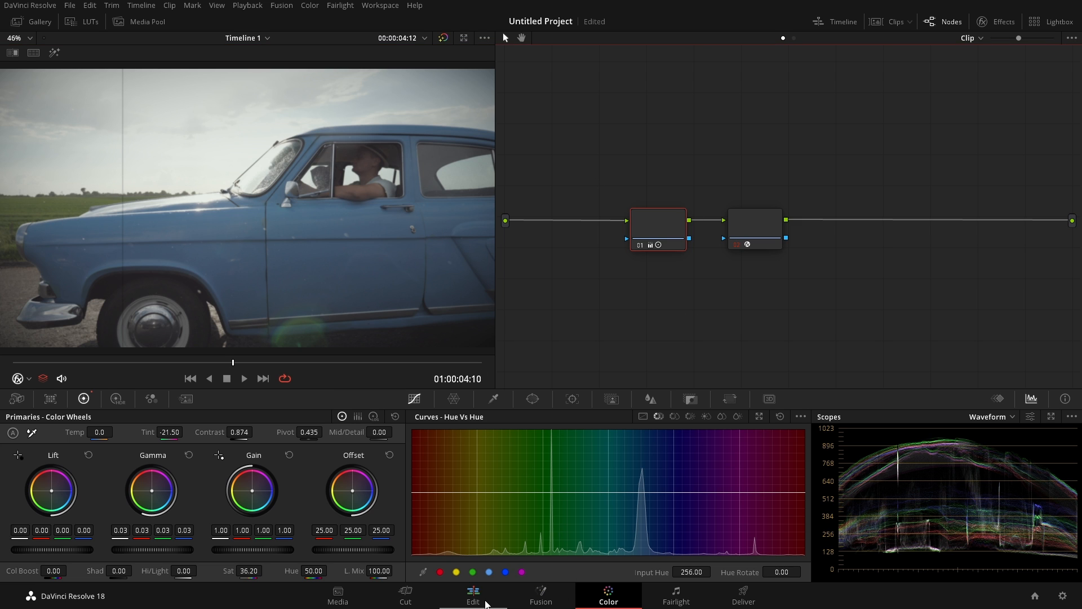
left_click(473, 594)
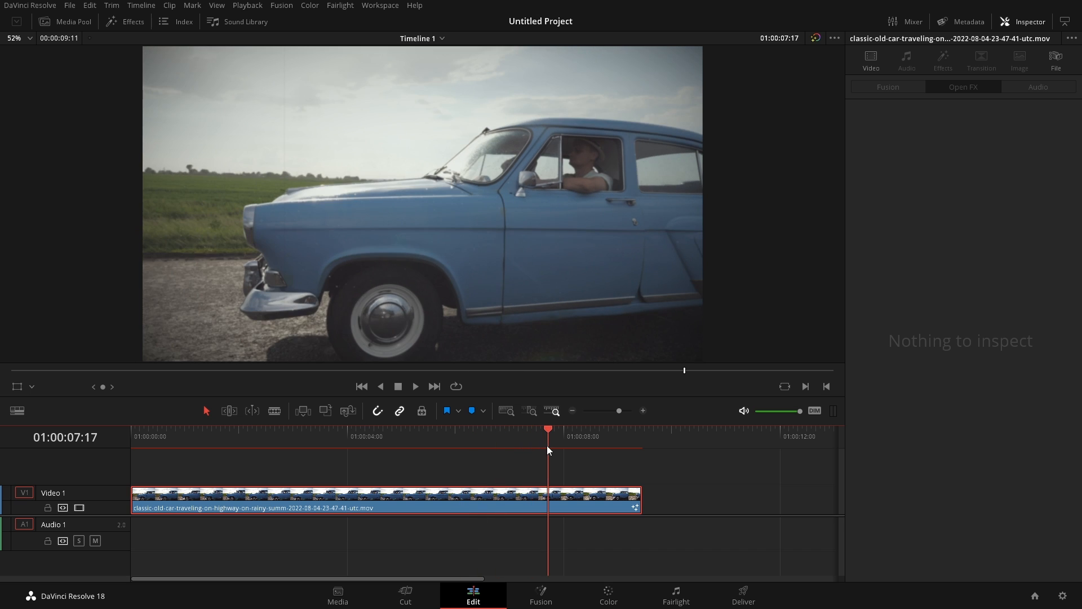
Place JRTV_Light_Leaks_1_04.mov on Video 2 above the car clip
key("Left")
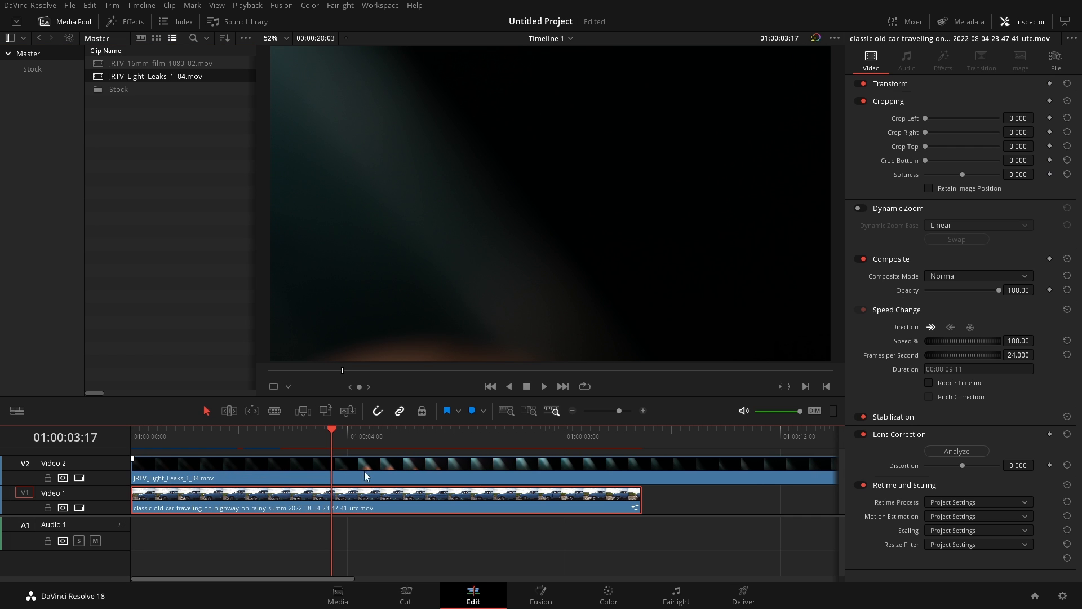
Zoom out the timeline and trim the V2 light-leaks clip to about 11 seconds
left_click(693, 429)
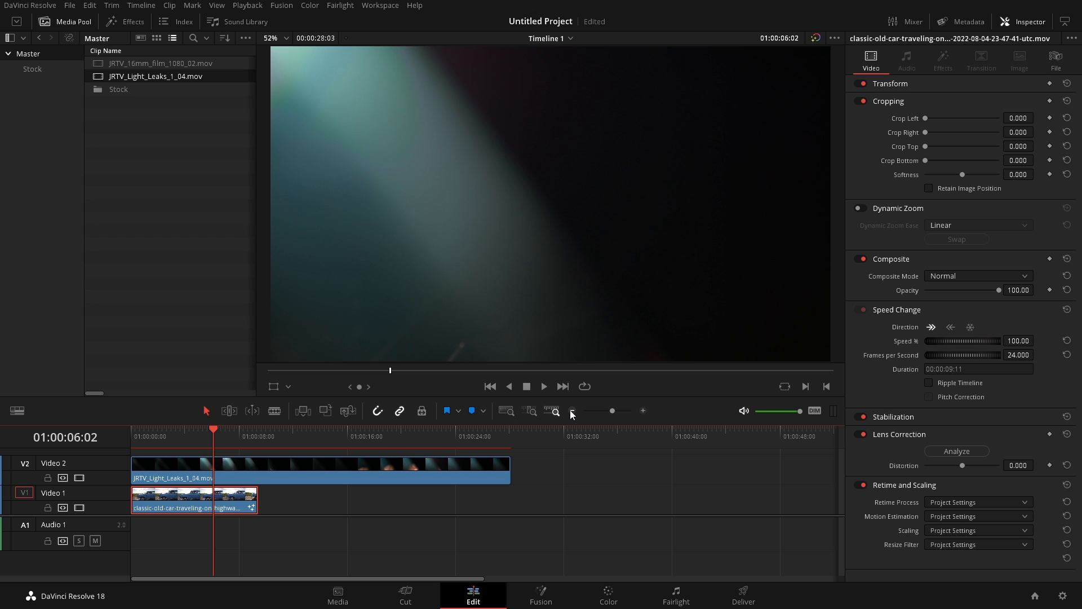
left_click(259, 436)
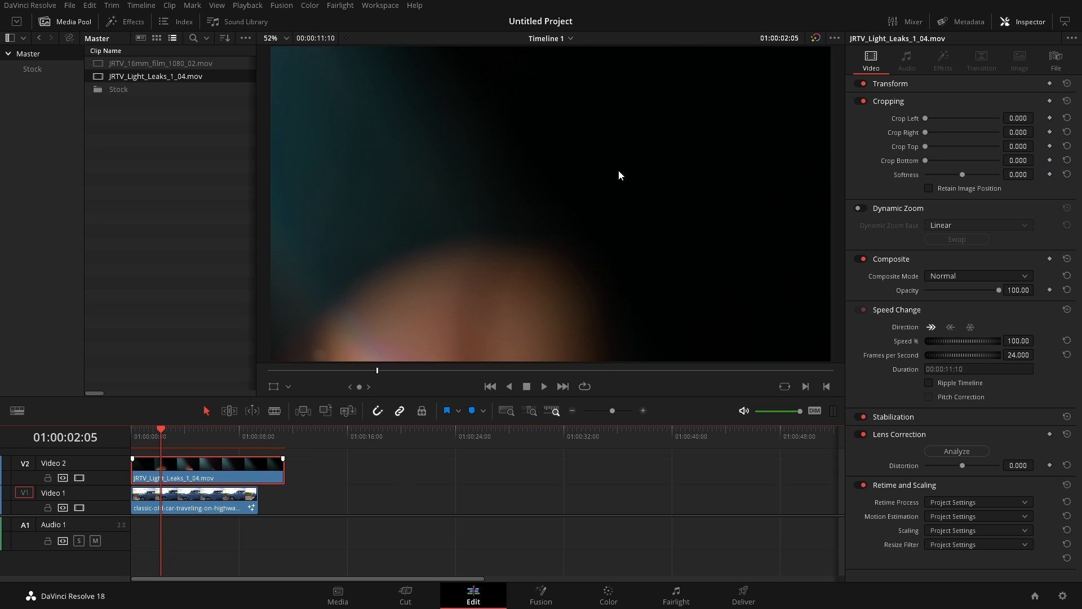
mouse_move(196, 473)
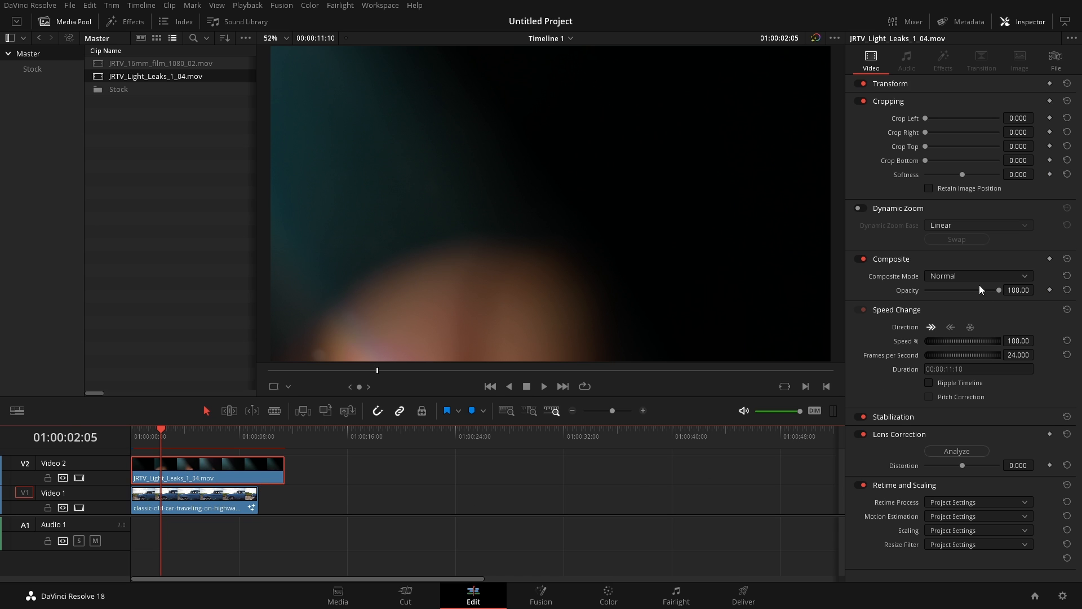
Set the light leak's composite mode to Add and flip it horizontally
left_click(978, 276)
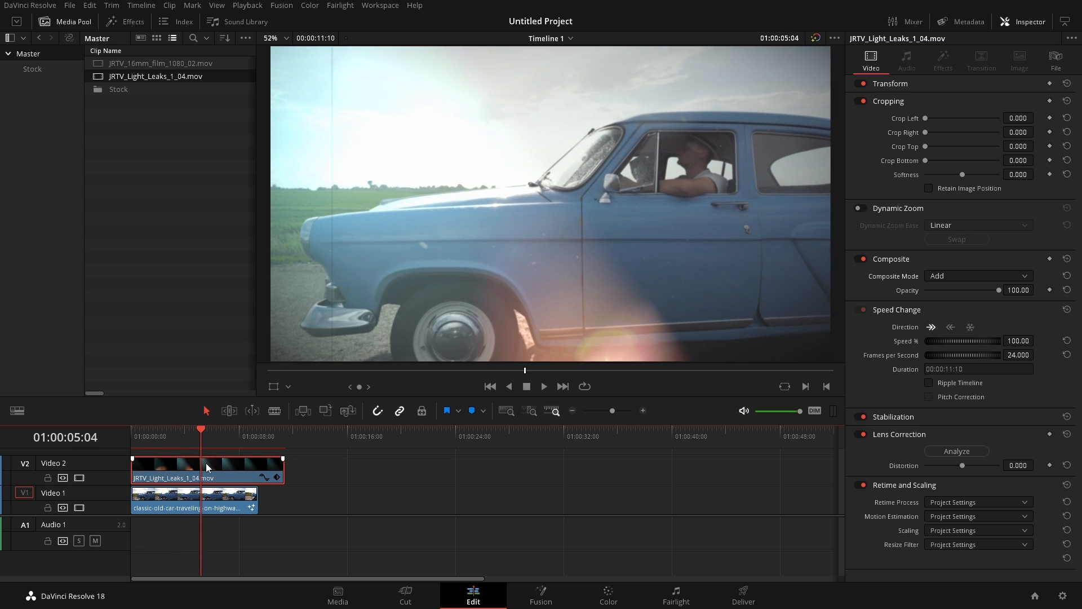
mouse_move(235, 546)
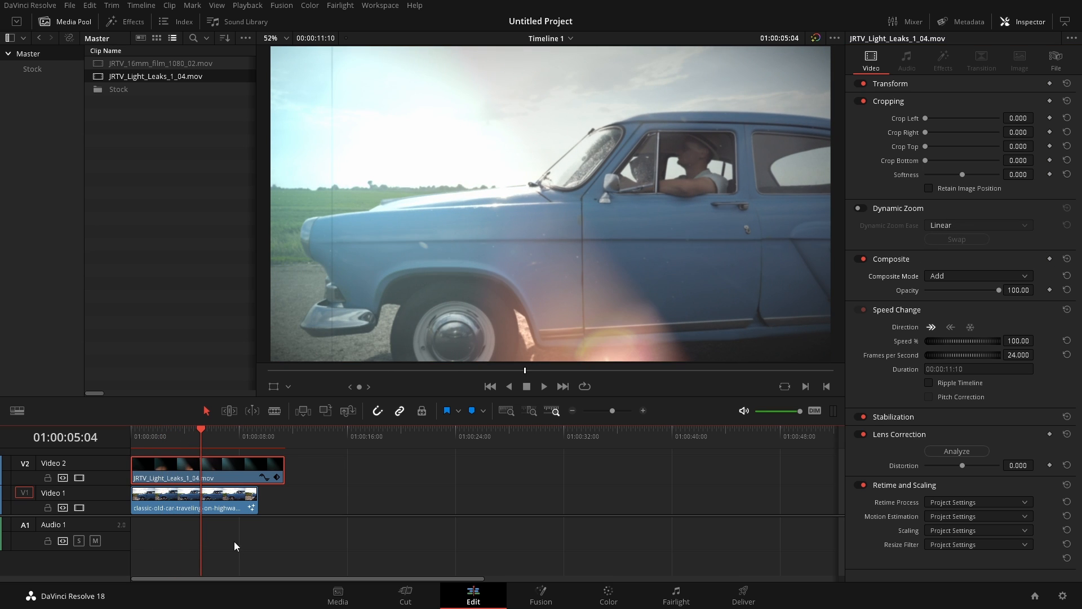
left_click(890, 83)
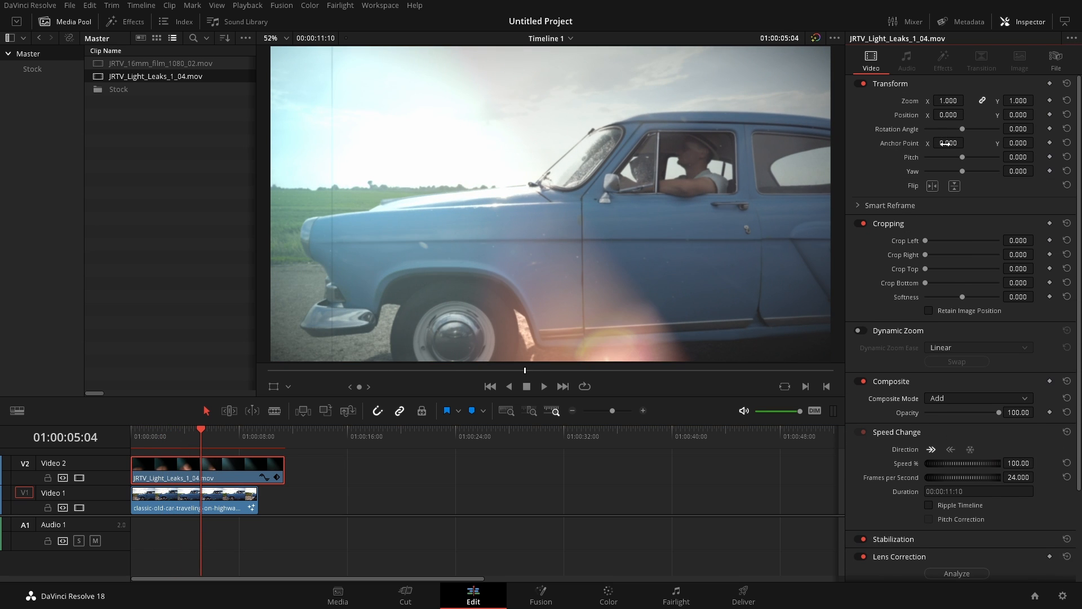
left_click(932, 186)
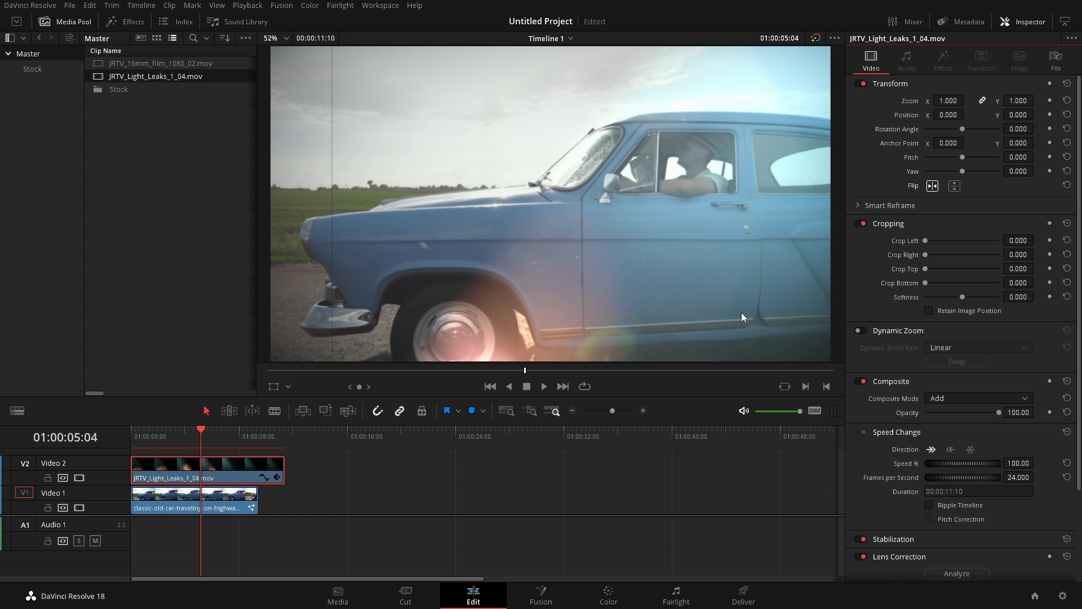
Trim the light leak's tail to end with the car clip at 9:11
left_click(132, 429)
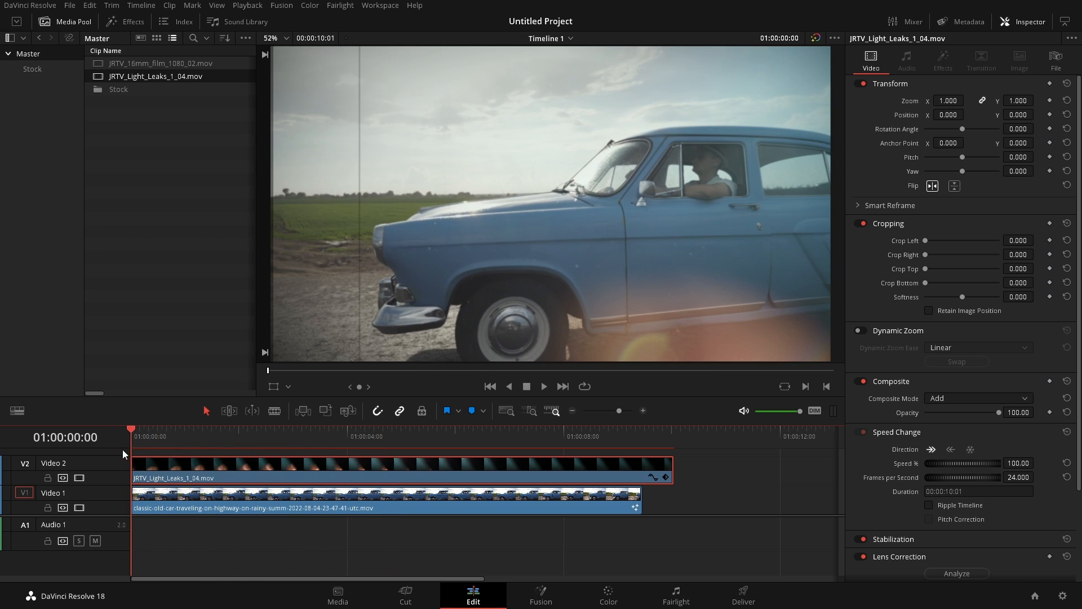
mouse_move(474, 213)
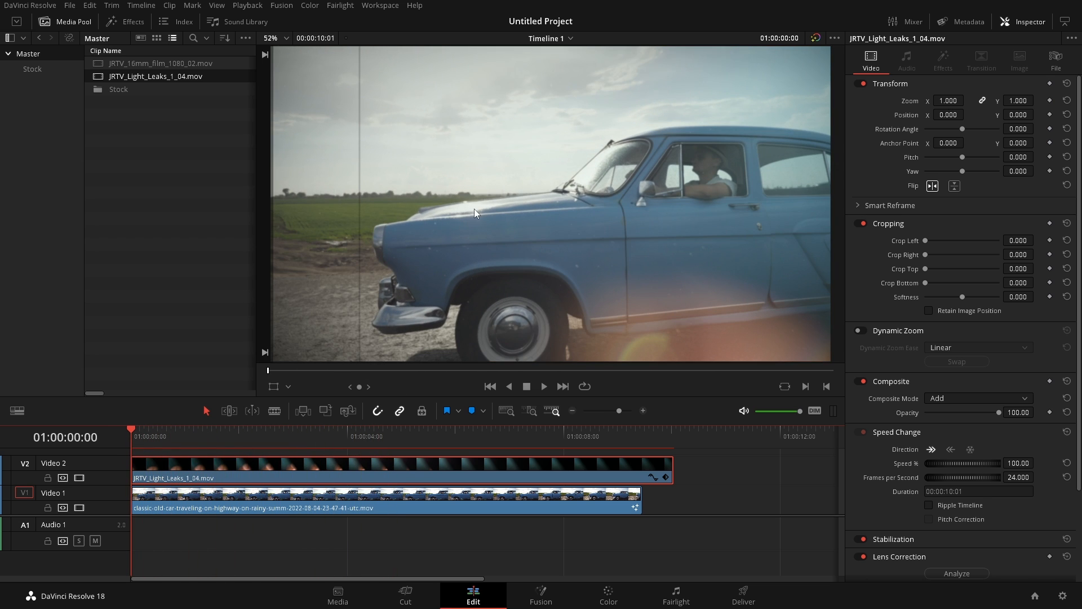
mouse_move(180, 445)
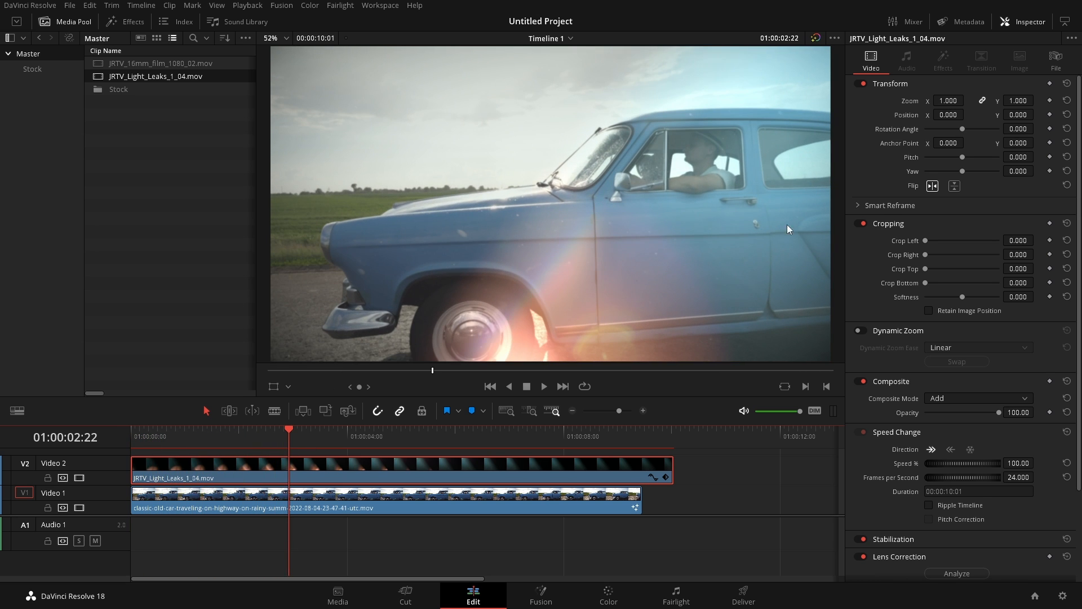
left_click(327, 441)
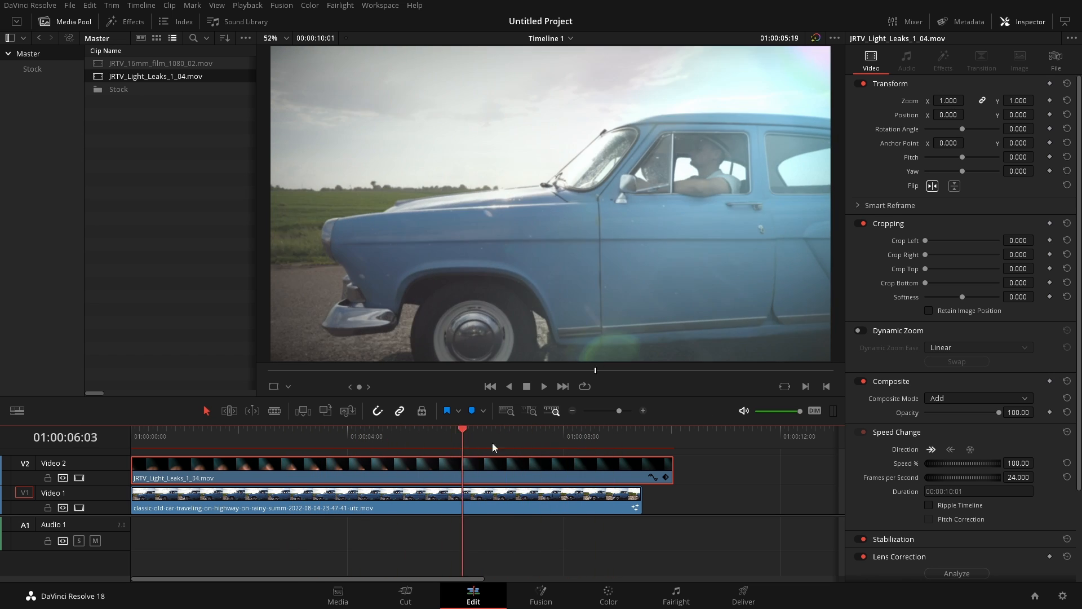
left_click(564, 436)
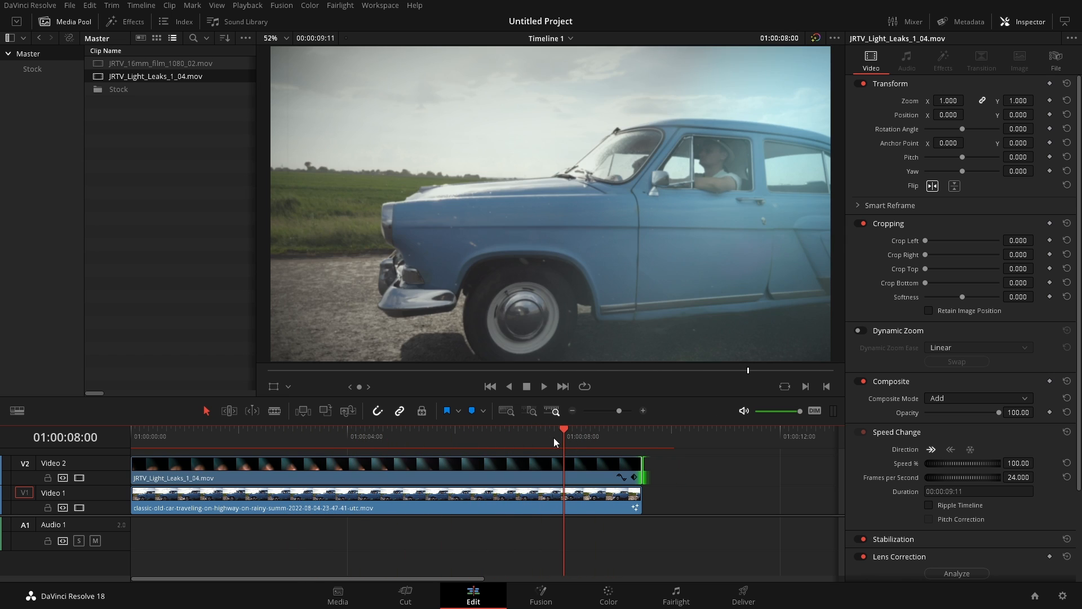
left_click(324, 429)
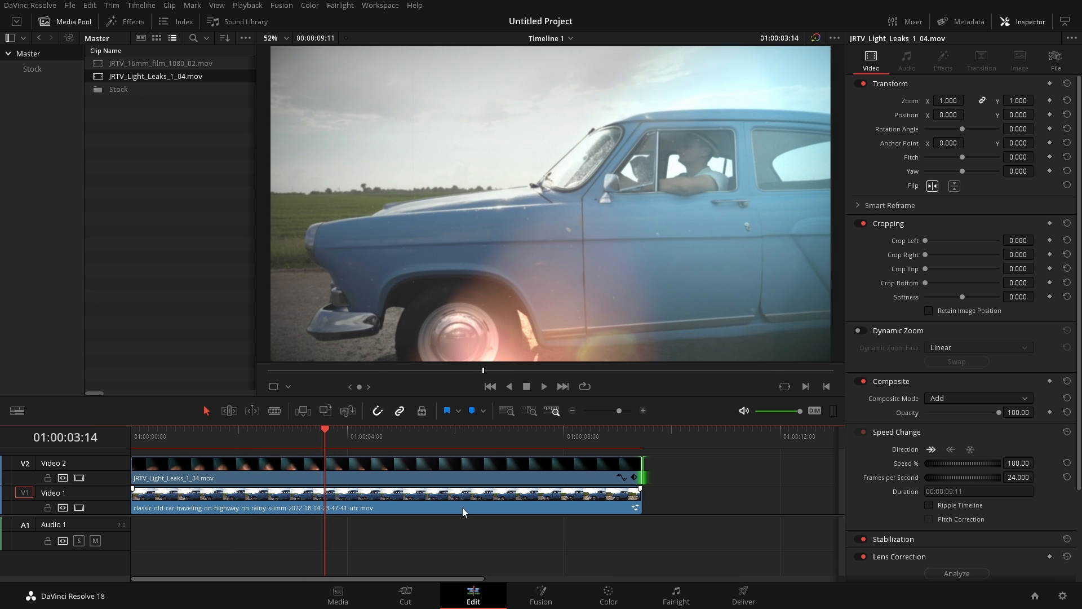
mouse_move(520, 329)
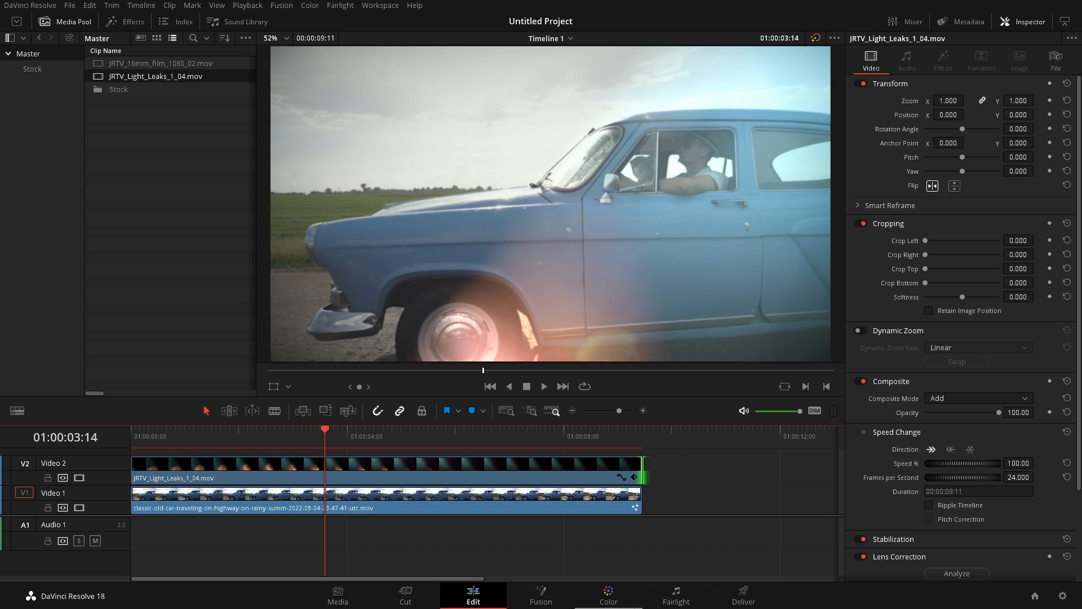
Try a Hue shift and a Hue vs Hue curve on the light leak, then revert both
left_click(607, 596)
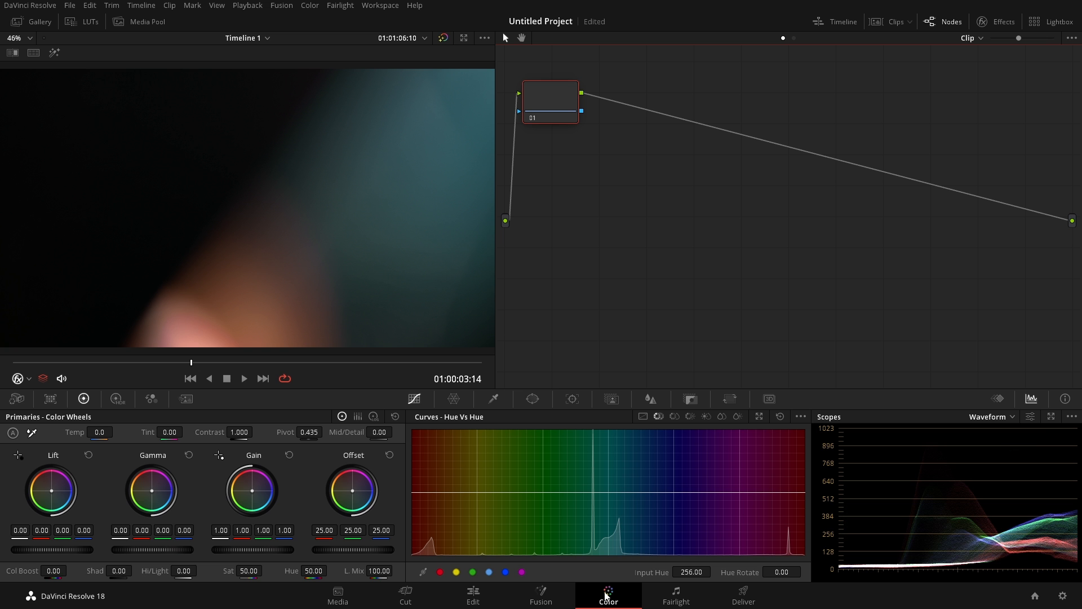
left_click_drag(550, 102, 590, 159)
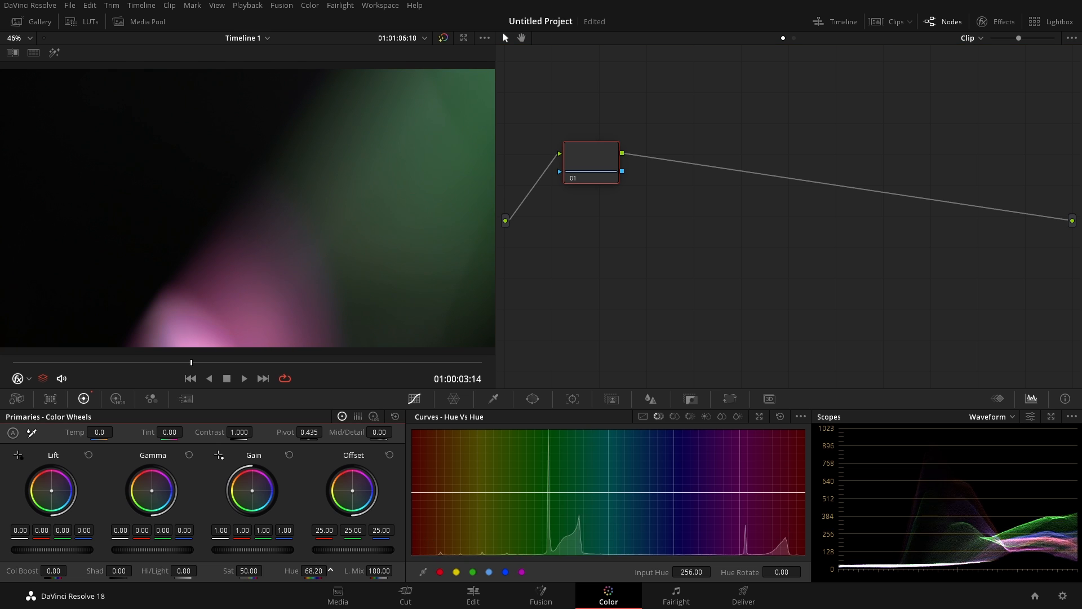
left_click_drag(314, 571, 304, 571)
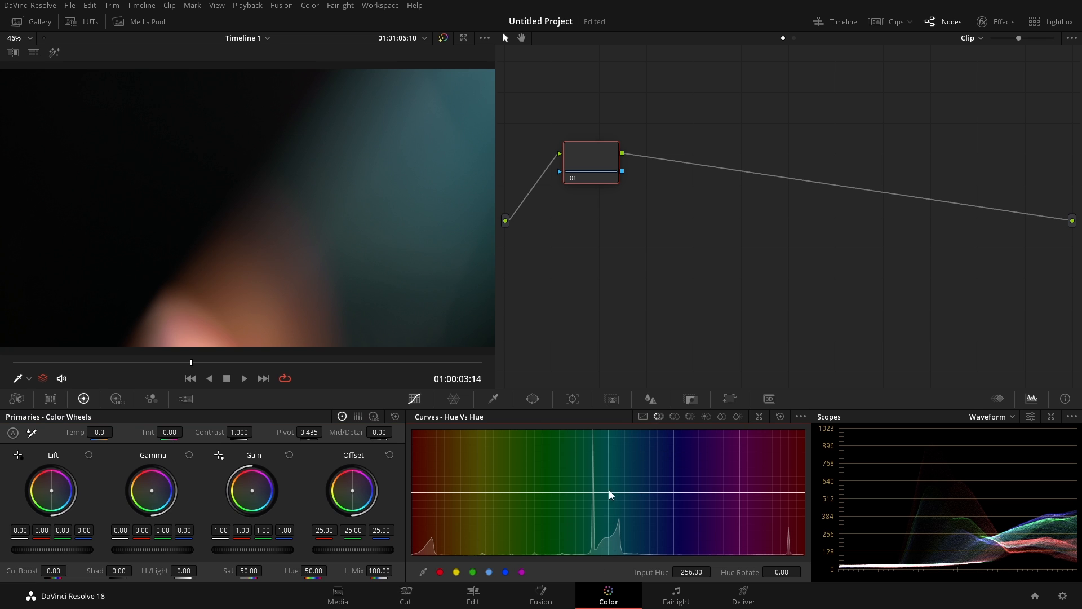
mouse_move(520, 501)
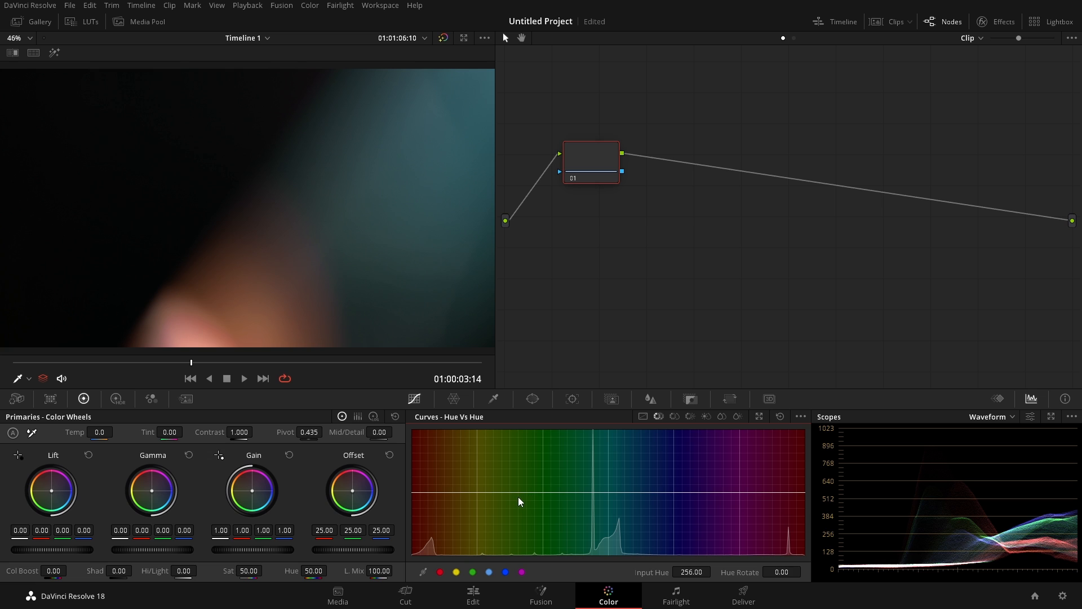
left_click_drag(520, 501, 720, 495)
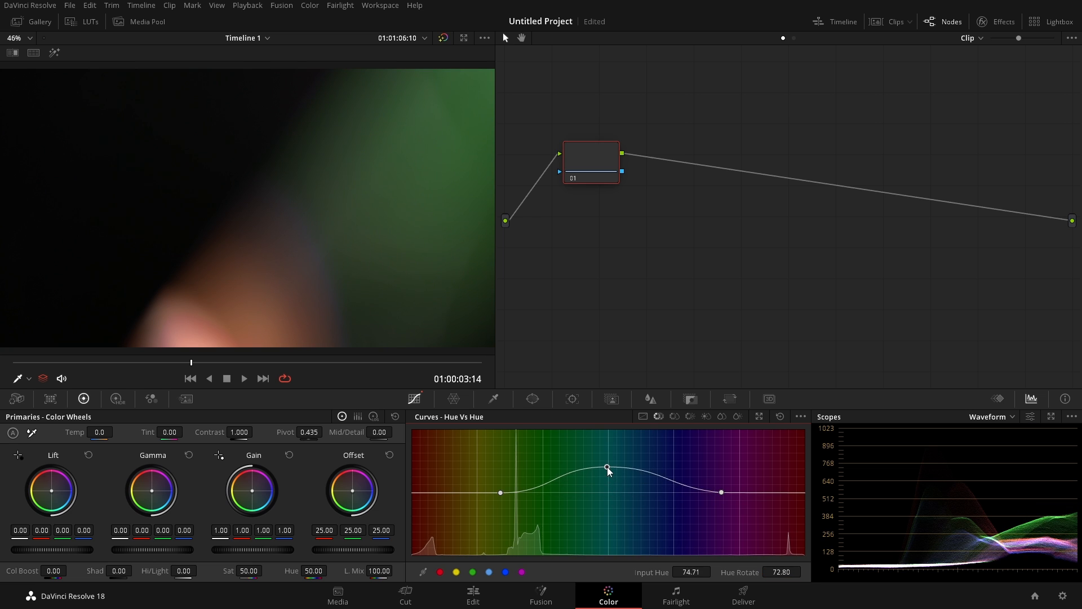
left_click_drag(607, 467, 608, 471)
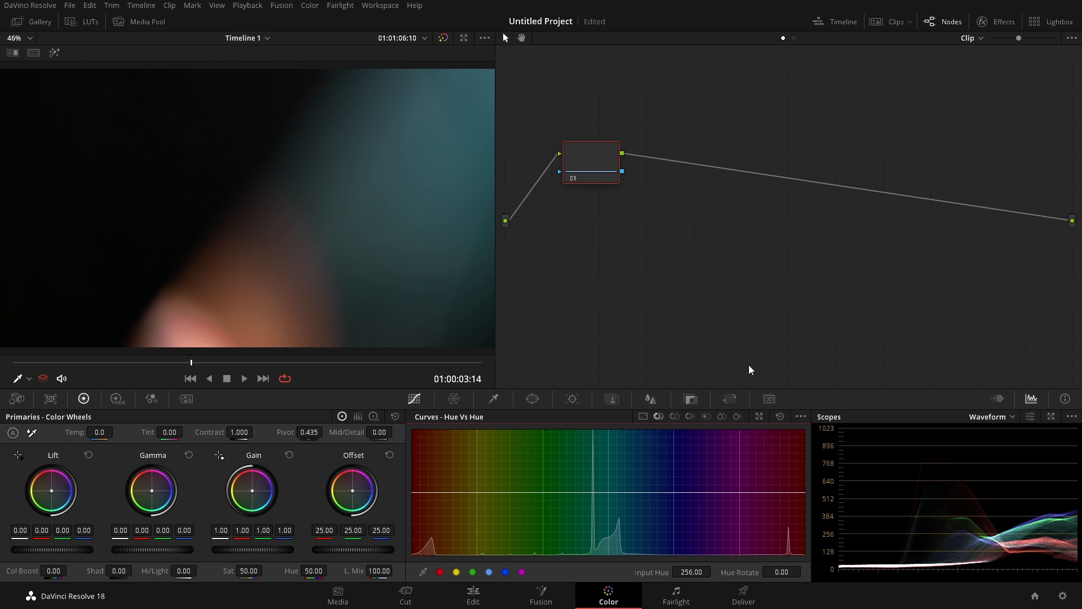
left_click(473, 596)
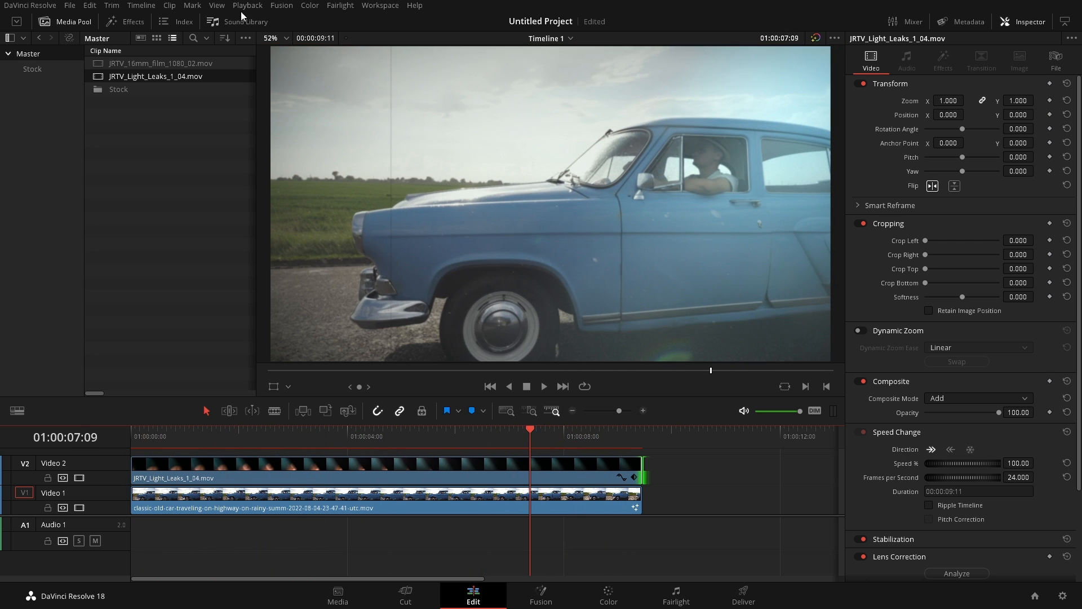
mouse_move(106, 523)
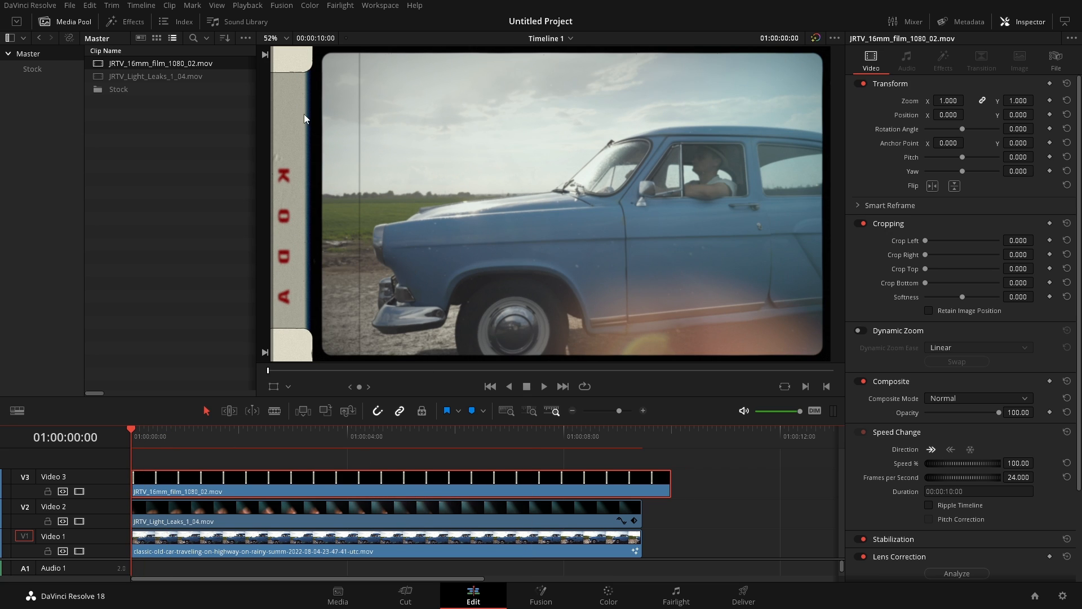
mouse_move(298, 334)
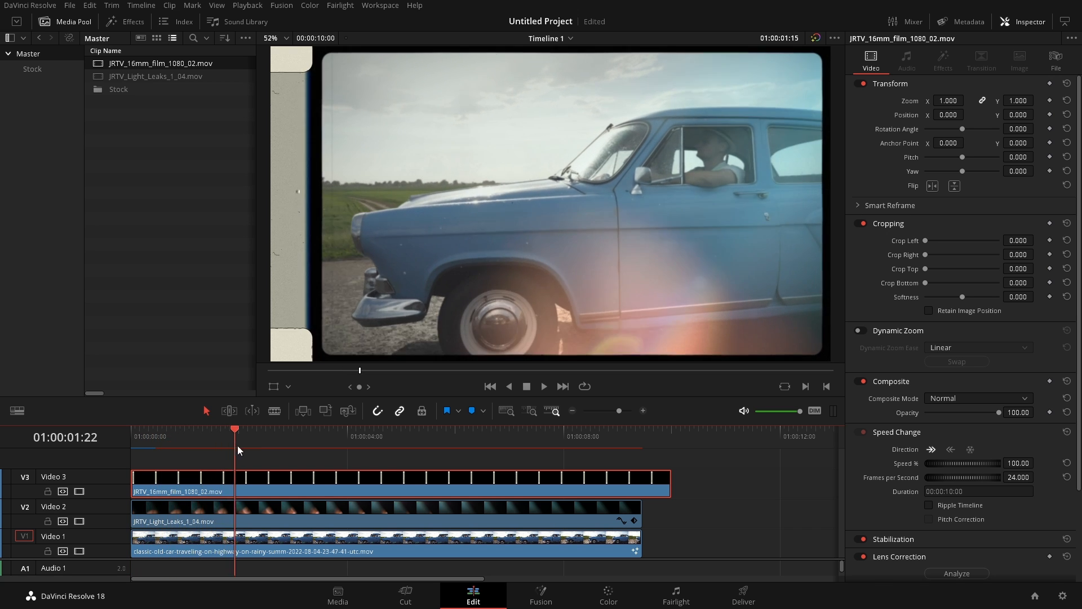
Add JRTV_16mm_film_1080_02.mov on a new Video 3 track at the timeline start
left_click(465, 429)
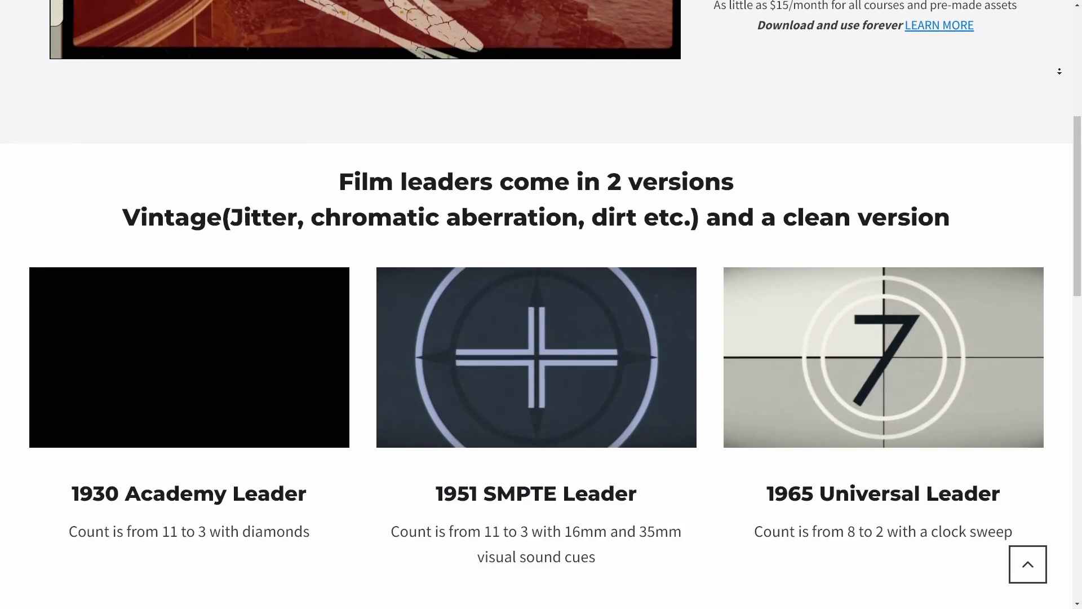
Scroll the JAYARETV page to the Film Frame Overlay's 16mm, 35mm and 70mm previews
scroll("down", 3)
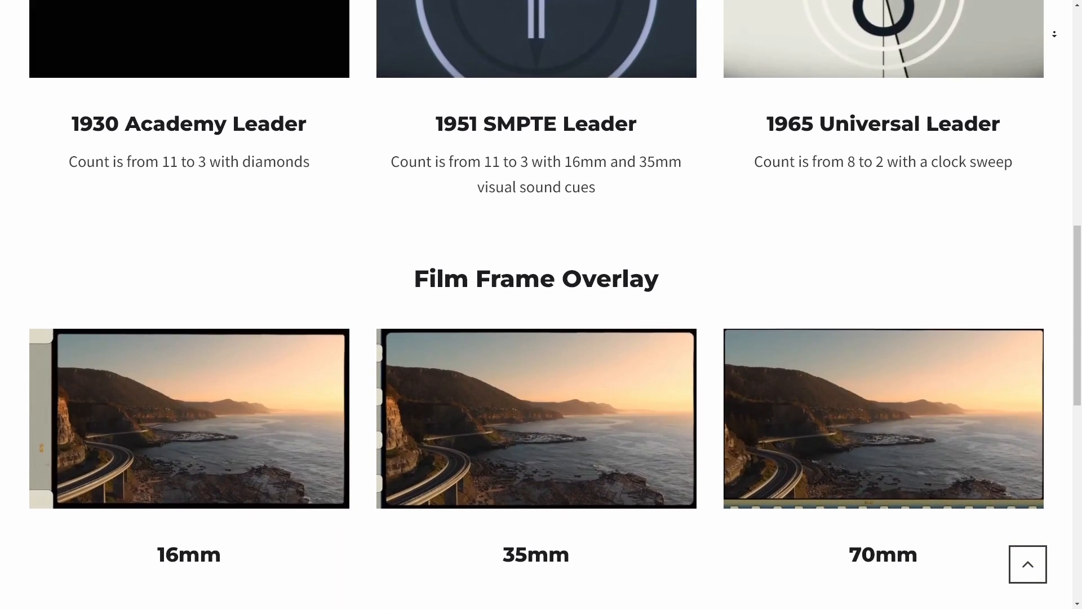
scroll("down", 3)
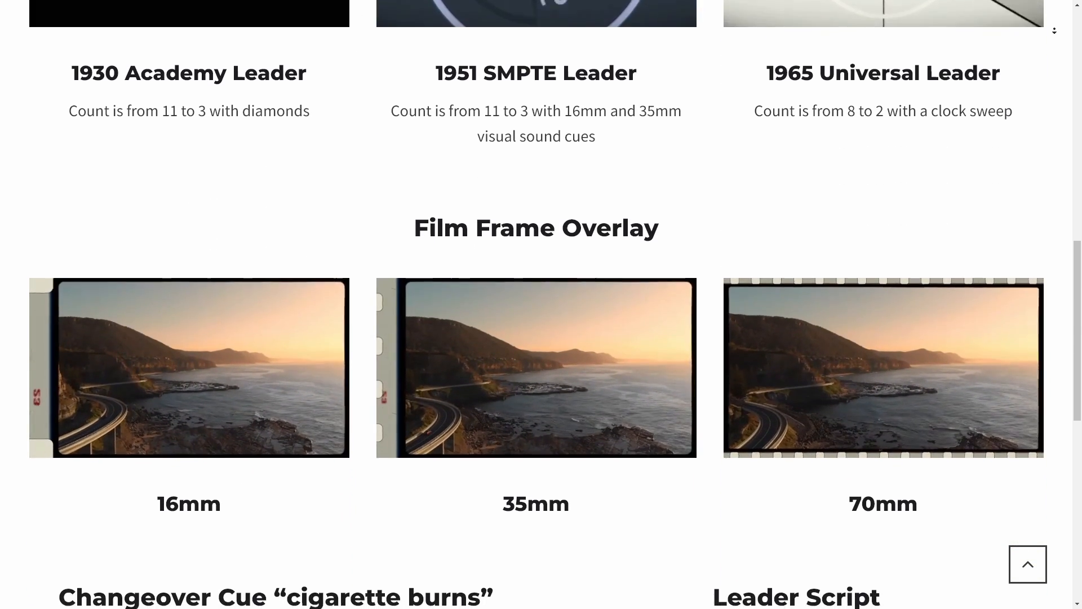
scroll("down", 3)
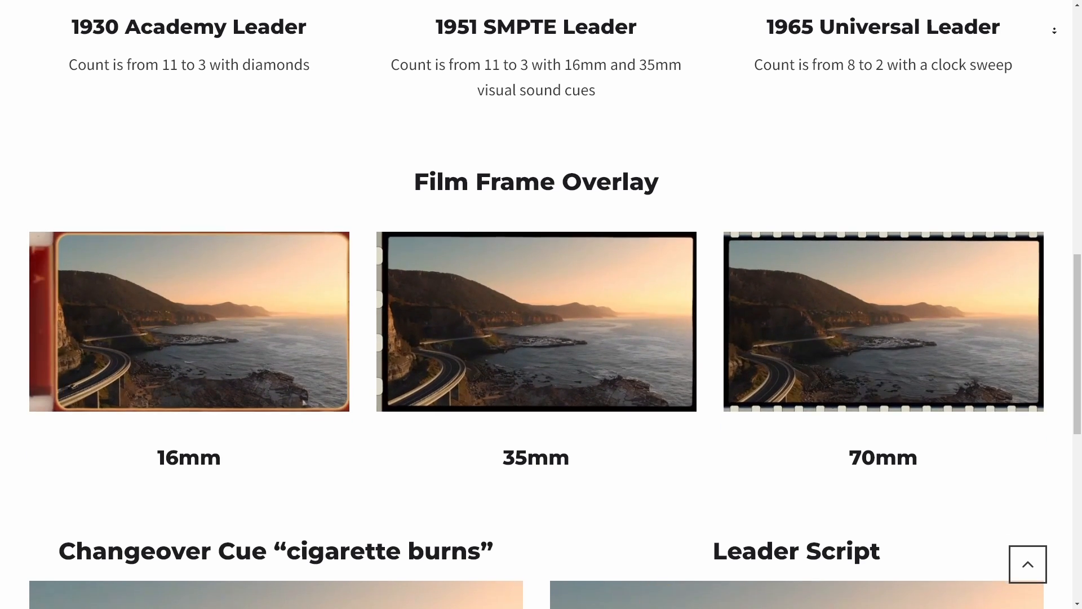
scroll("down", 3)
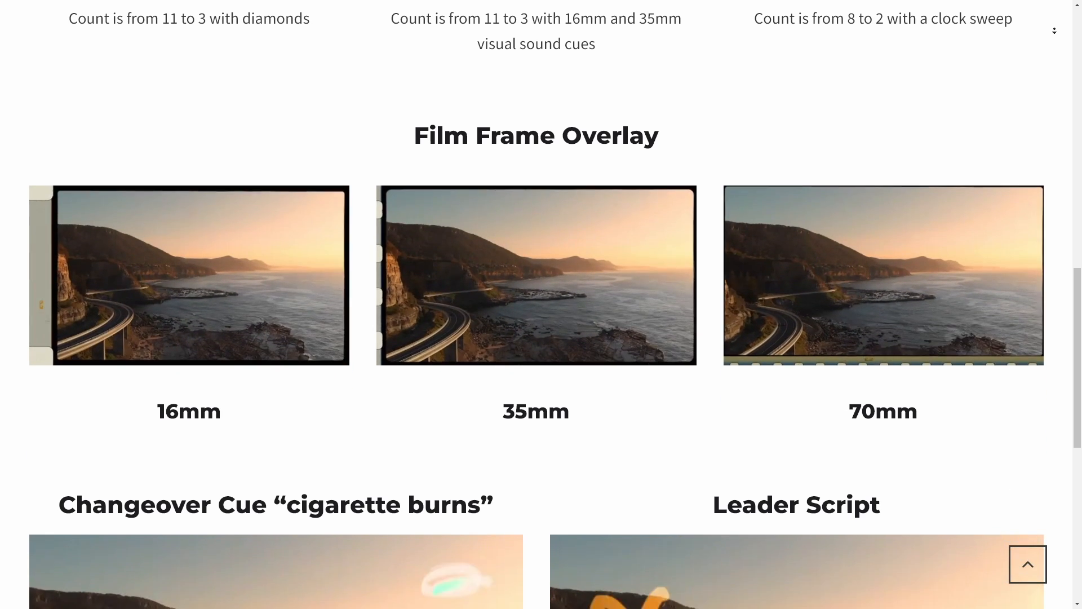
scroll("down", 3)
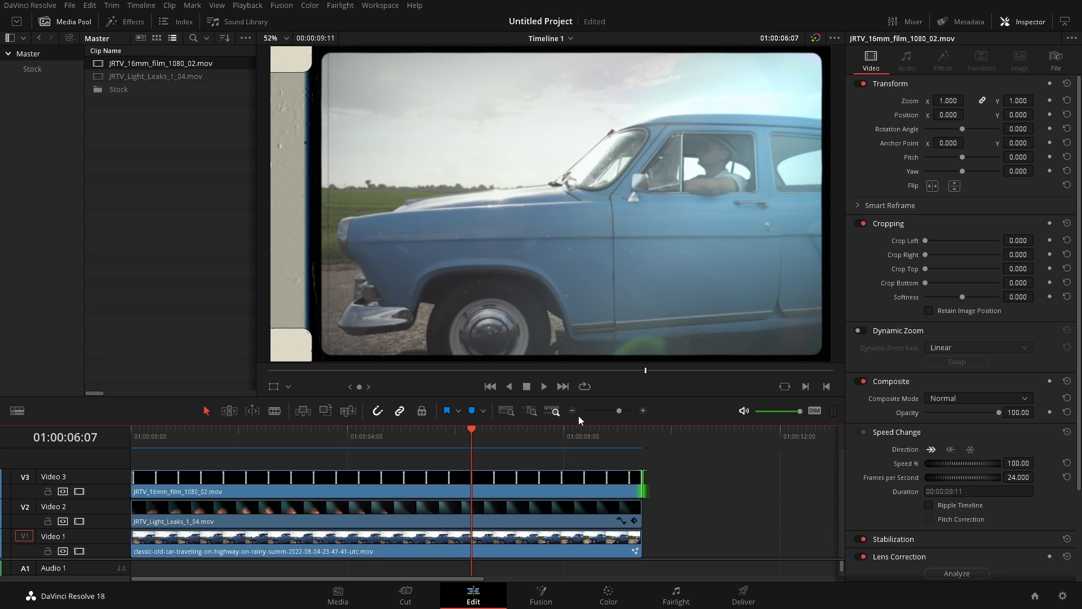
Append the Stock paddle-board clip to V1 and apply TimeStretcher to it in Fusion
left_click(572, 411)
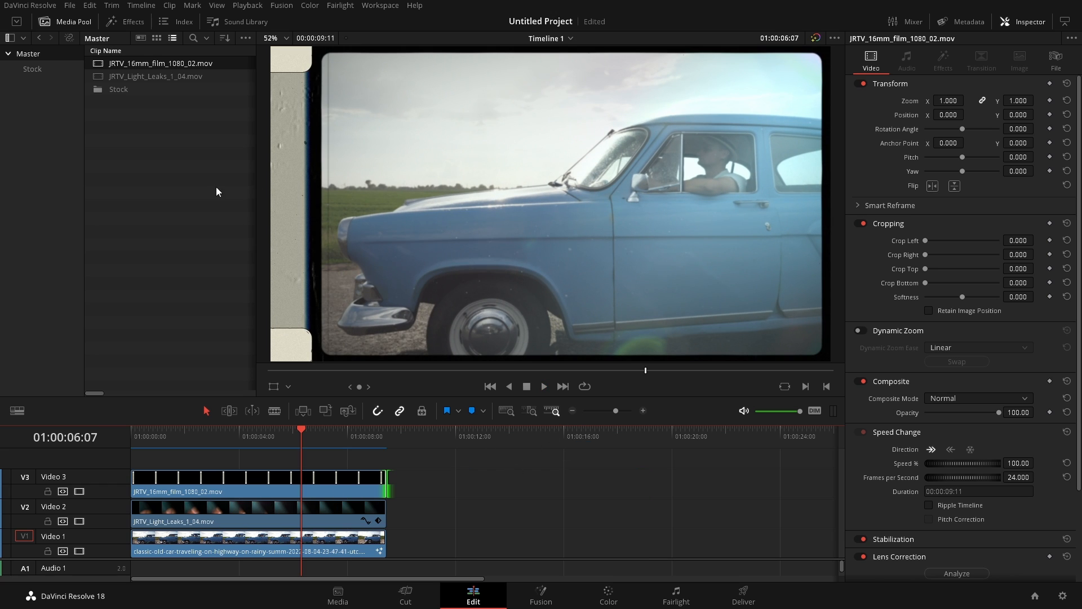
left_click(32, 68)
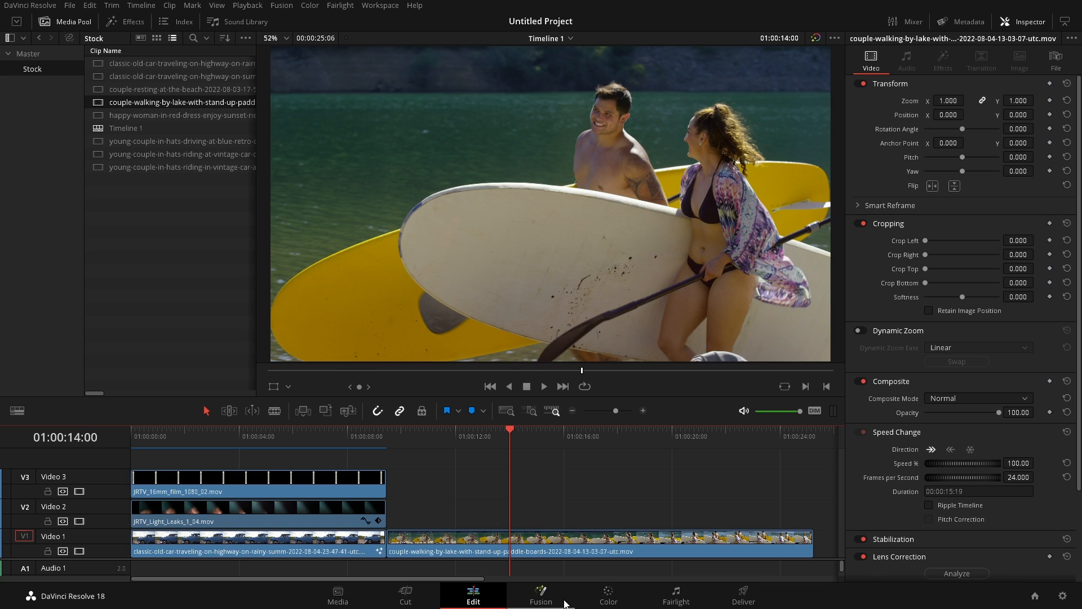
left_click(541, 595)
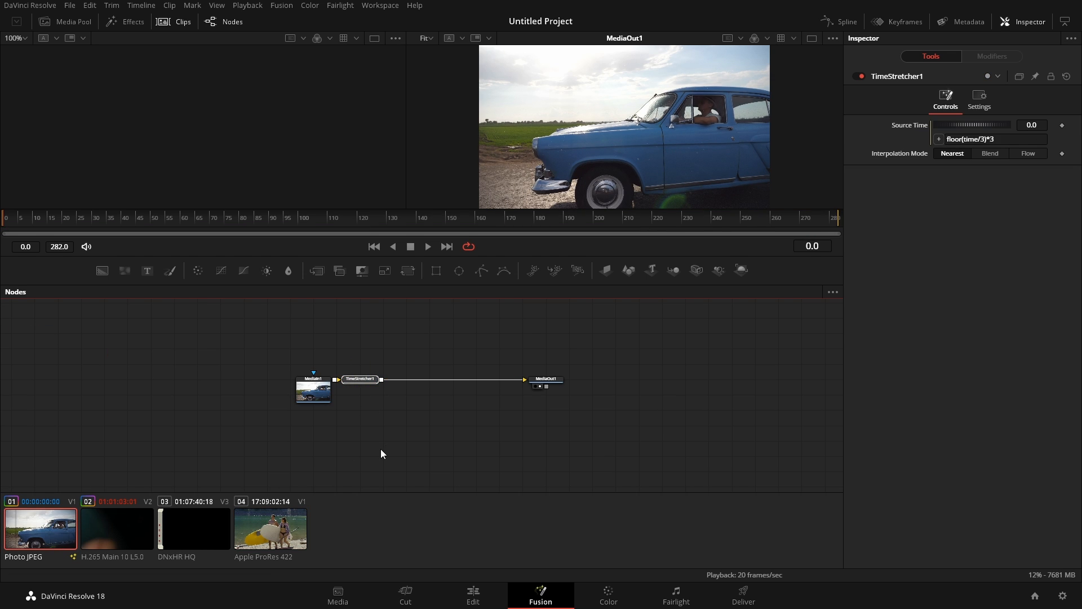
mouse_move(270, 535)
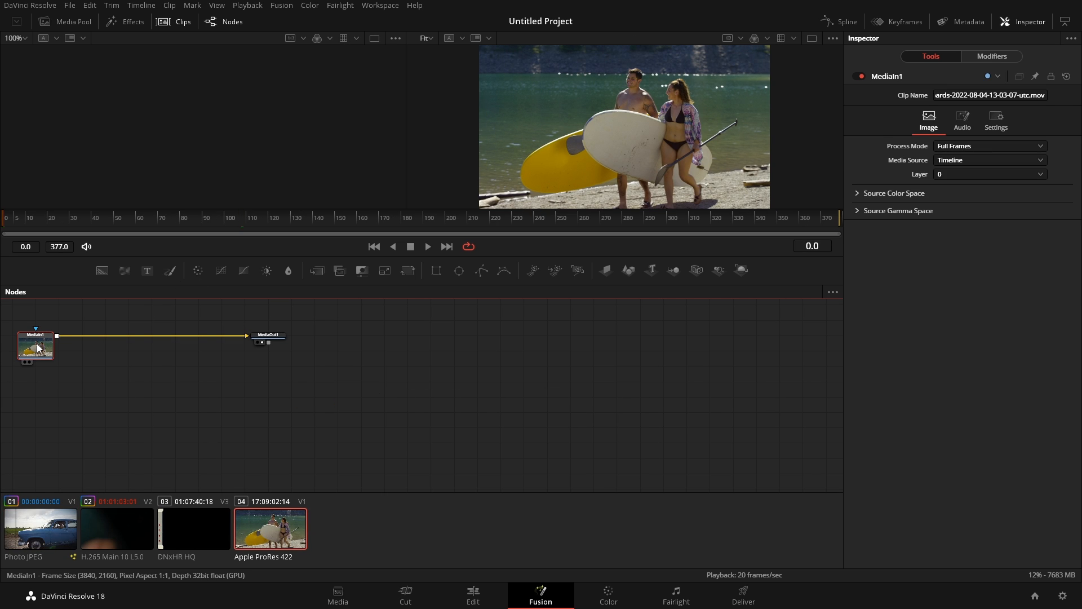
mouse_move(36, 347)
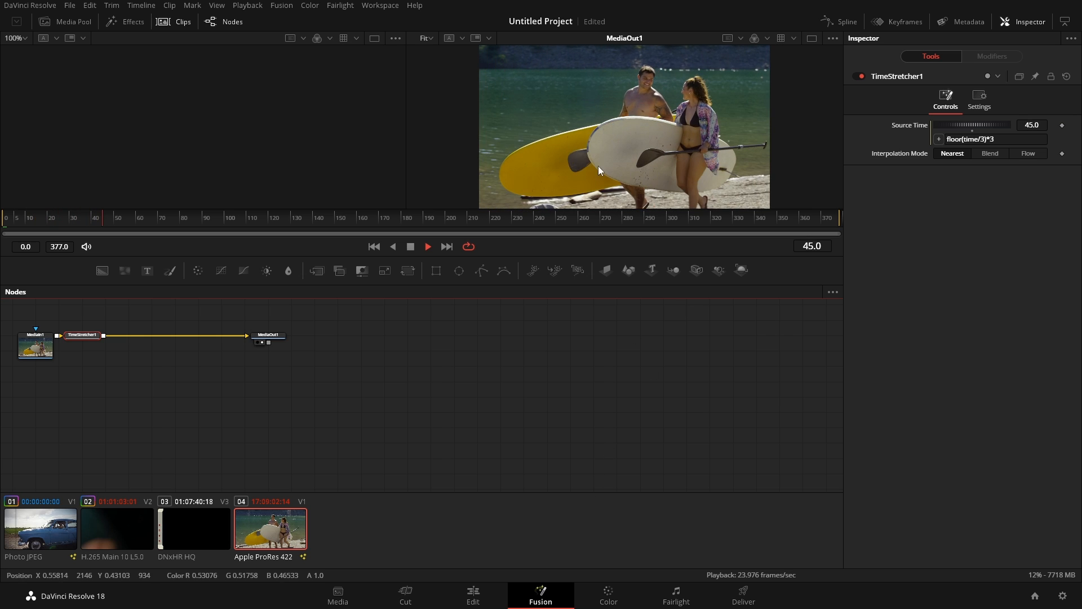
left_click(473, 595)
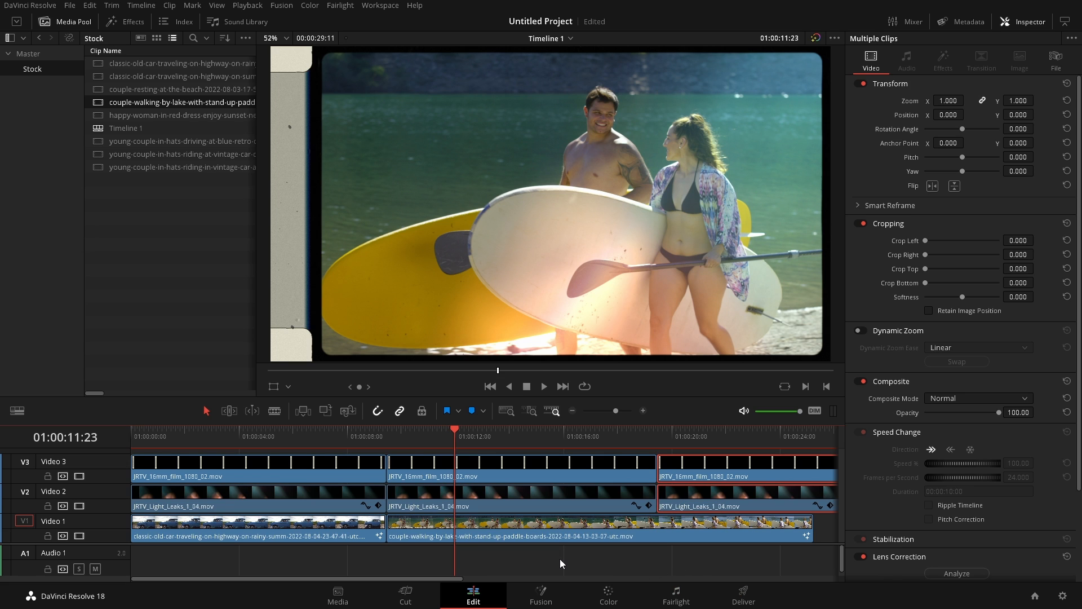
Paste copies of the V2 light-leak and V3 16mm overlays above the lake clip
left_click(609, 596)
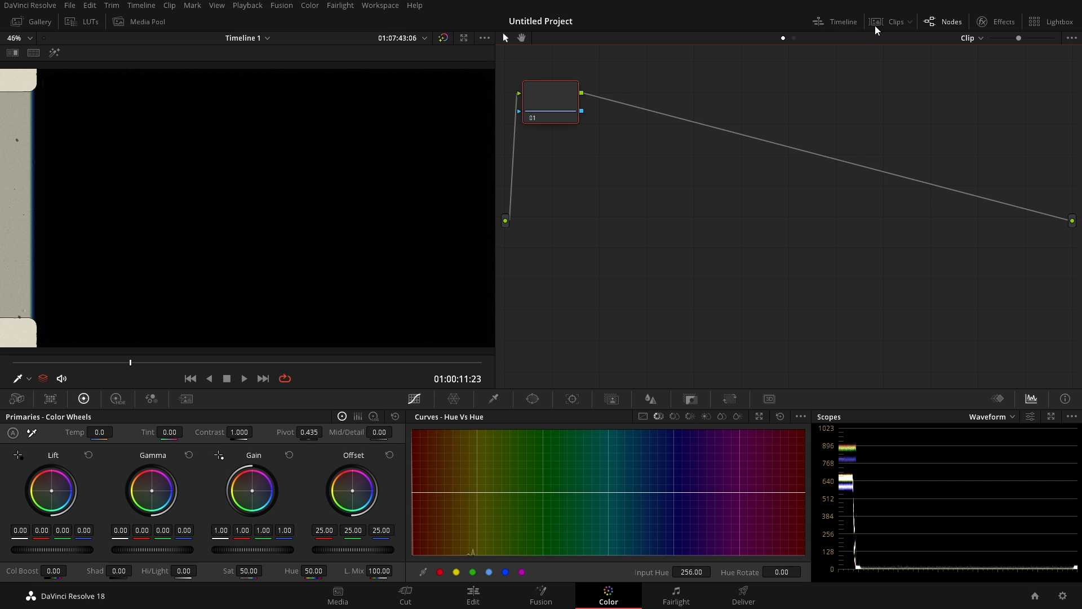
Apply the car clip's faded old-film grade to the lake paddle-board clip
left_click(896, 22)
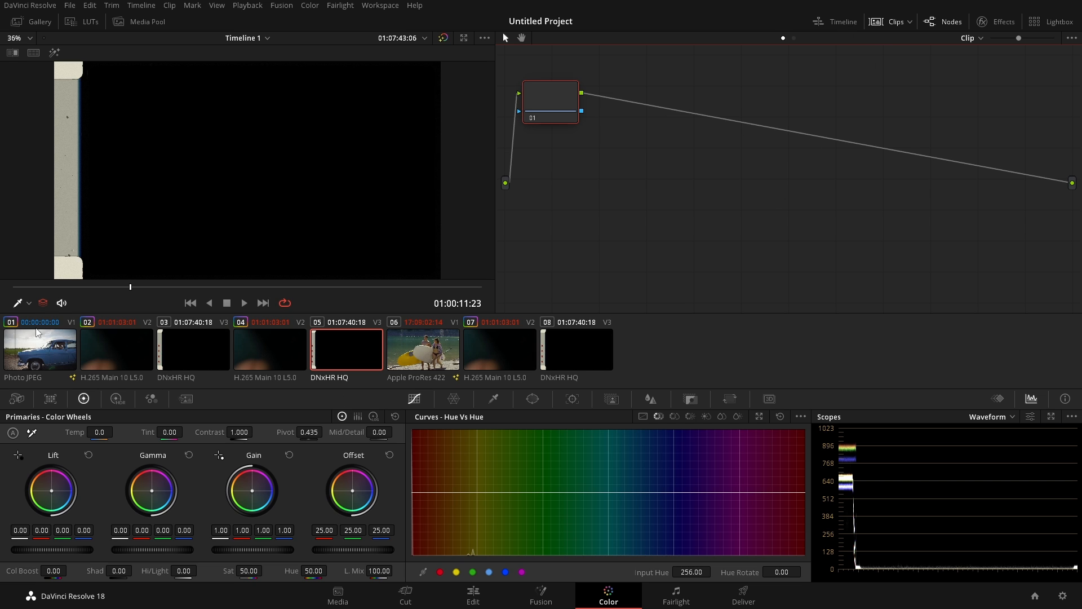
mouse_move(43, 351)
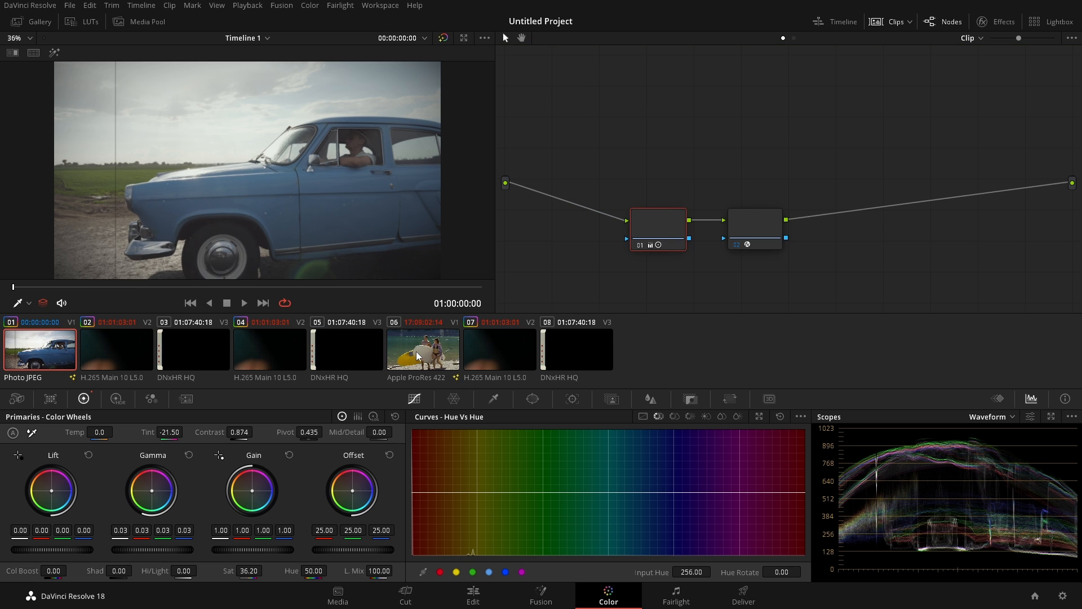
left_click(423, 349)
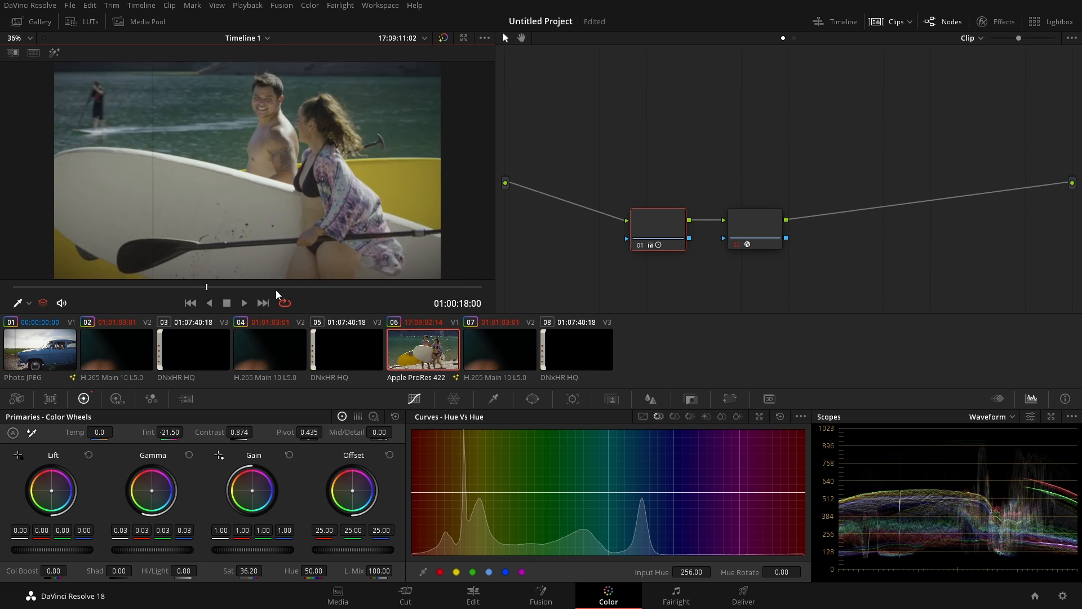
left_click(473, 595)
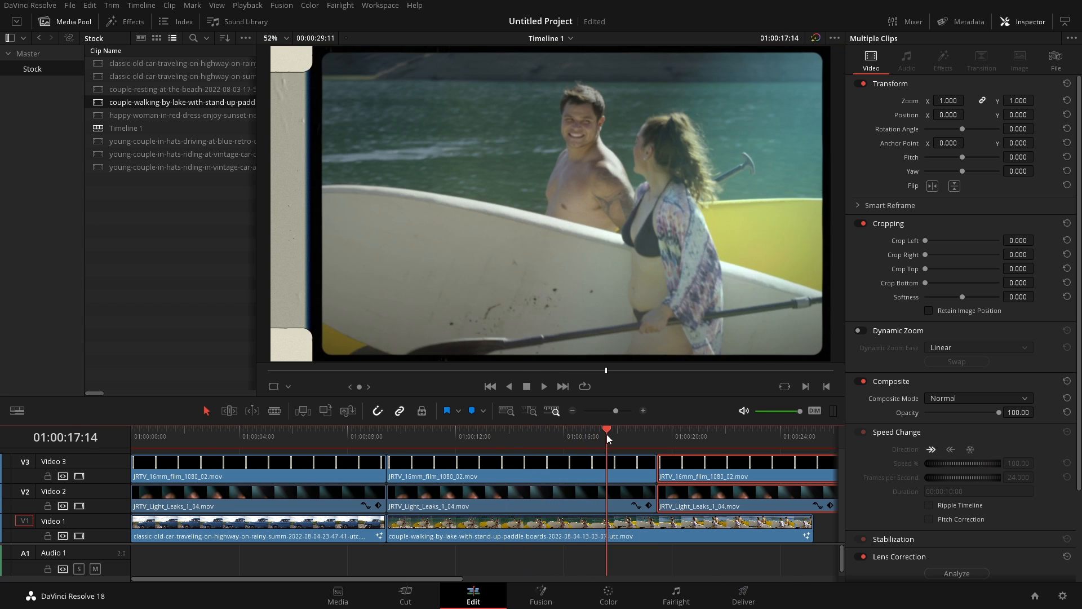
Preview the lake section and darken both light-leak clips to gain 0.77, gamma -0.03
left_click(490, 431)
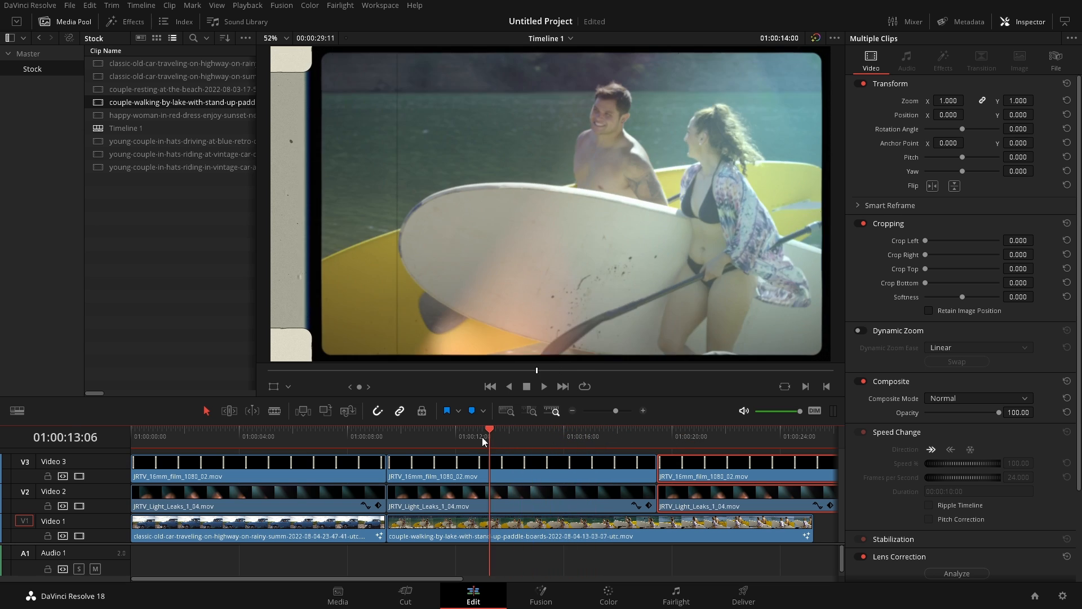
left_click_drag(489, 430, 462, 430)
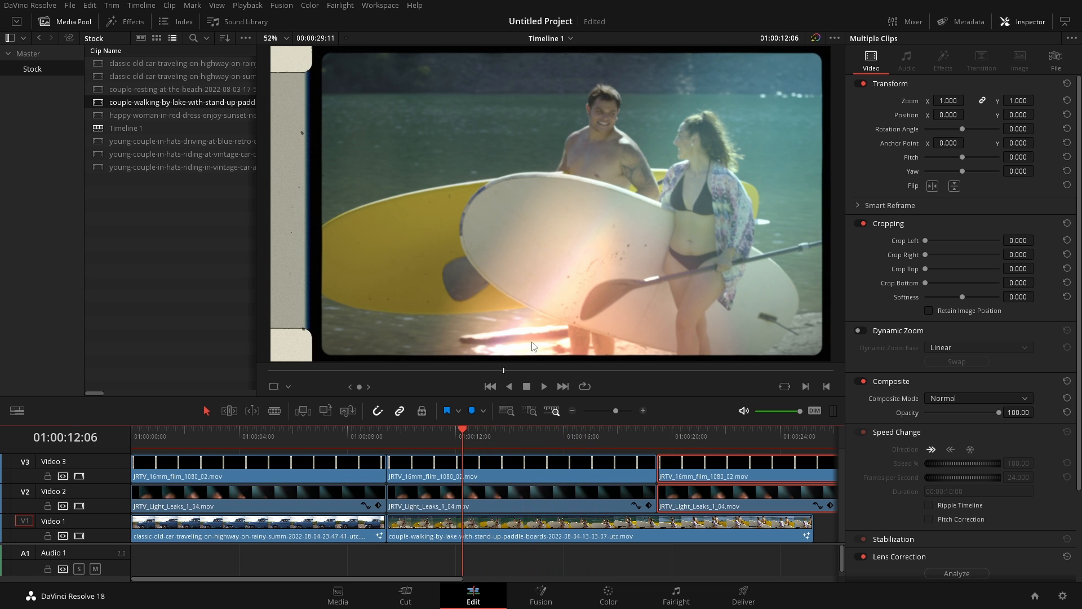
left_click(607, 595)
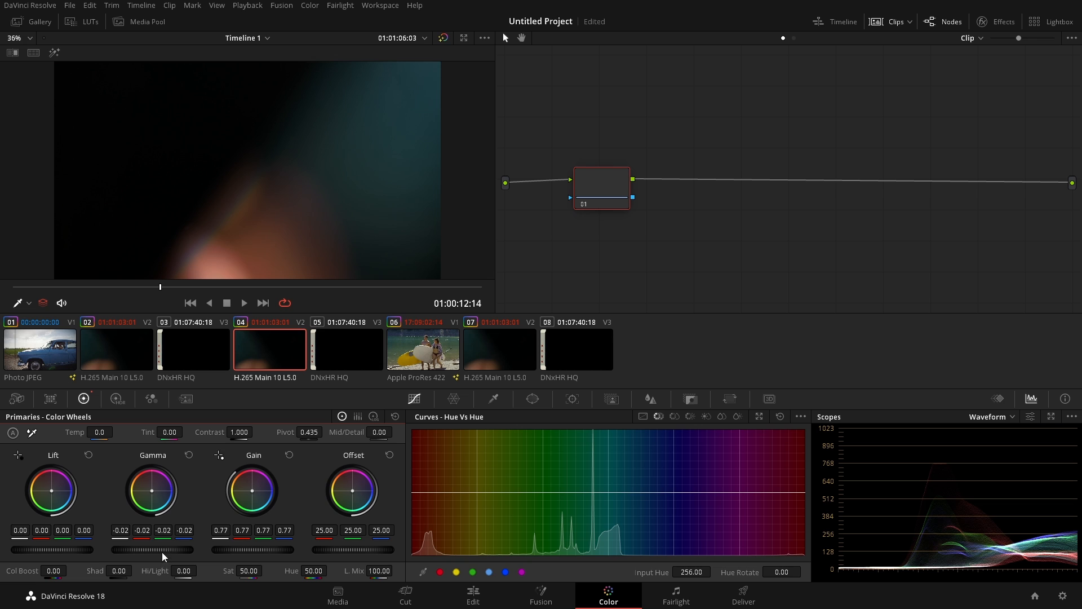
left_click_drag(166, 549, 161, 550)
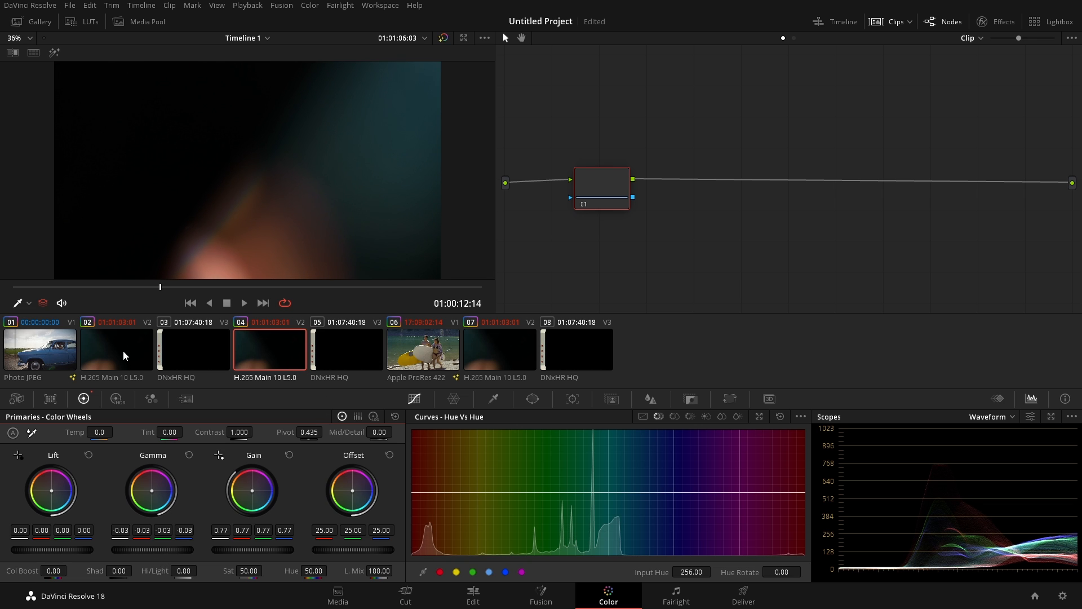
left_click(499, 348)
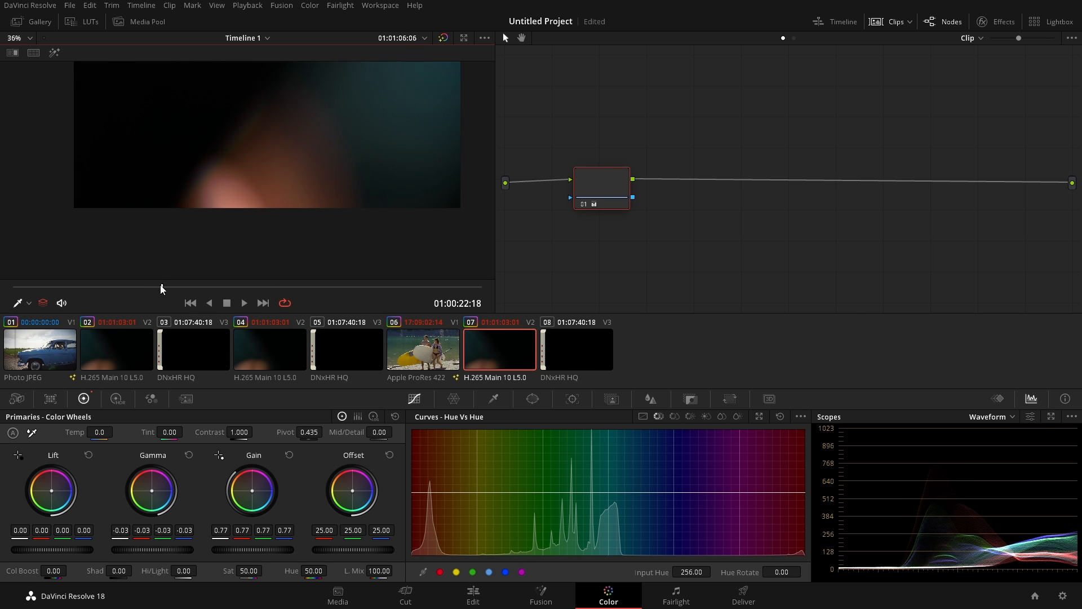
left_click(473, 595)
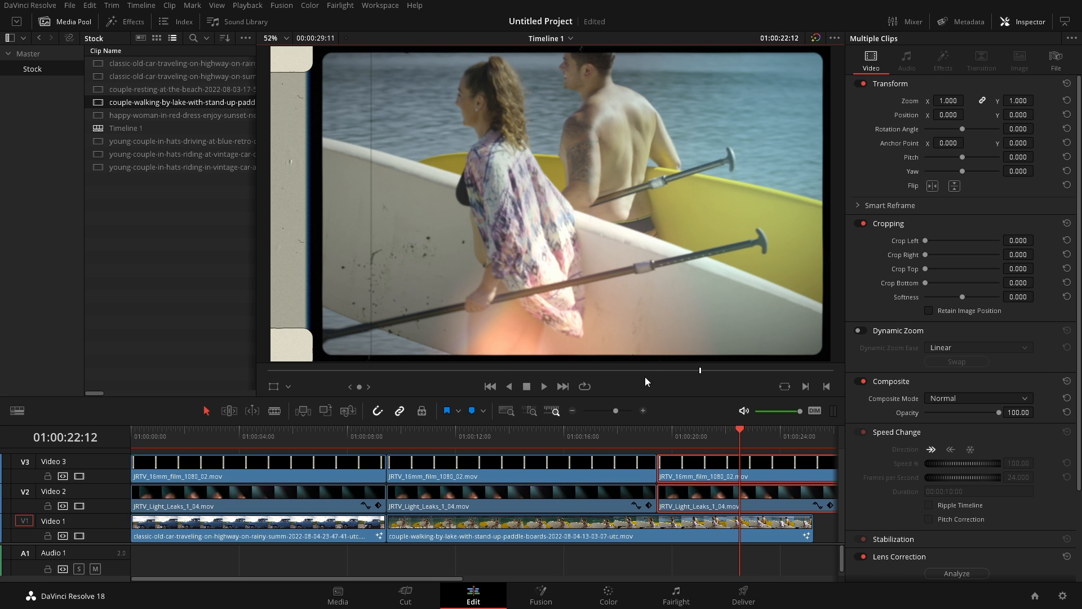
Review the lake section's darker leaks, select the last 16mm overlay, and move to about 20 seconds
left_click(501, 435)
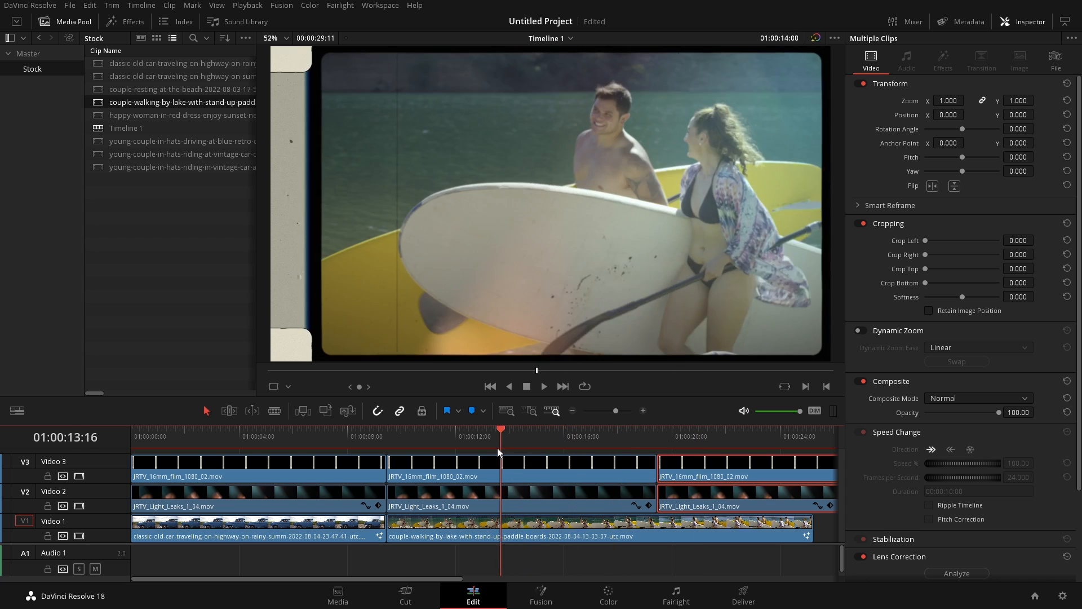
left_click_drag(500, 428, 442, 428)
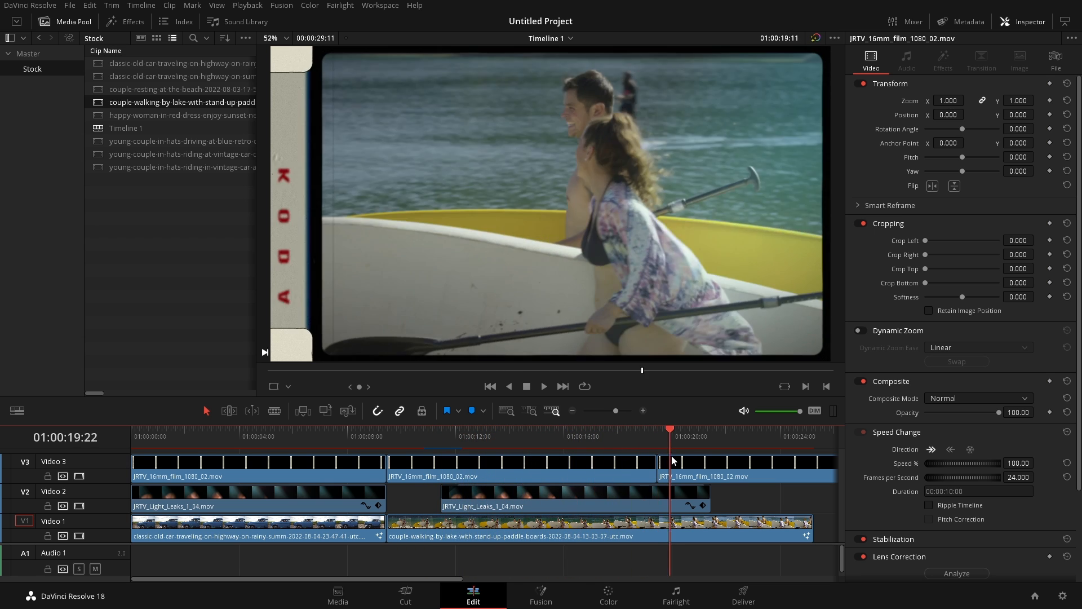
left_click(504, 429)
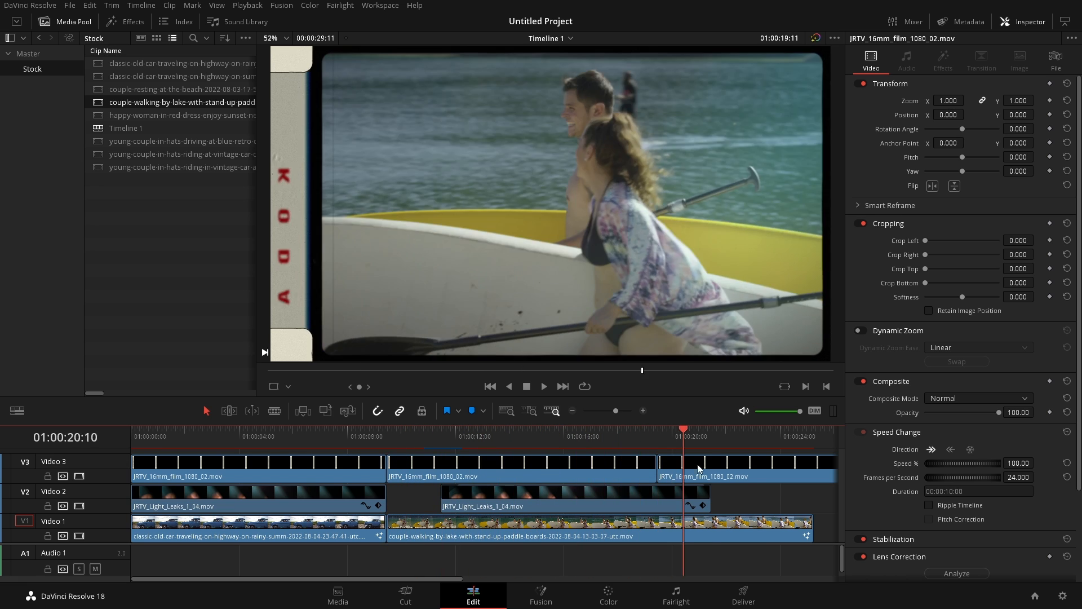
left_click(314, 436)
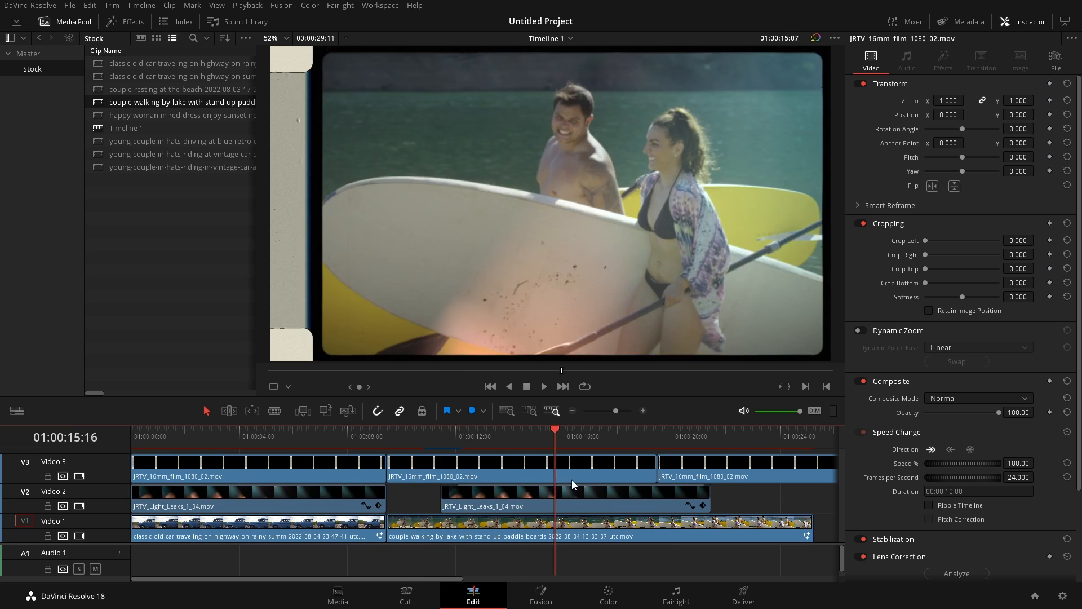
left_click(606, 596)
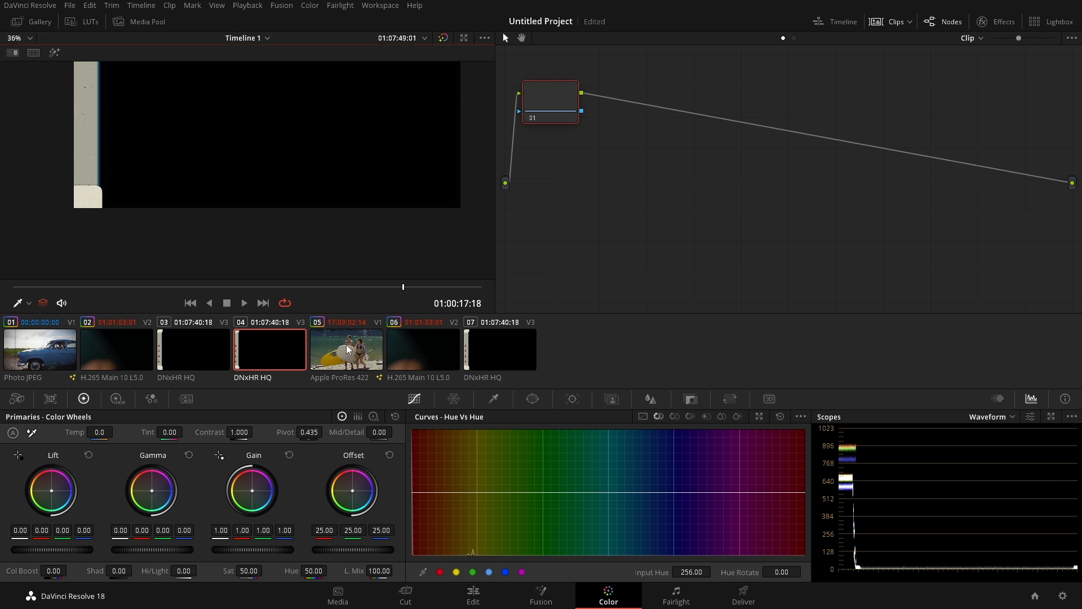
Try film stocks on the lake clip's FilmConvert Nitrate node and settle on FJ Velv 100
left_click(347, 349)
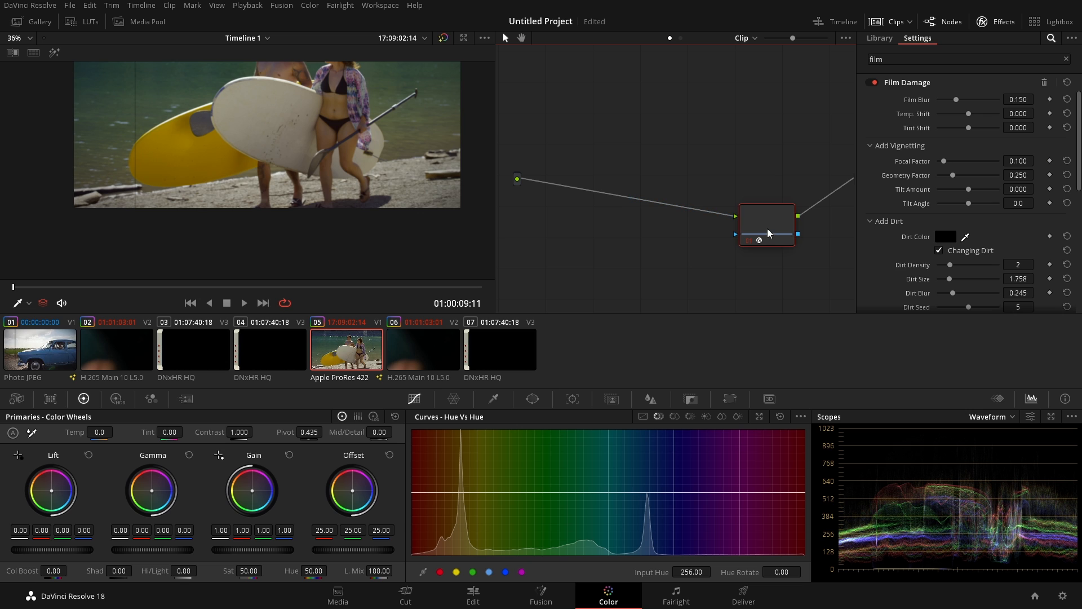
left_click(879, 38)
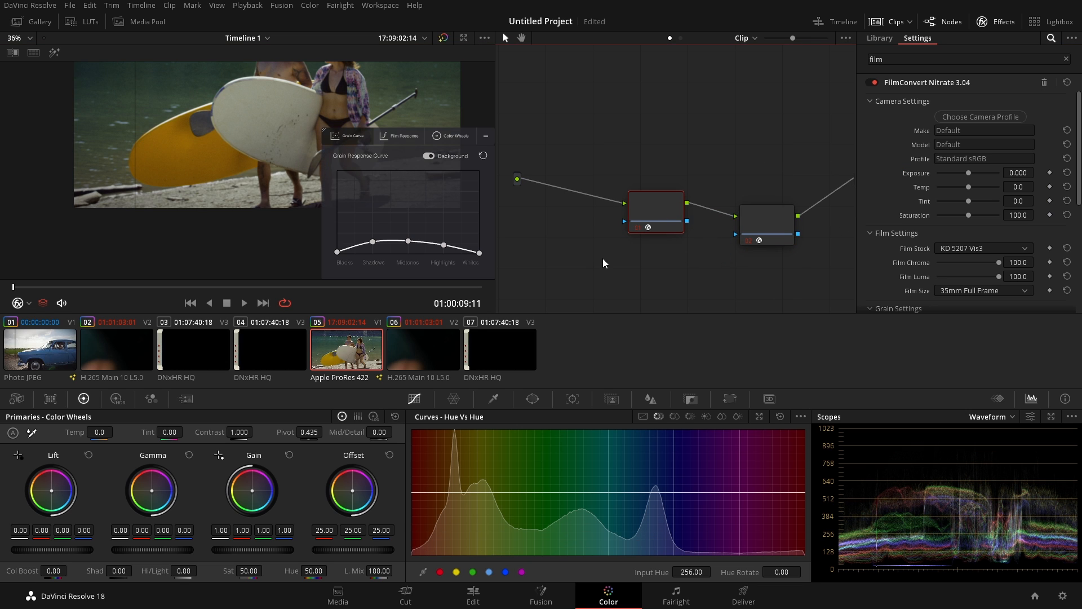
left_click(485, 136)
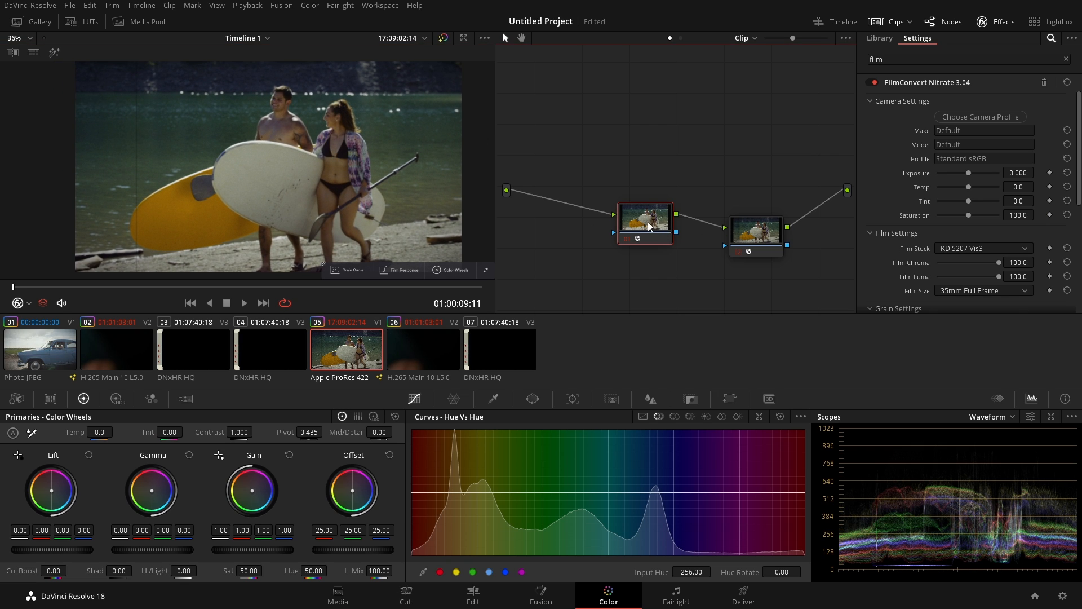
left_click(983, 248)
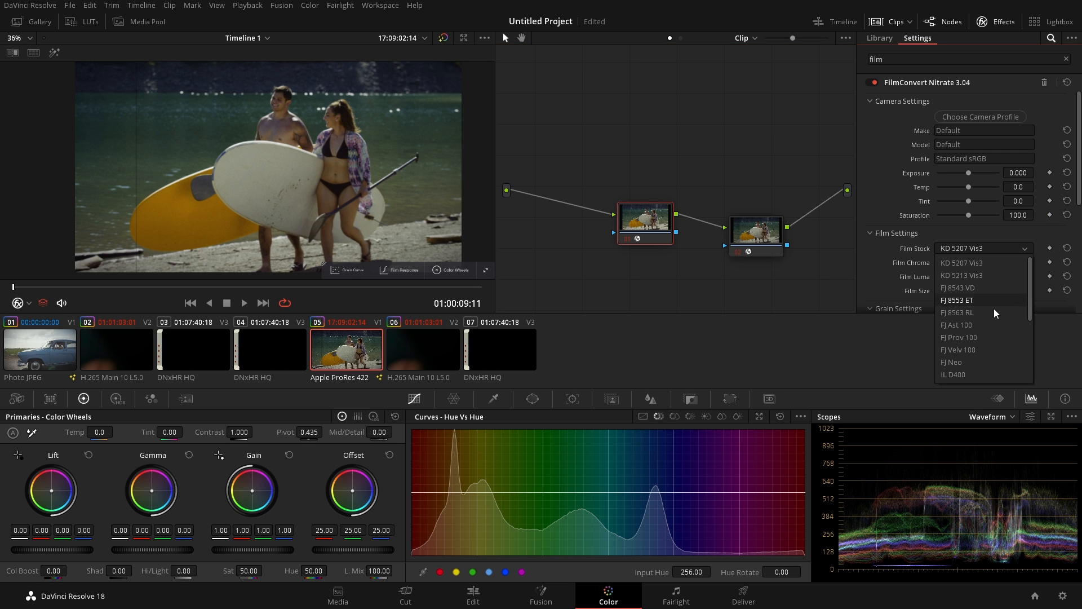
left_click(961, 274)
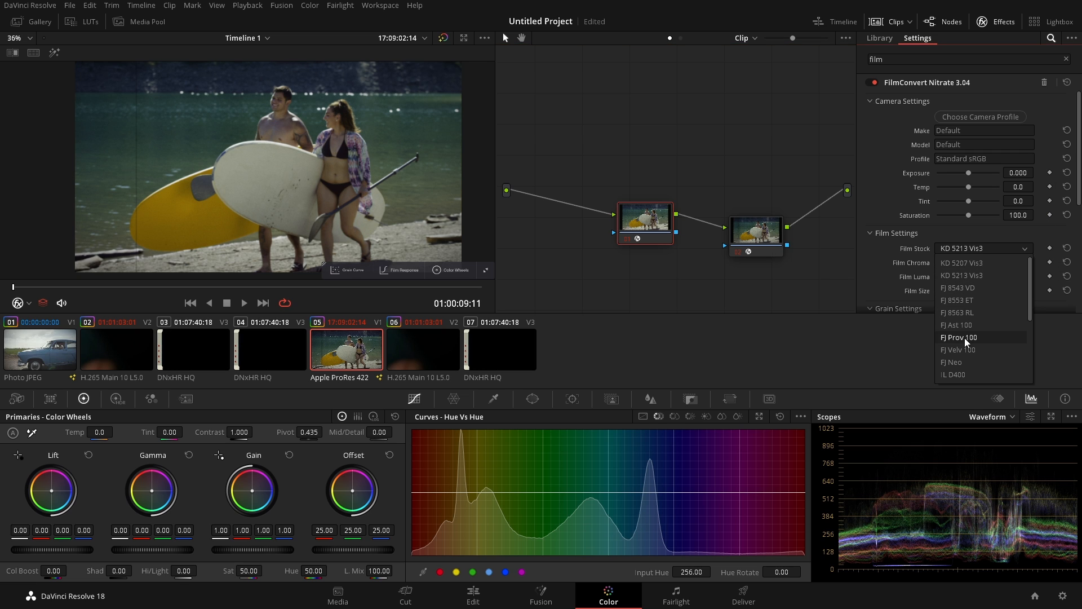
left_click(959, 337)
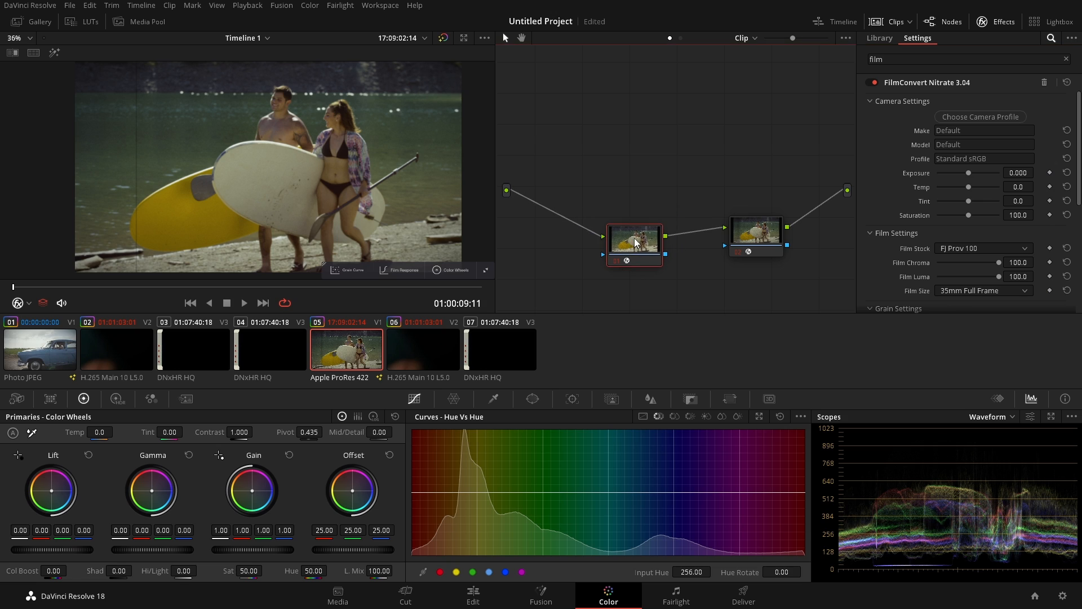
left_click(983, 248)
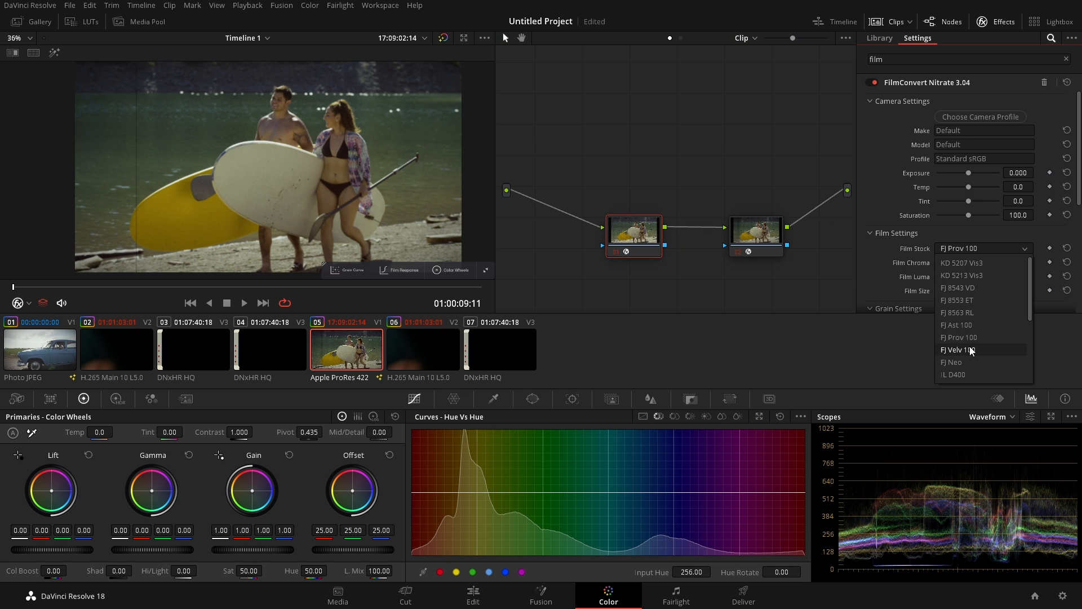
left_click(962, 350)
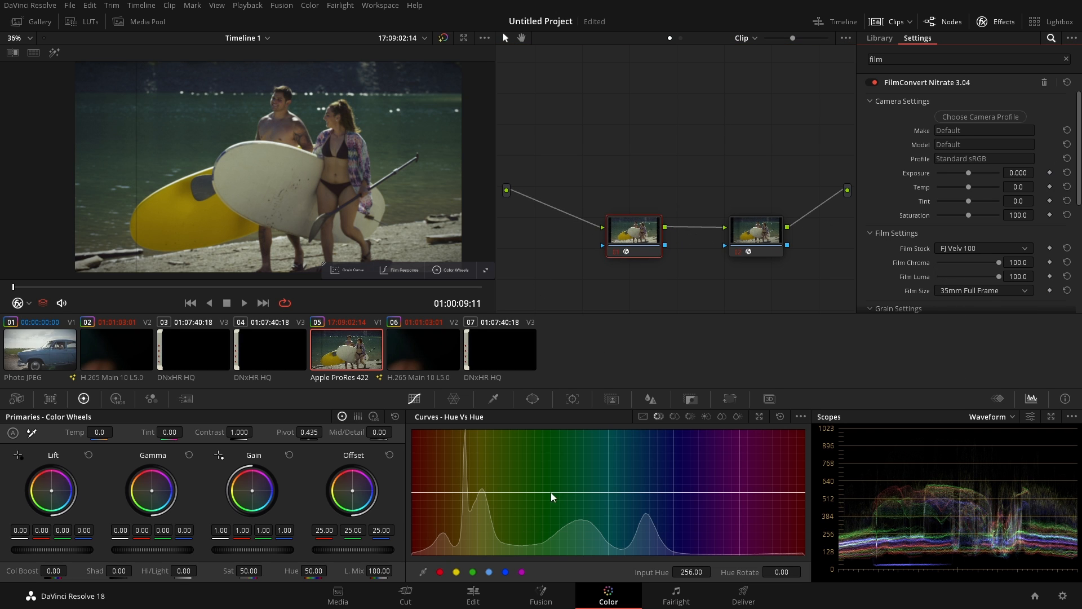
left_click(473, 595)
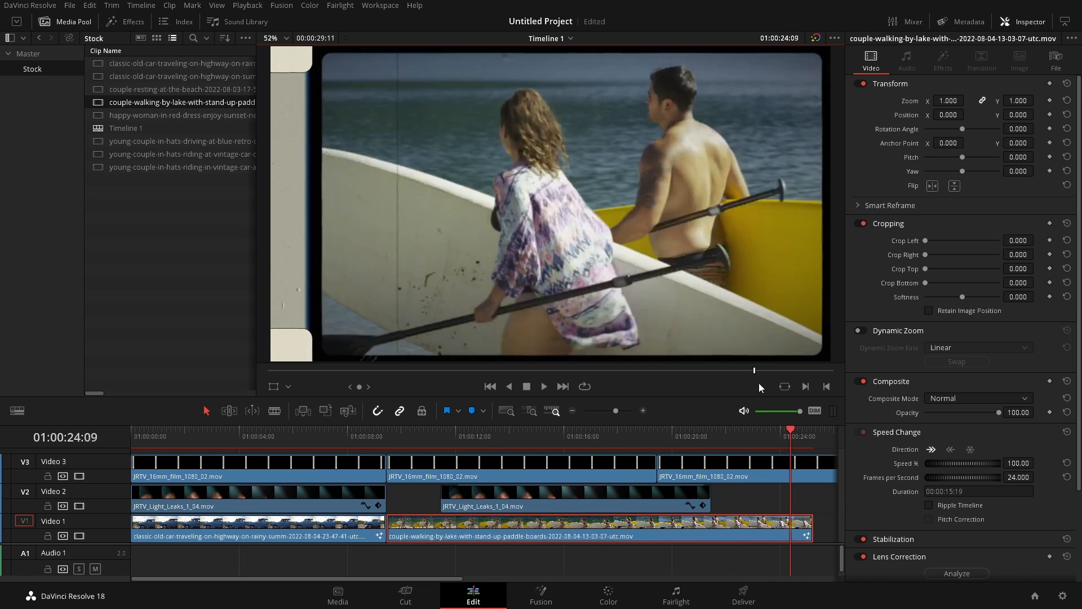
left_click(617, 435)
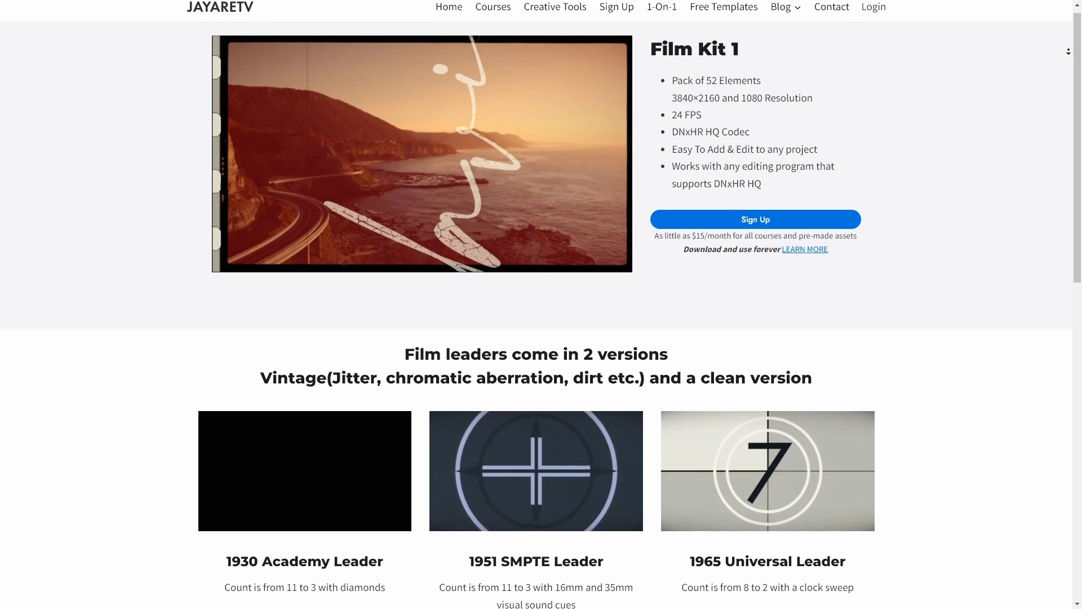
Scroll down to the Light Leaks 1 pack page with its 40-leak preview grid
scroll("down", 3)
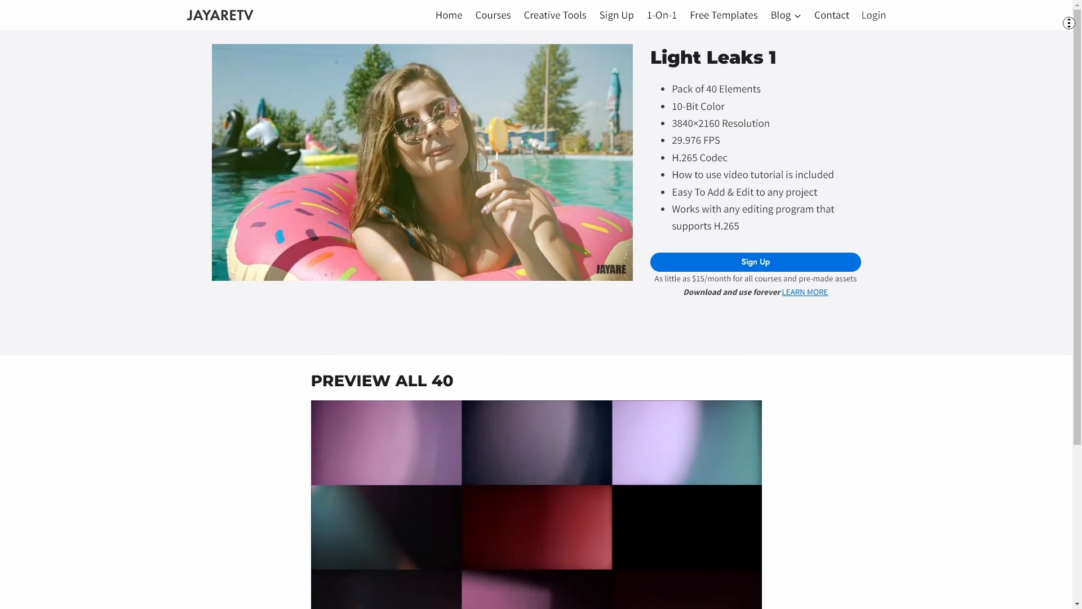
scroll("down", 3)
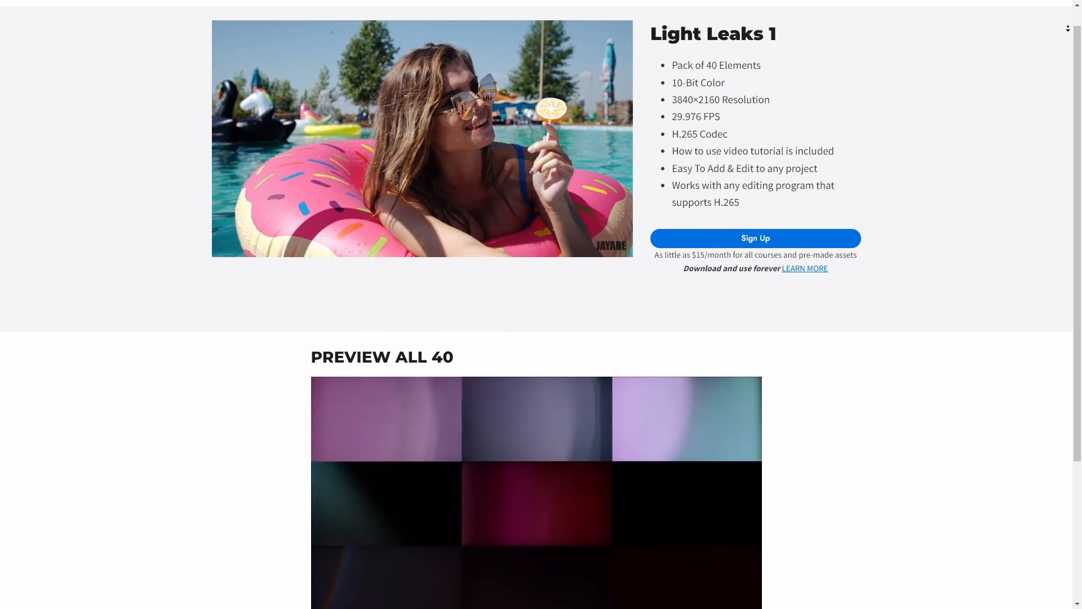